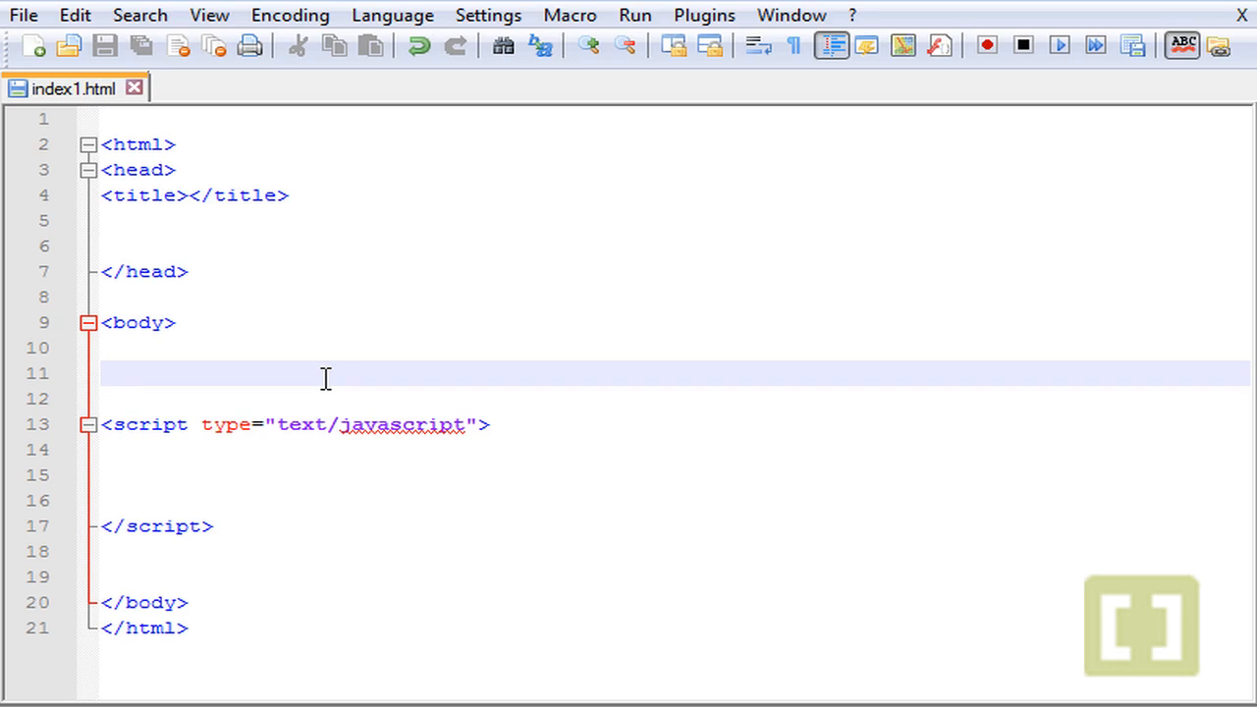
Write <form id="form1" onsubmit=""> with its closing </form> tag inside the body
{"action": "left_click", "coordinate": [102, 374]}
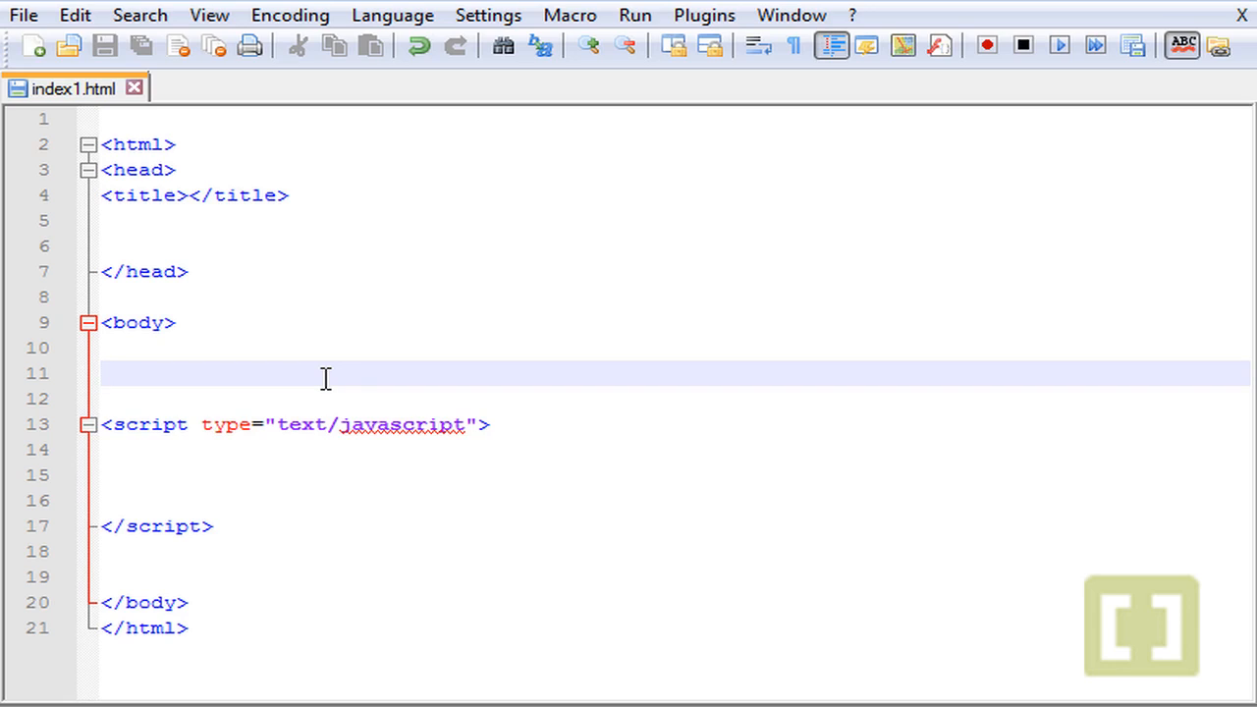
{"action": "left_click", "coordinate": [103, 373]}
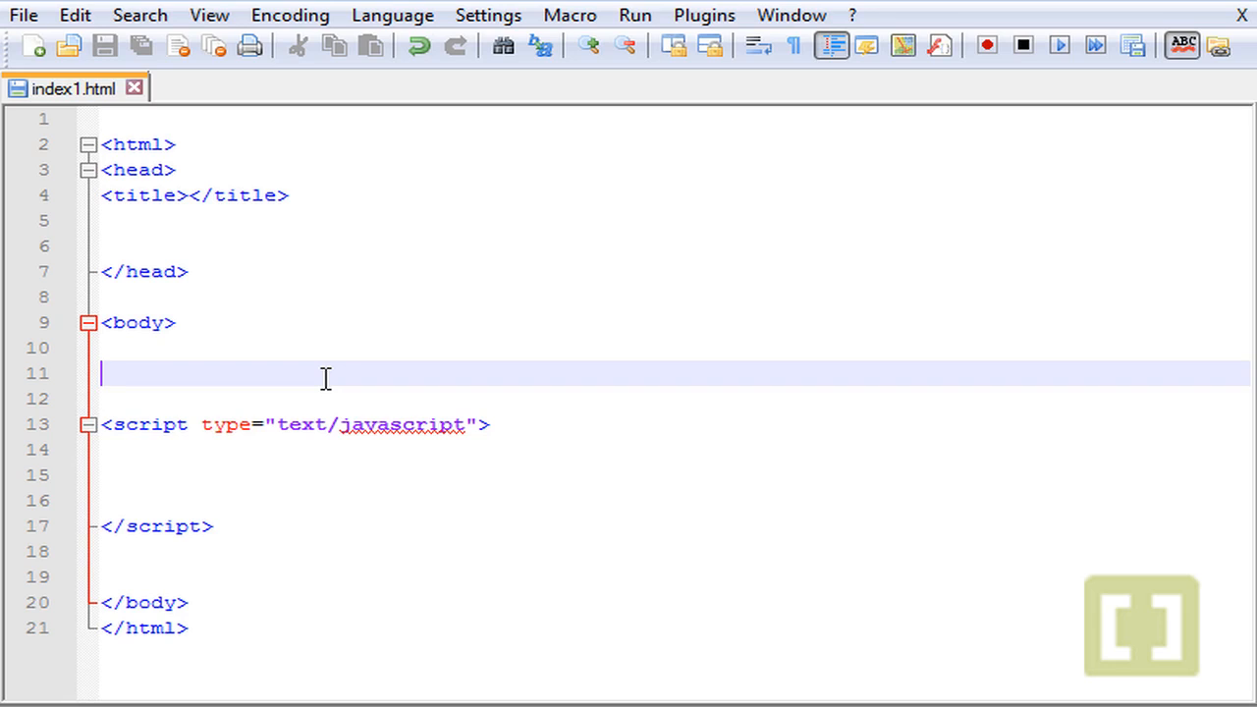
{"action": "type", "text": "<form>"}
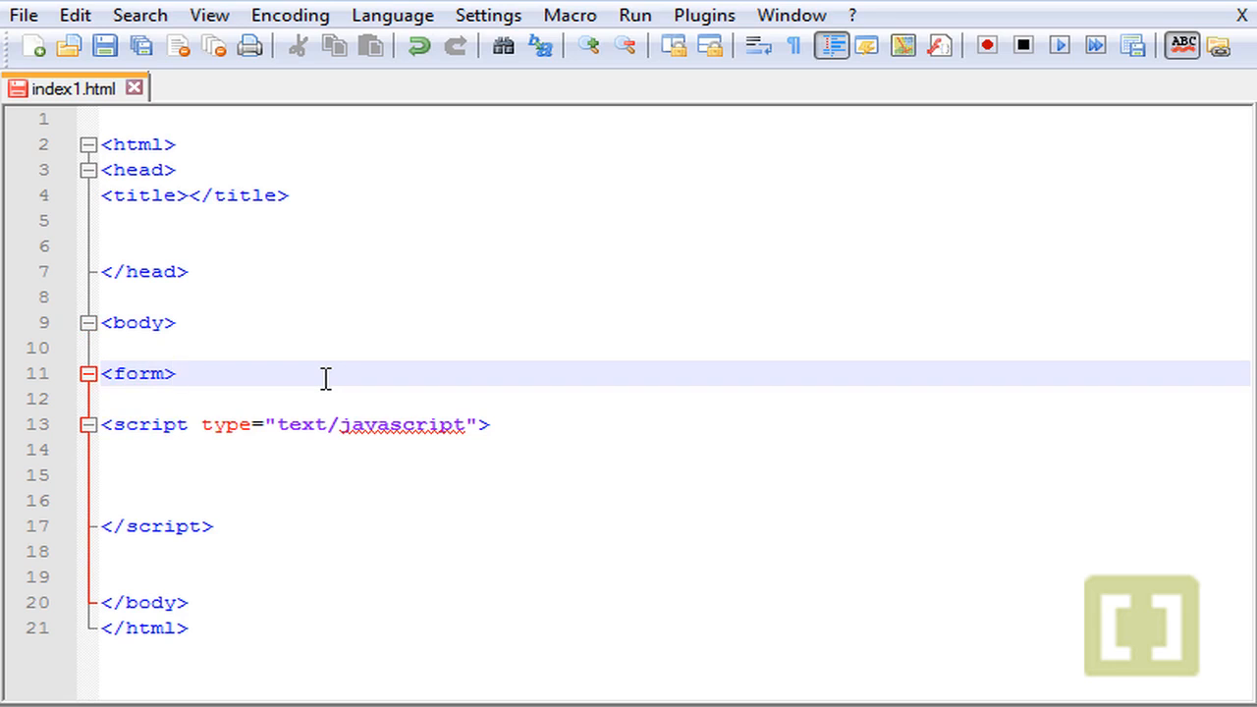
{"action": "type", "text": "</form>"}
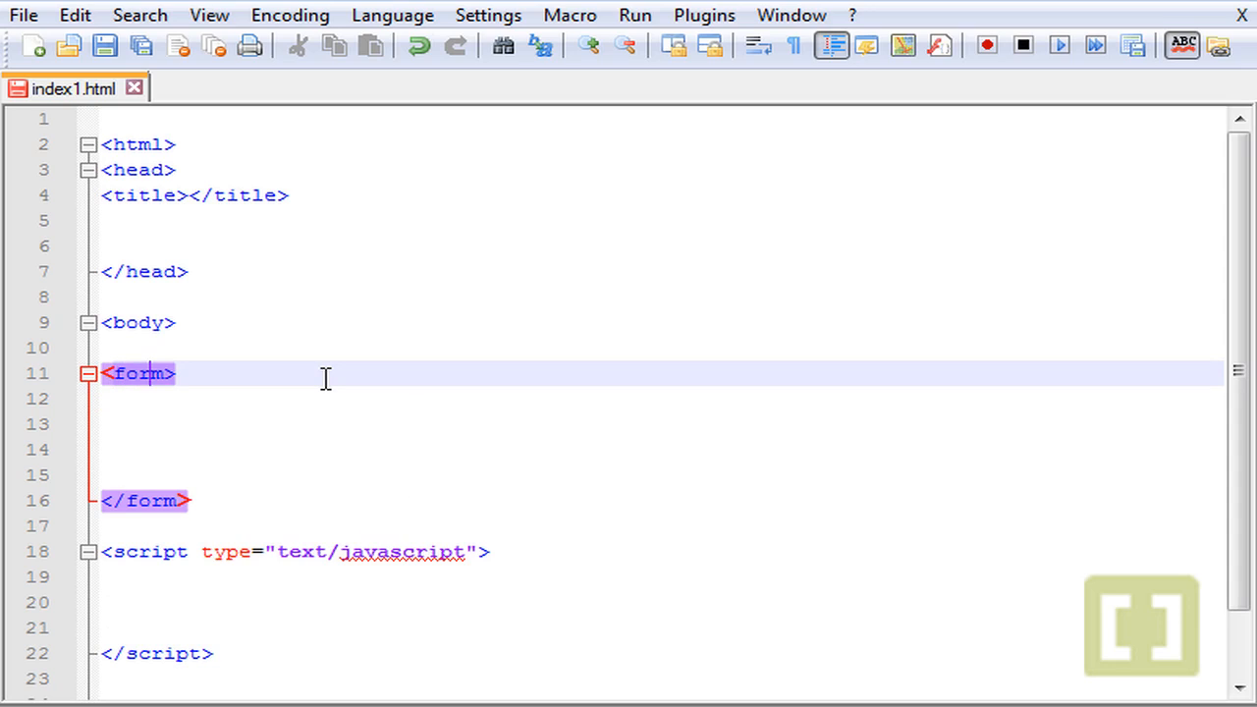
{"action": "type", "text": "id=\""}
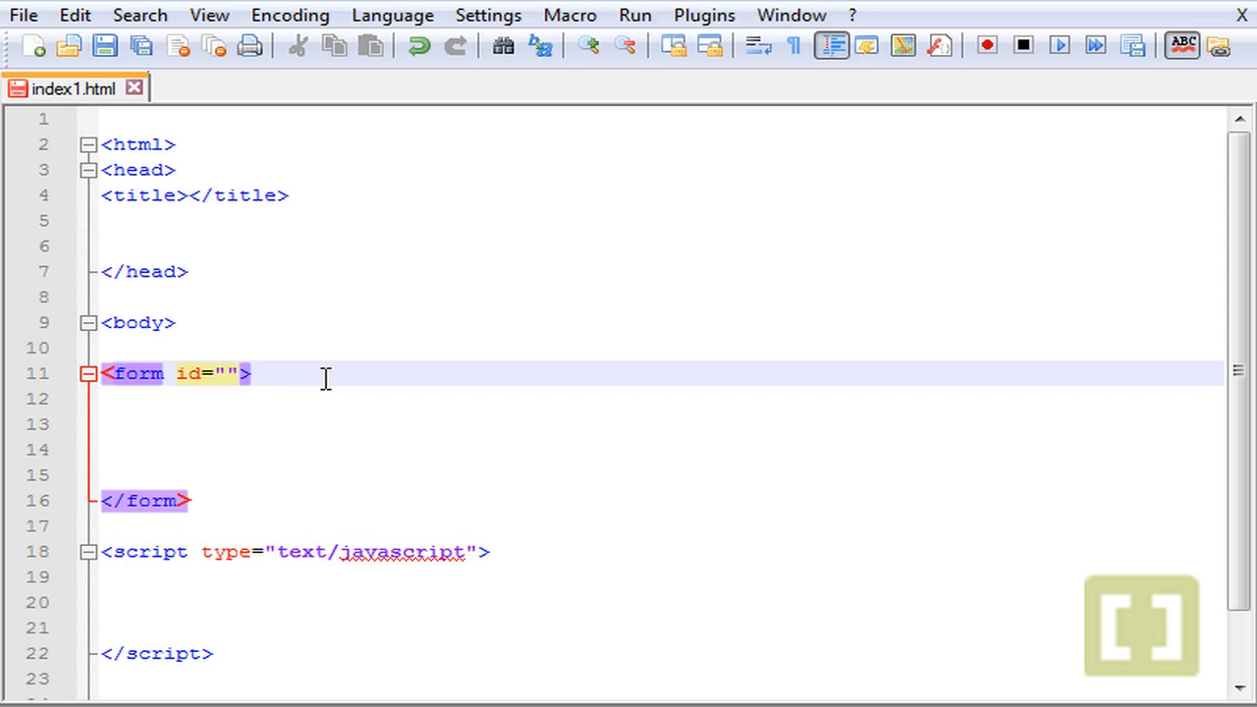
{"action": "type", "text": "form1"}
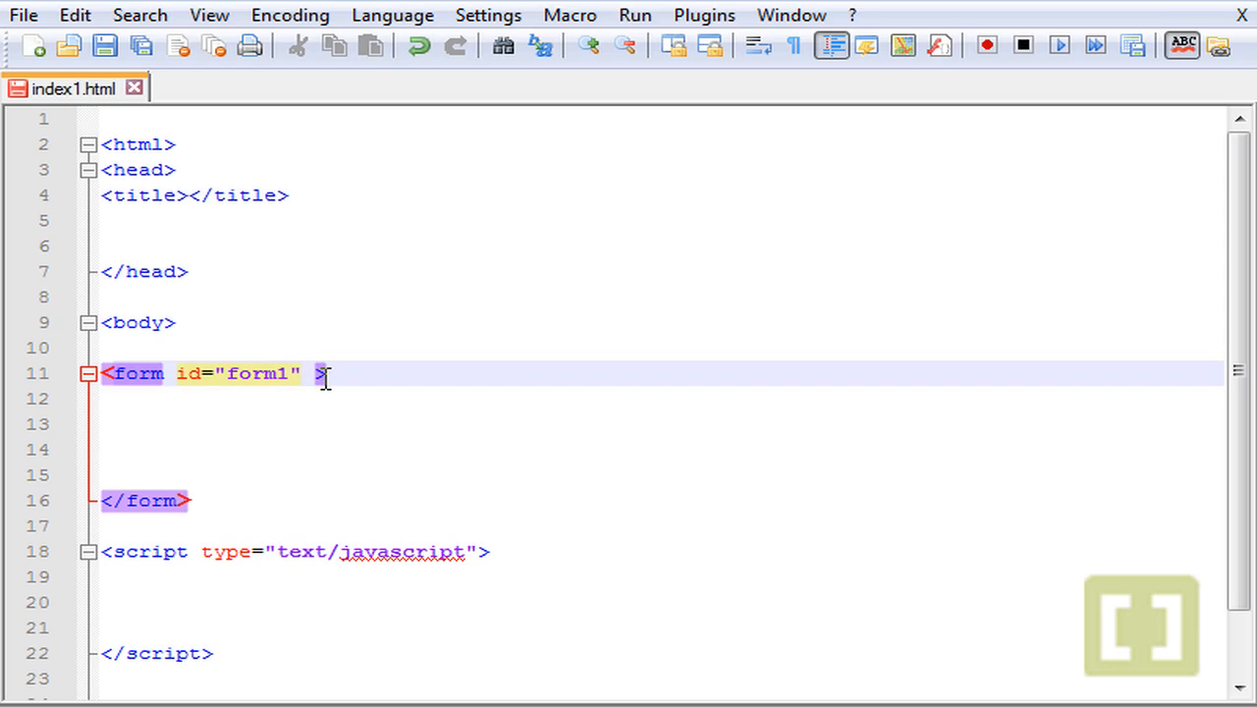
{"action": "type", "text": "ons"}
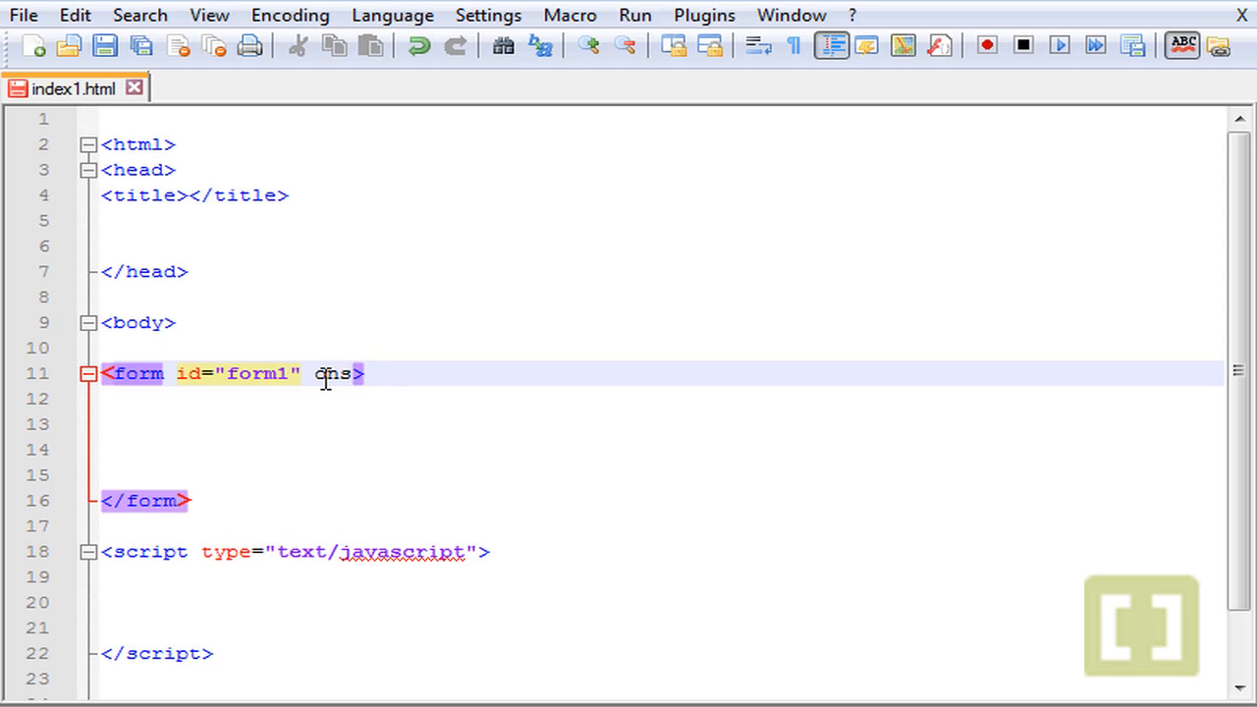
{"action": "type", "text": "ubmit=\""}
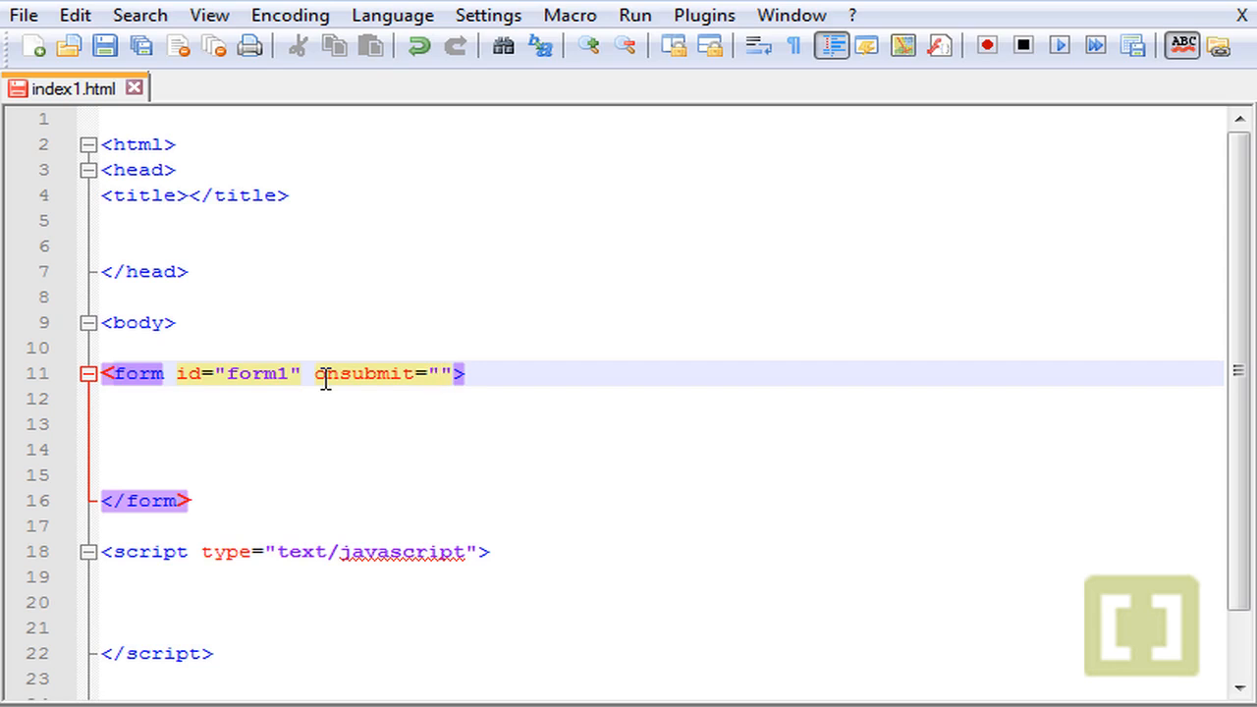
{"action": "left_click", "coordinate": [442, 373]}
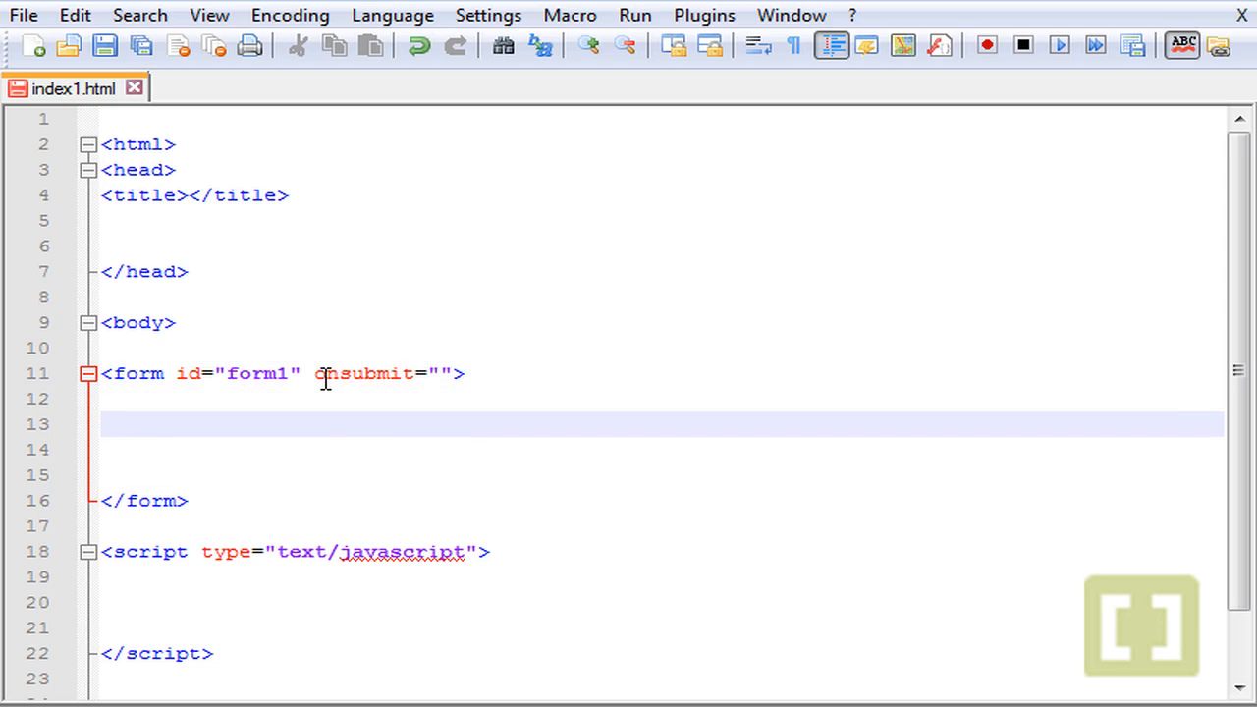
Add Title: with a text input id="title1" size="25" inside the form
{"action": "type", "text": "Titl"}
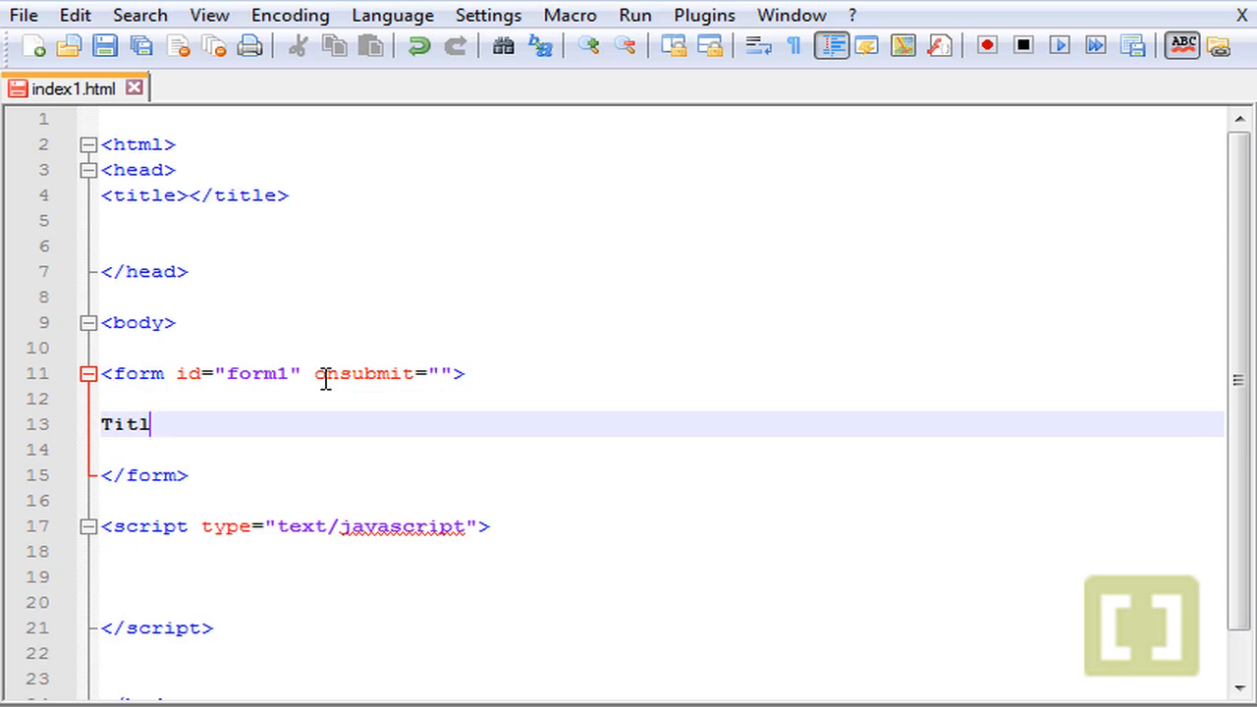
{"action": "type", "text": "e: <i"}
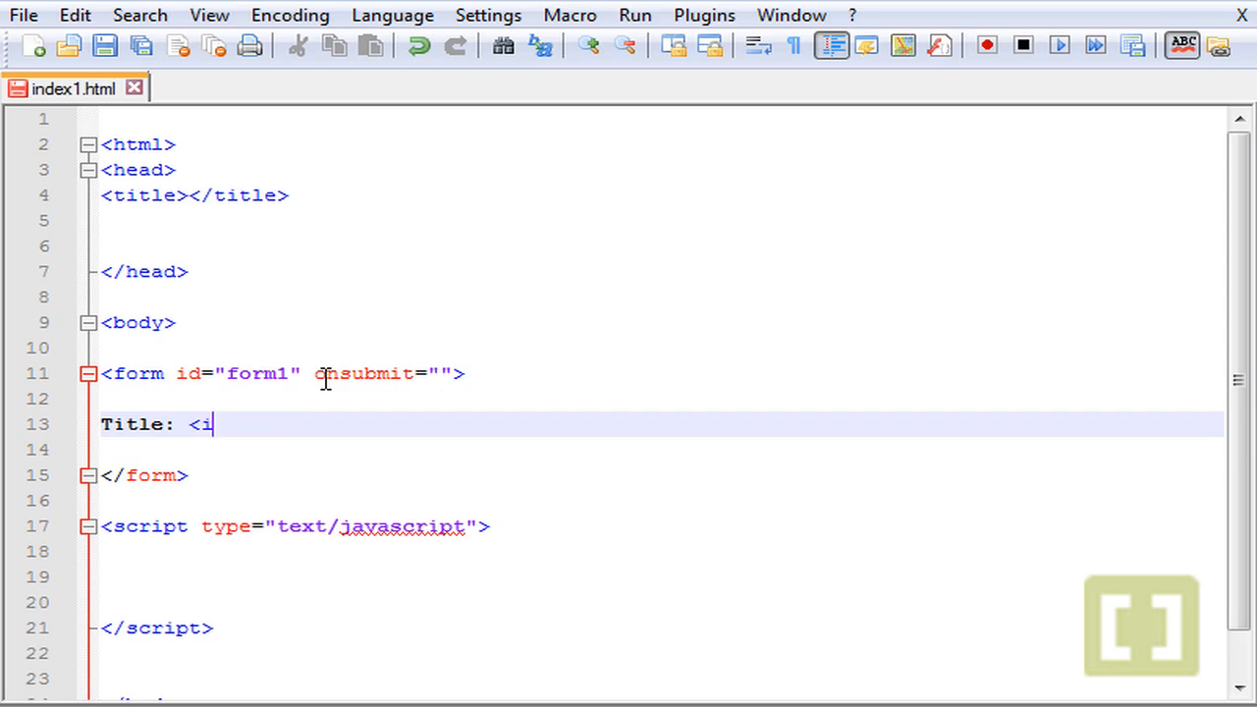
{"action": "type", "text": "nput ty"}
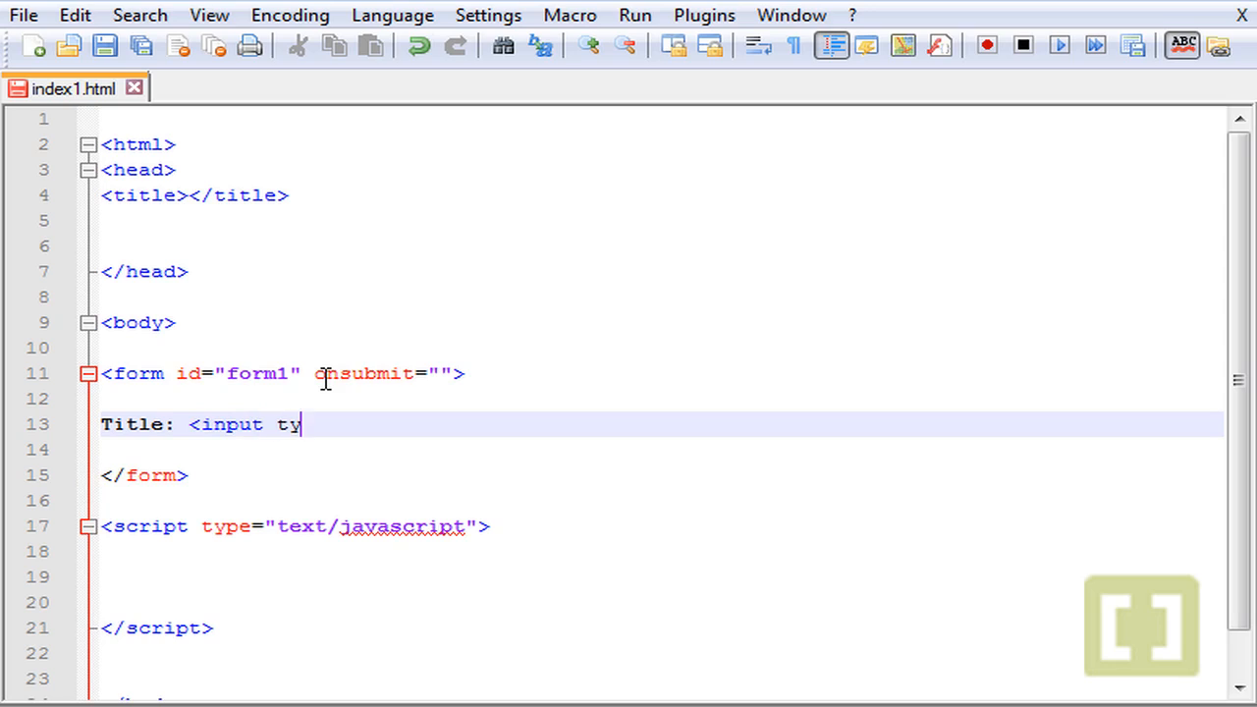
{"action": "type", "text": "pe="}
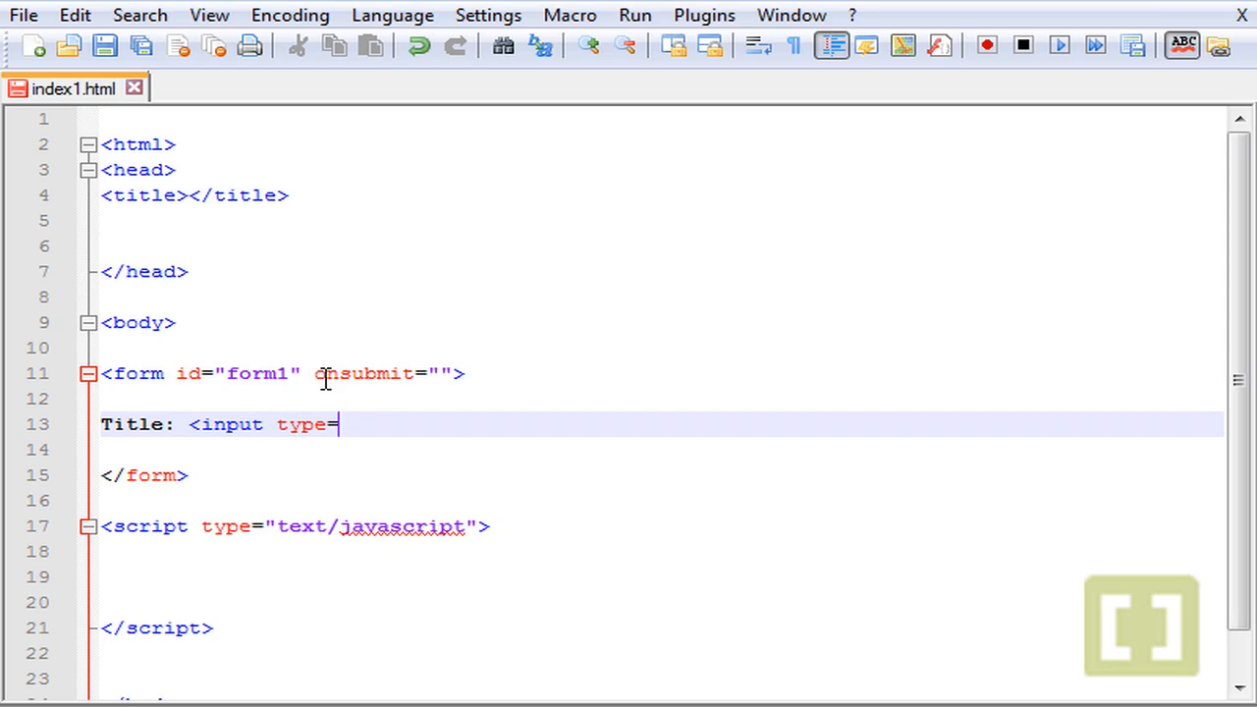
{"action": "type", "text": "\"text\""}
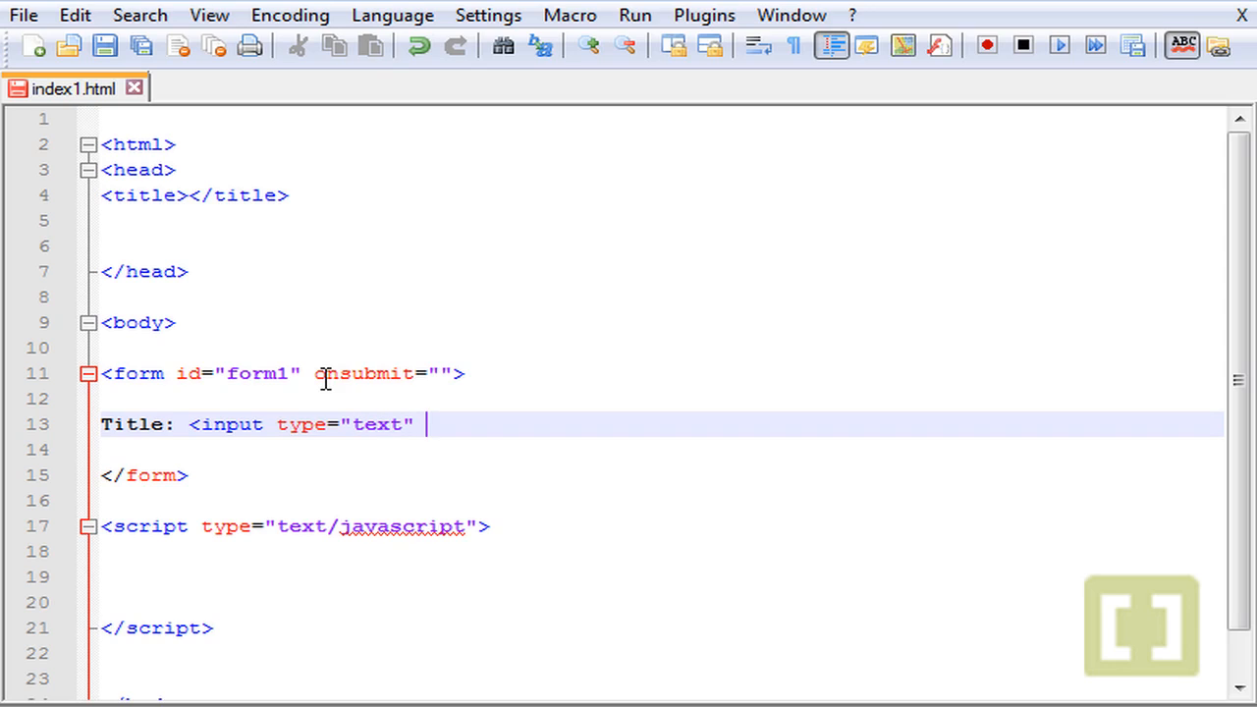
{"action": "type", "text": "id=\"\""}
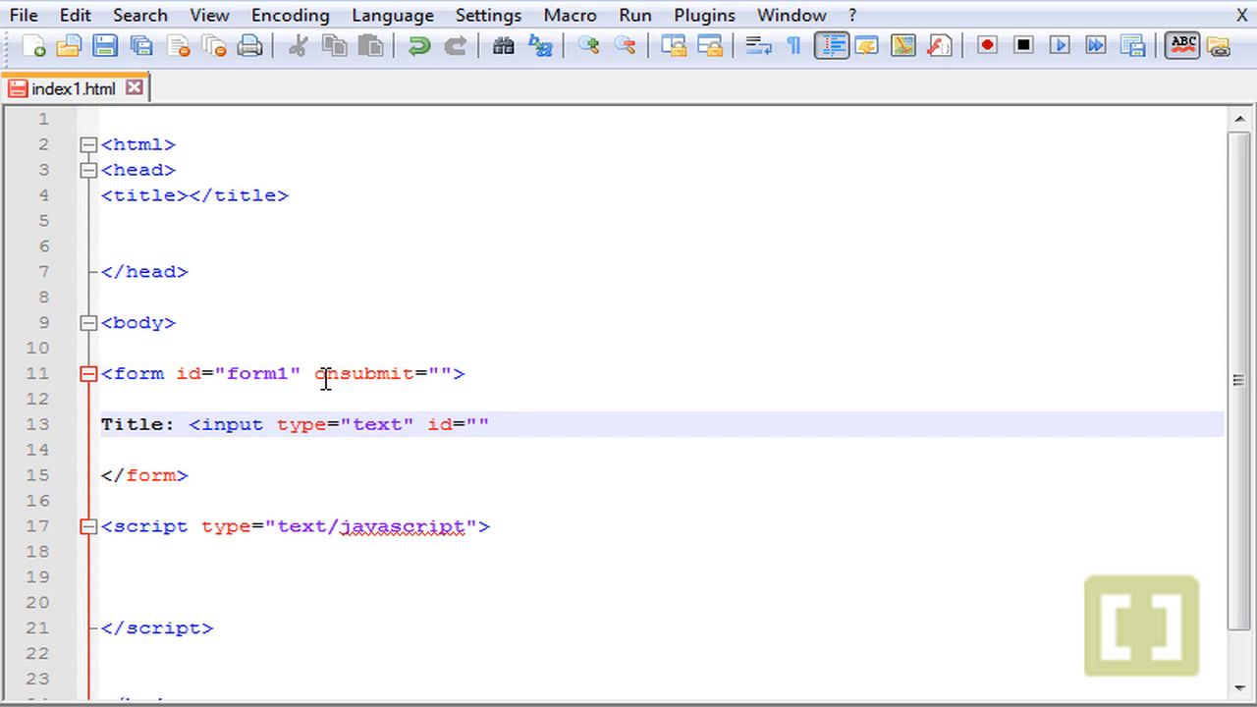
{"action": "type", "text": "title"}
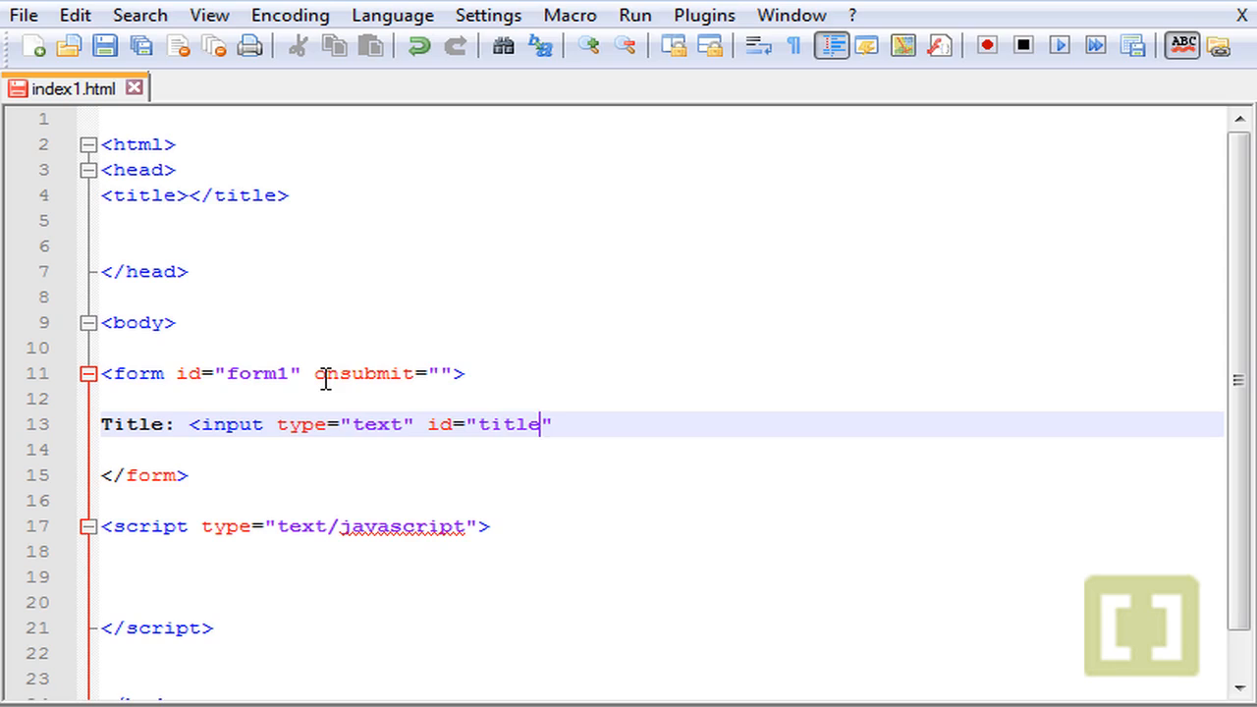
{"action": "type", "text": "1"}
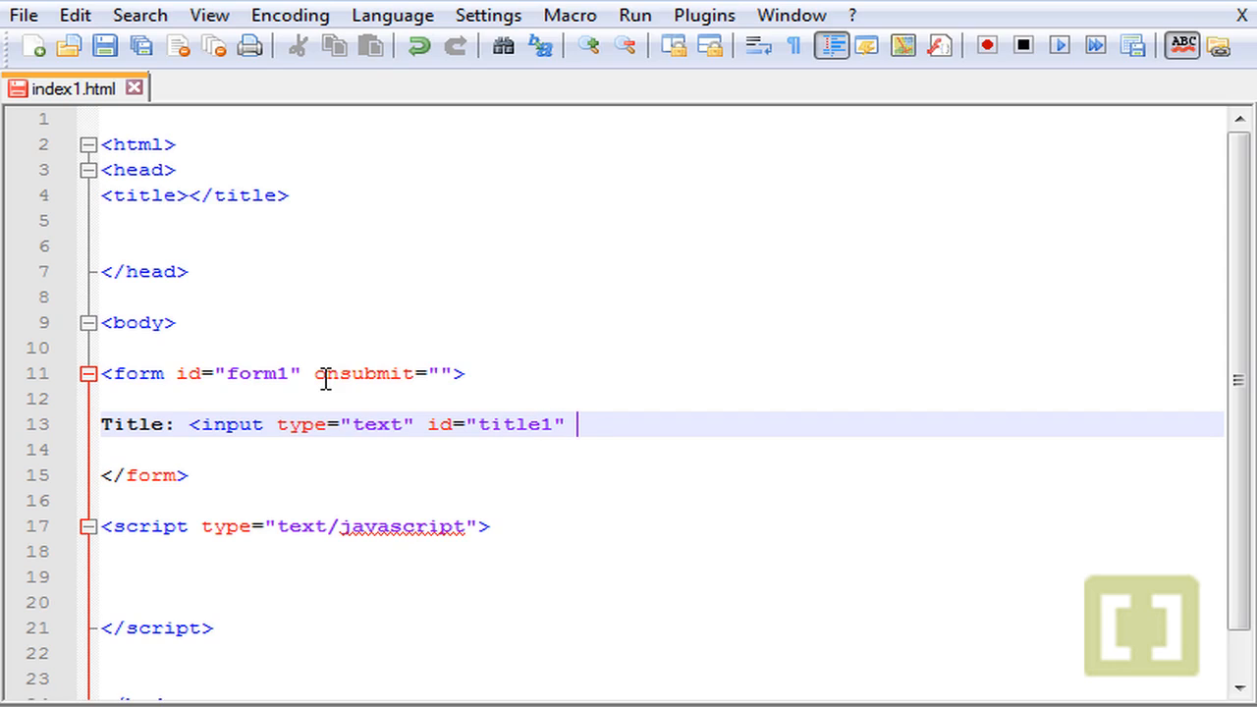
{"action": "type", "text": "size"}
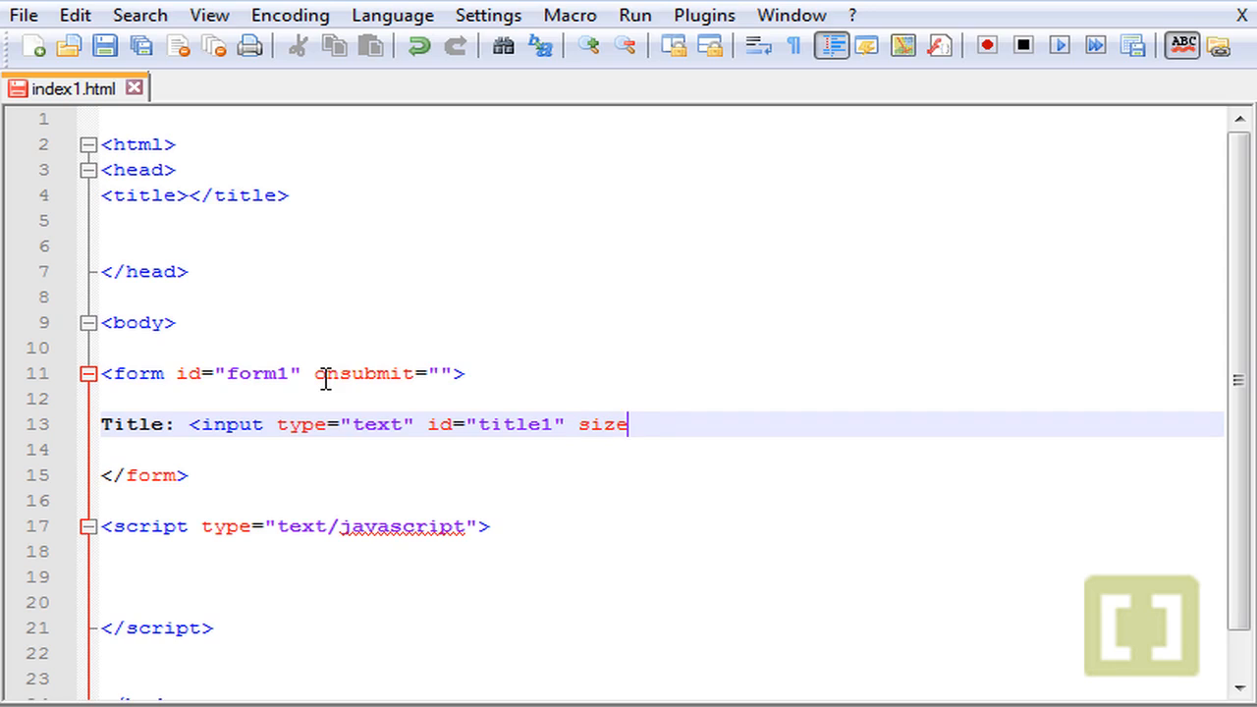
{"action": "type", "text": "=\"25\">"}
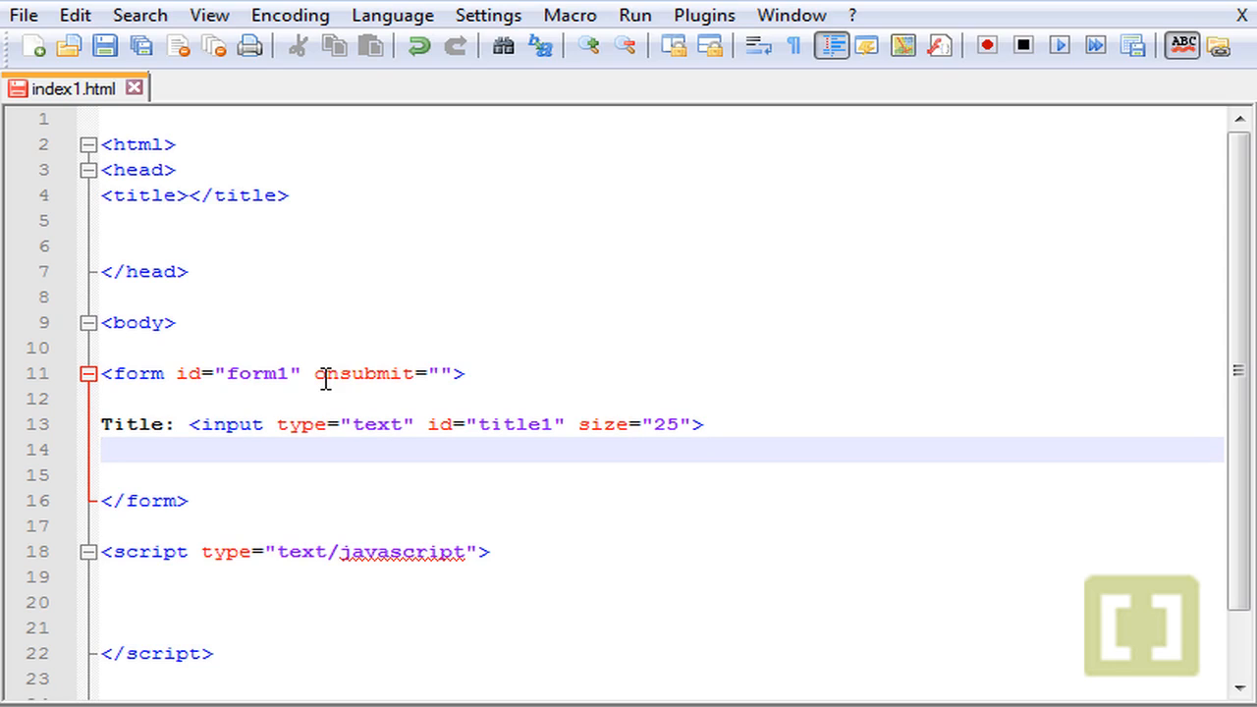
Add the Description: label on the next line of the form
{"action": "type", "text": "Desc"}
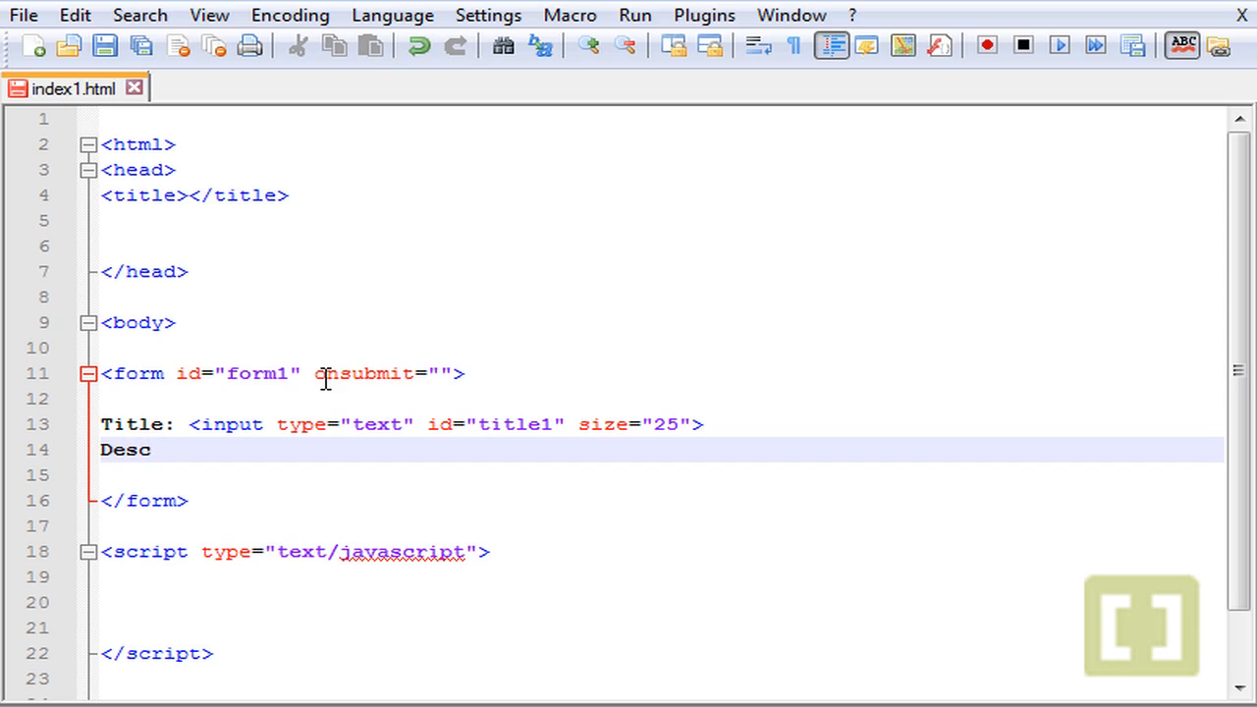
{"action": "type", "text": "ription"}
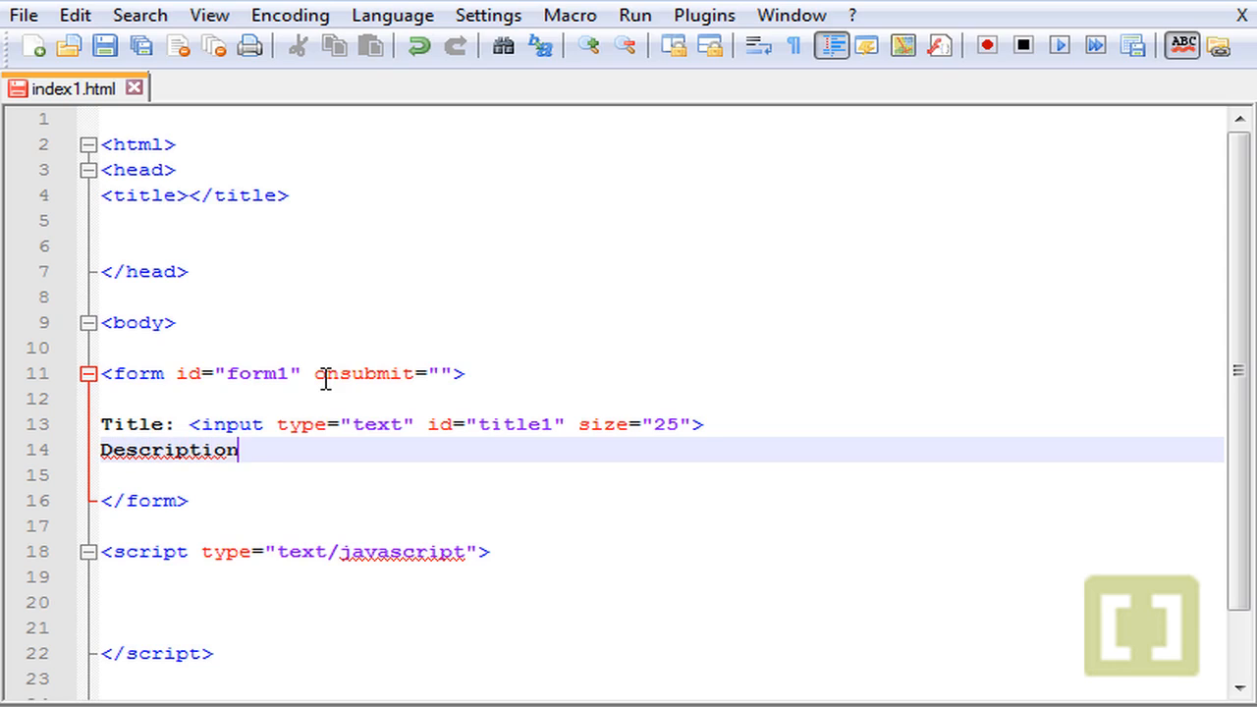
{"action": "type", "text": ":"}
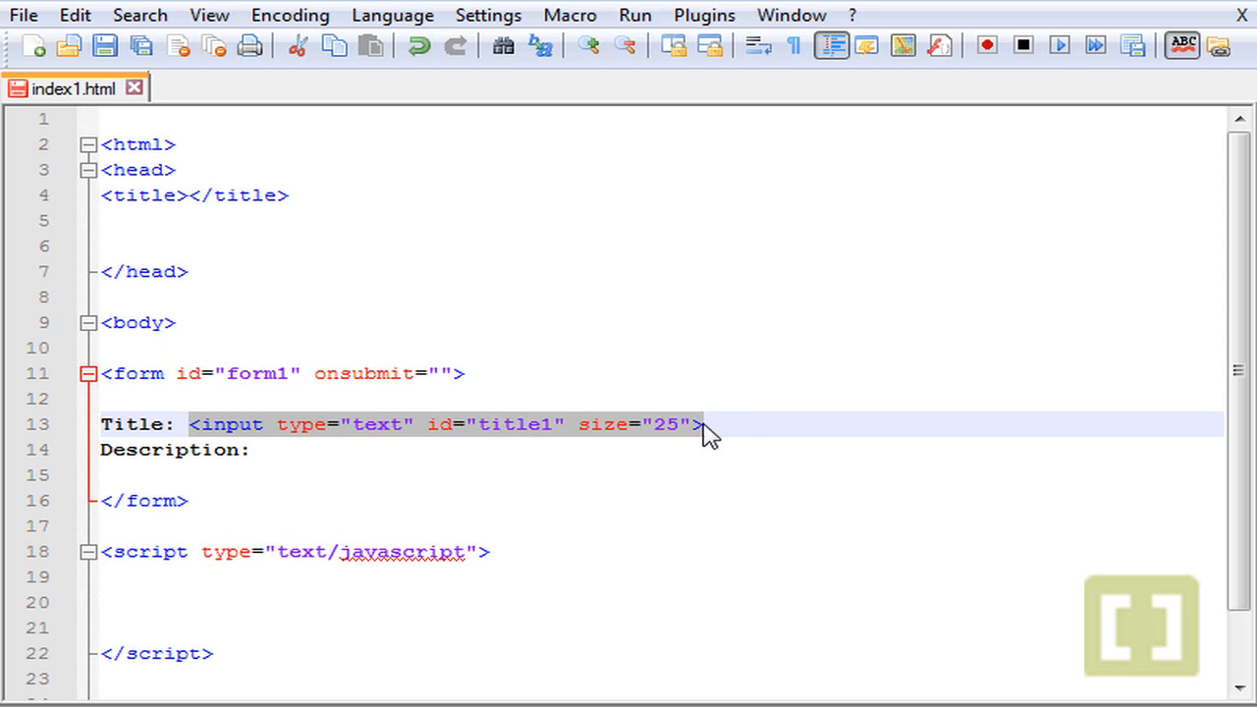
Add a text input id="desc1" size="55" after the Description label
{"action": "left_click", "coordinate": [264, 450]}
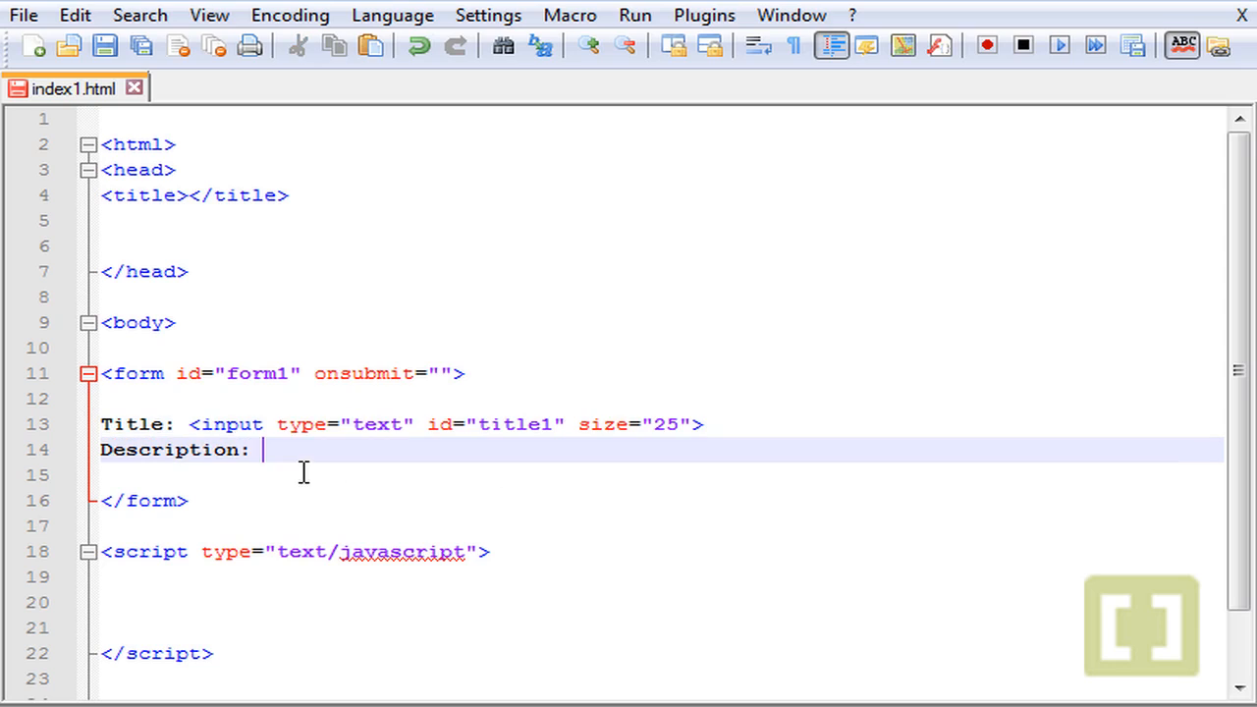
{"action": "type", "text": "<input type=\"text\" id=\"title1\" size=\"25\">"}
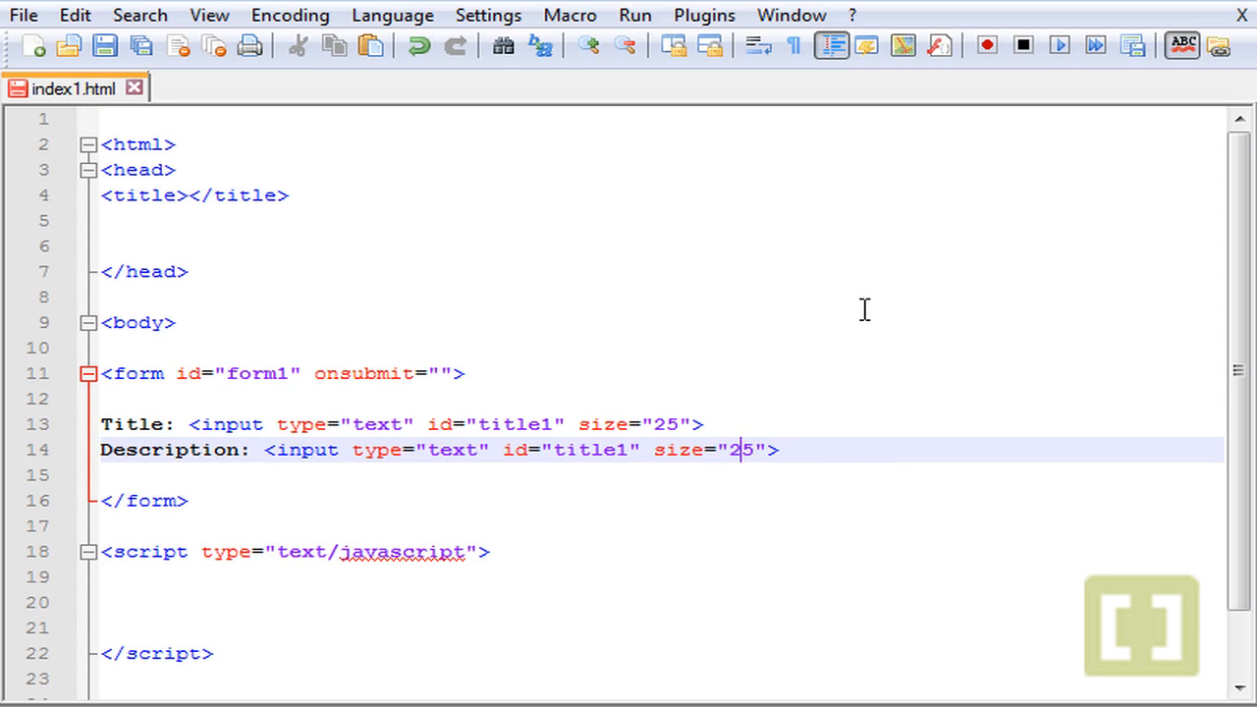
{"action": "type", "text": "5"}
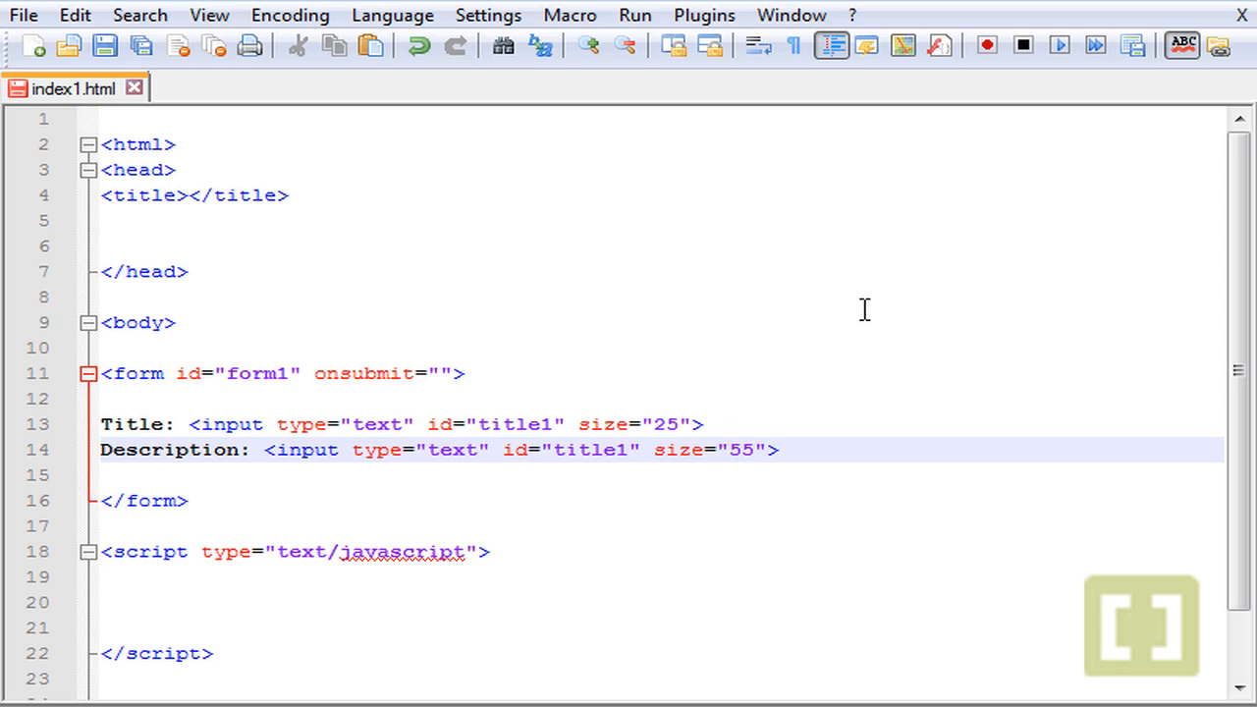
{"action": "left_click", "coordinate": [628, 449]}
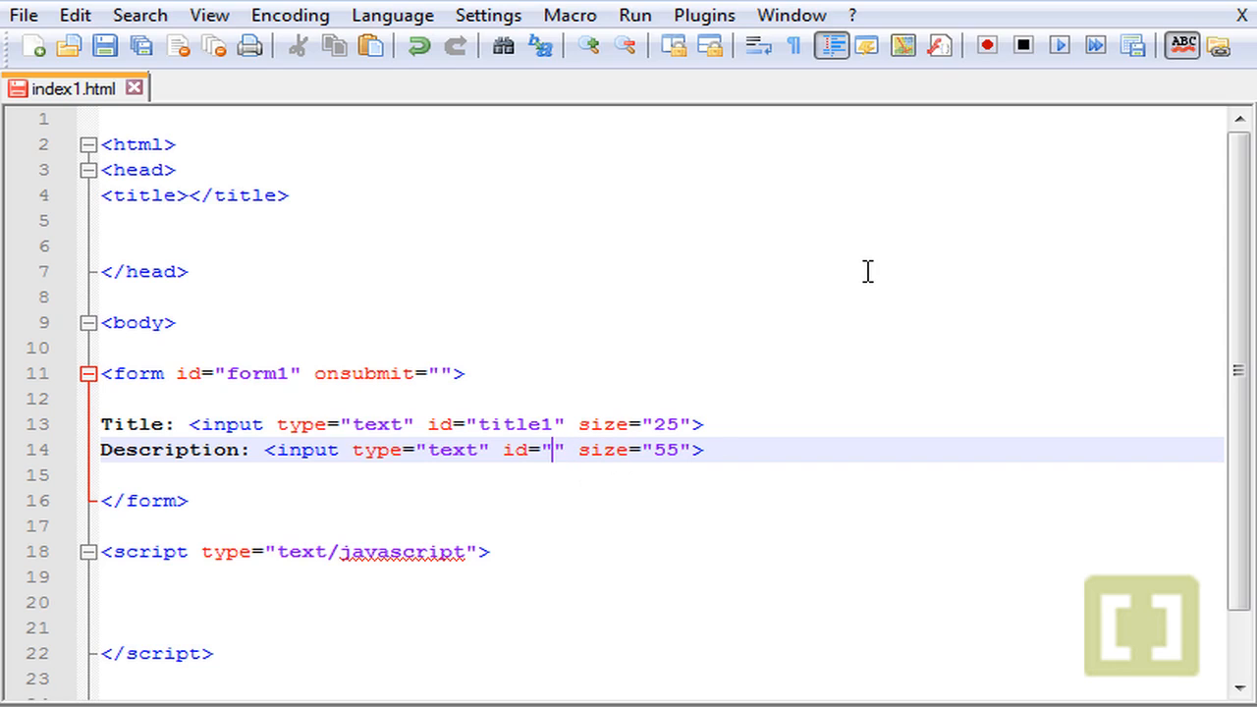
{"action": "type", "text": "desc"}
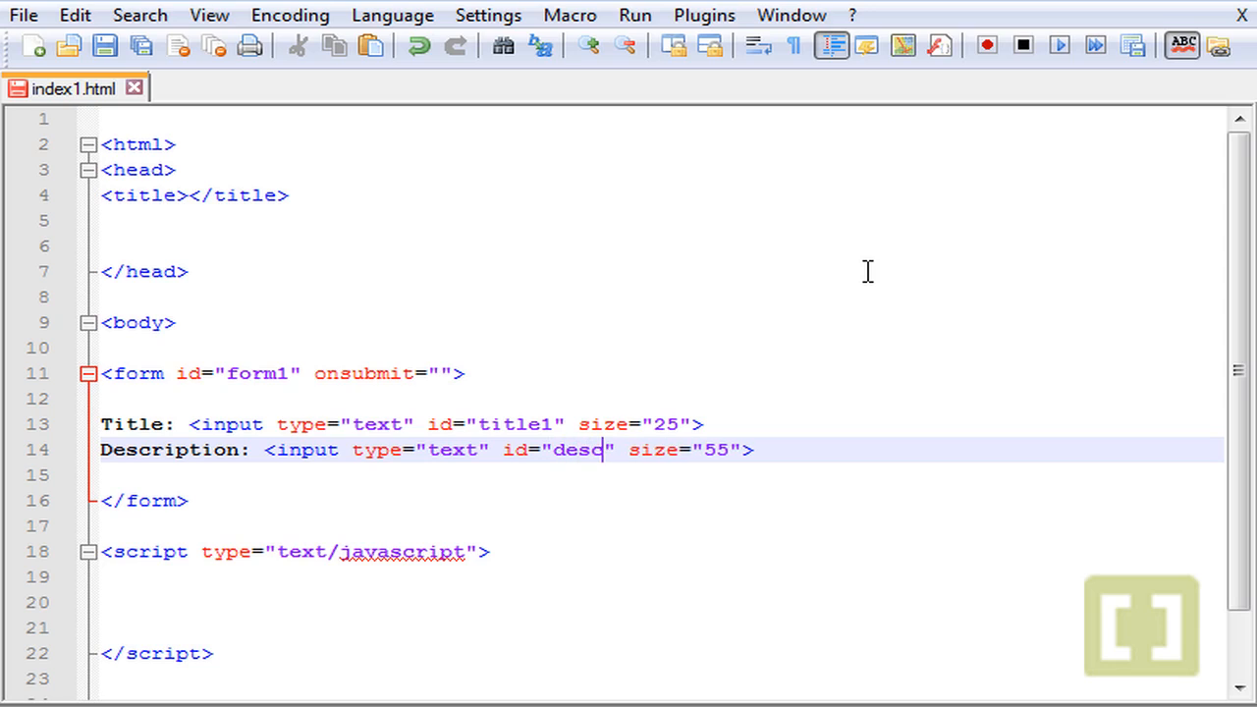
{"action": "type", "text": "1"}
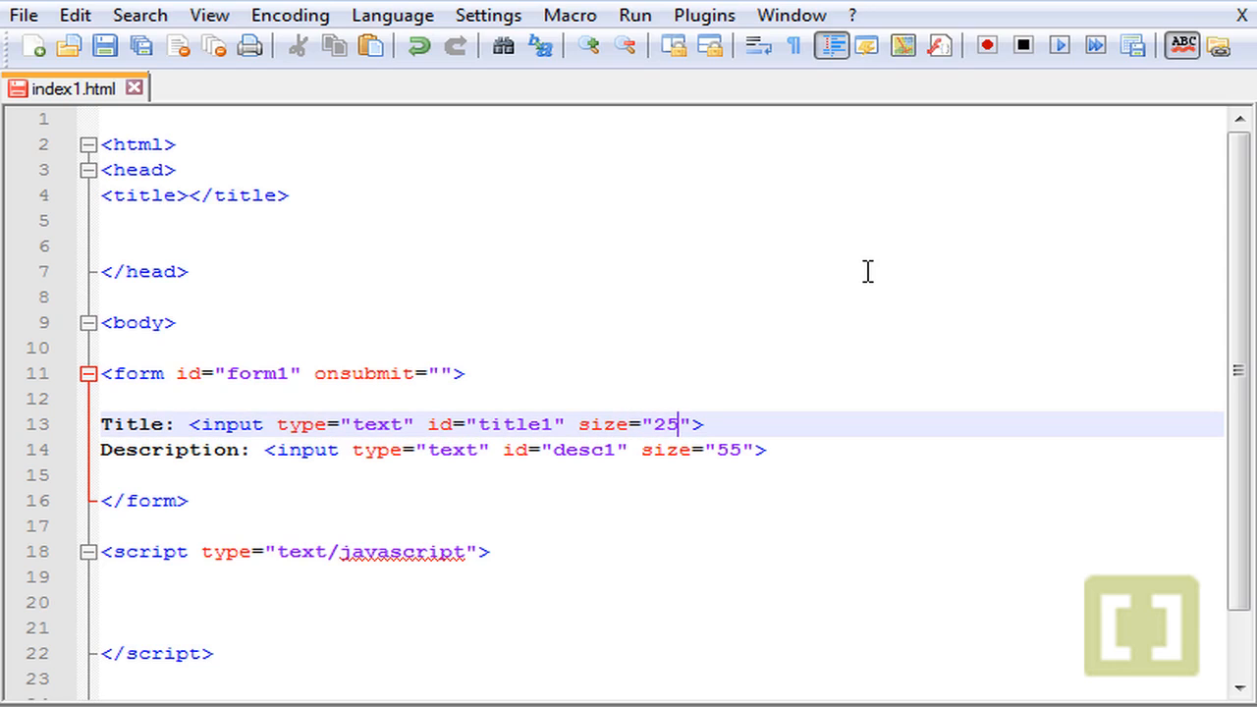
End both the Title and Description input lines with a <br /> line break
{"action": "type", "text": "<br />"}
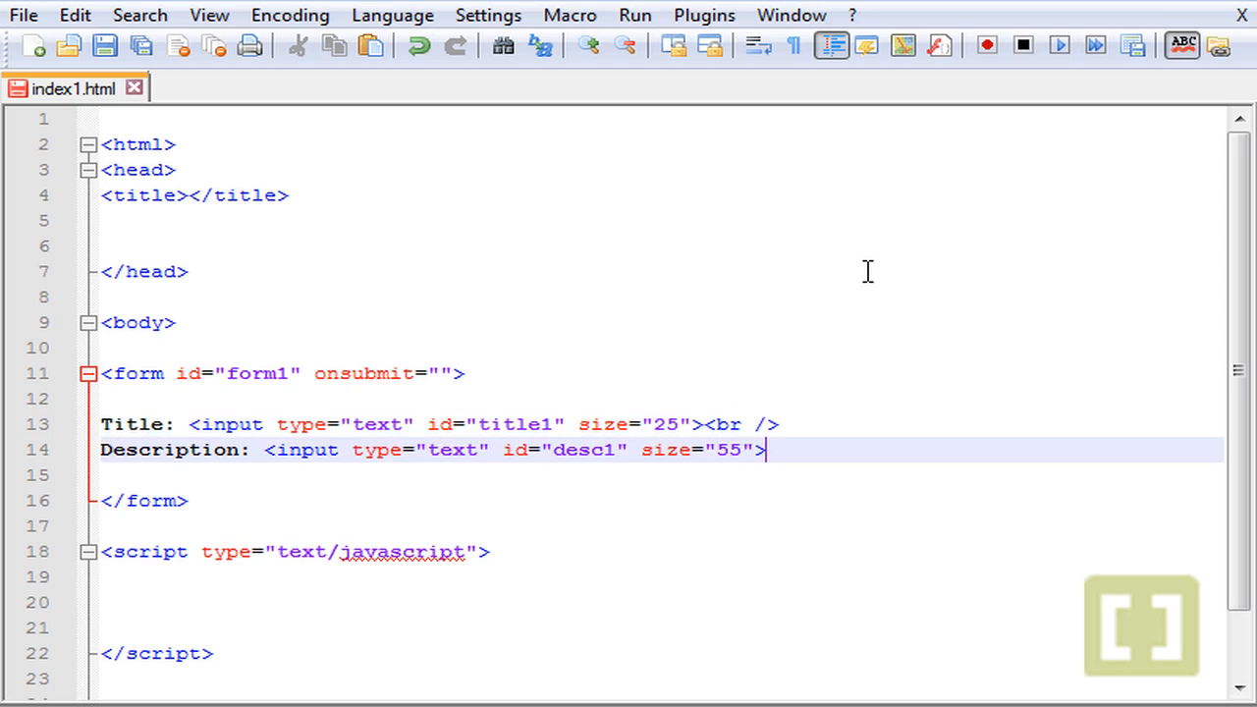
{"action": "type", "text": "<br"}
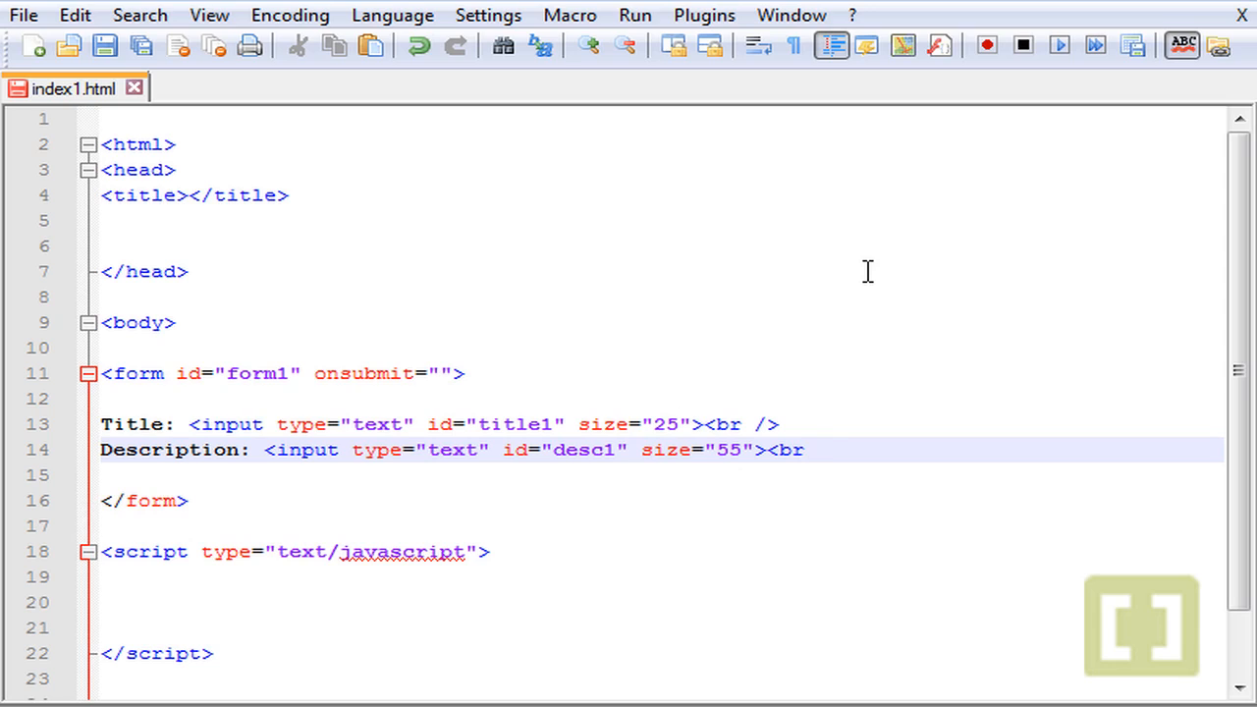
{"action": "type", "text": "/>"}
{"action": "left_click", "coordinate": [660, 475]}
{"action": "type", "text": "<"}
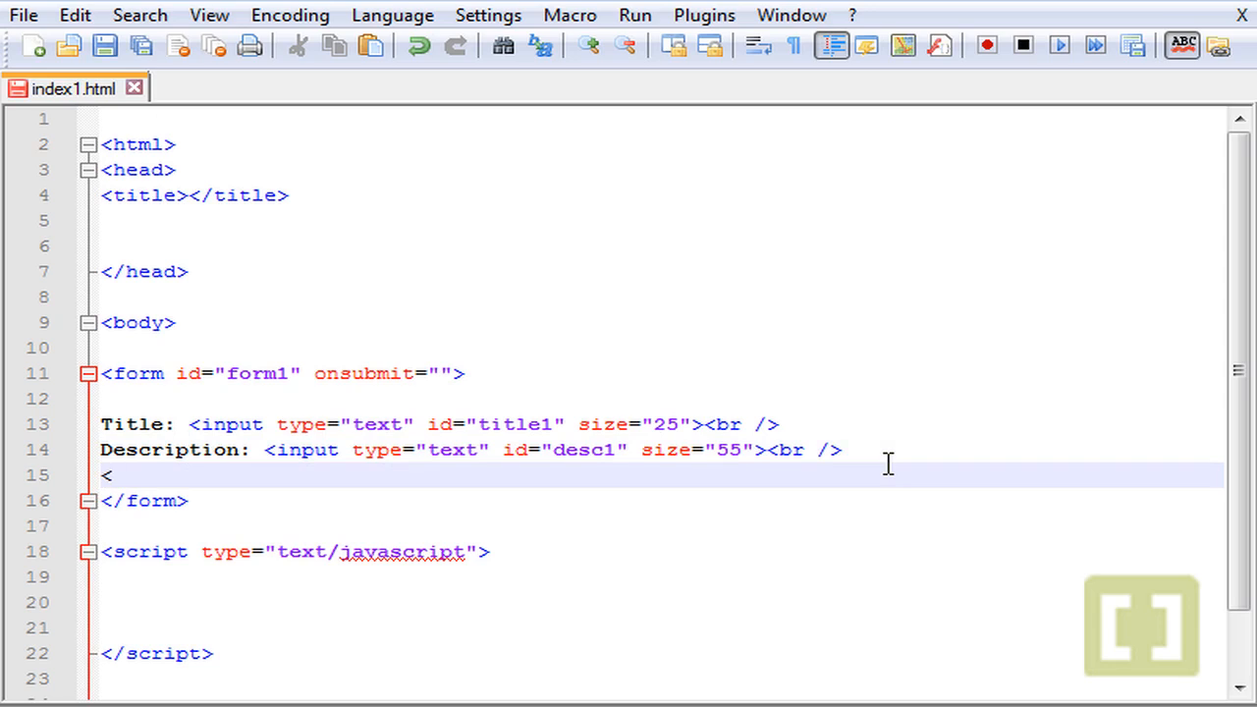
Add <input type="submit" value="Submit"> below the Description field
{"action": "type", "text": "input type="}
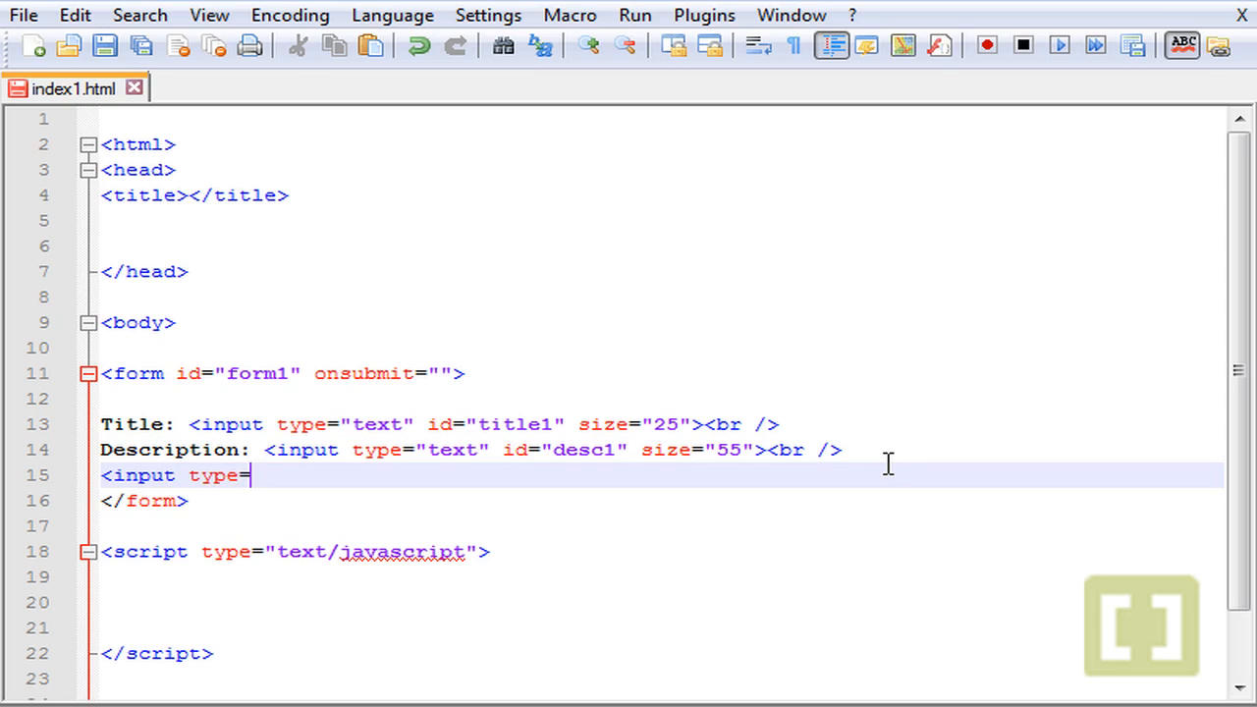
{"action": "type", "text": "\"but\""}
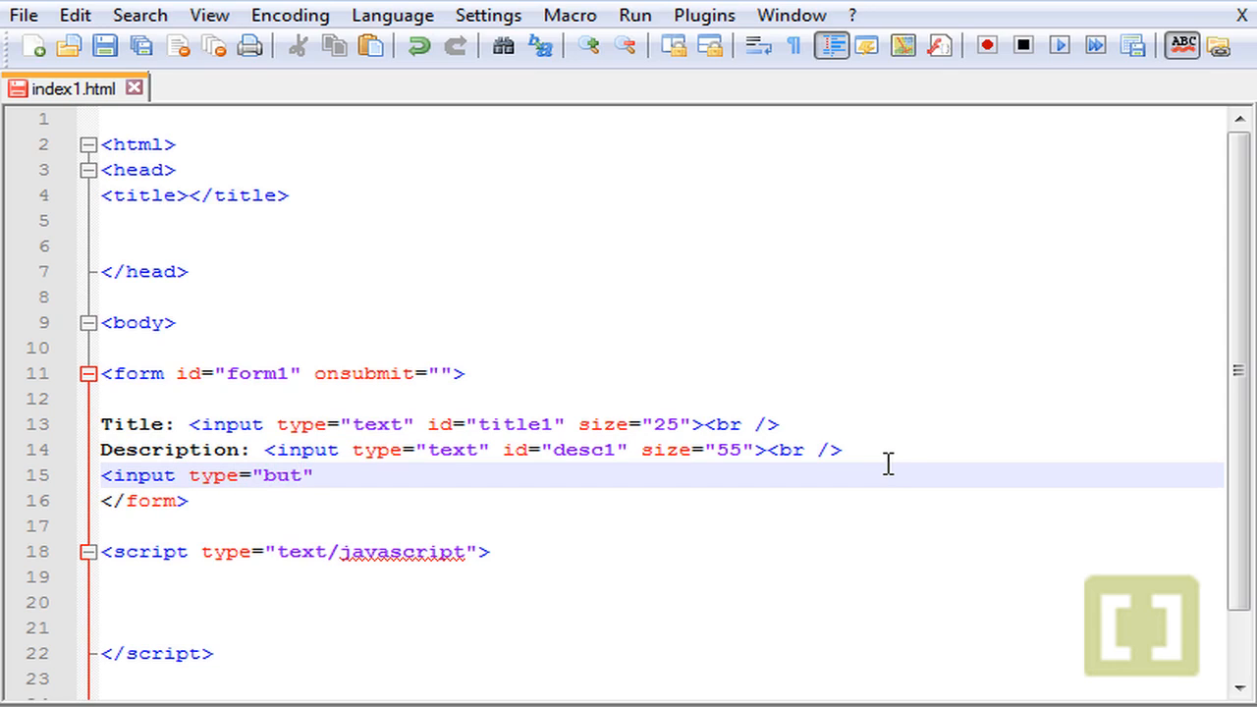
{"action": "type", "text": "sub"}
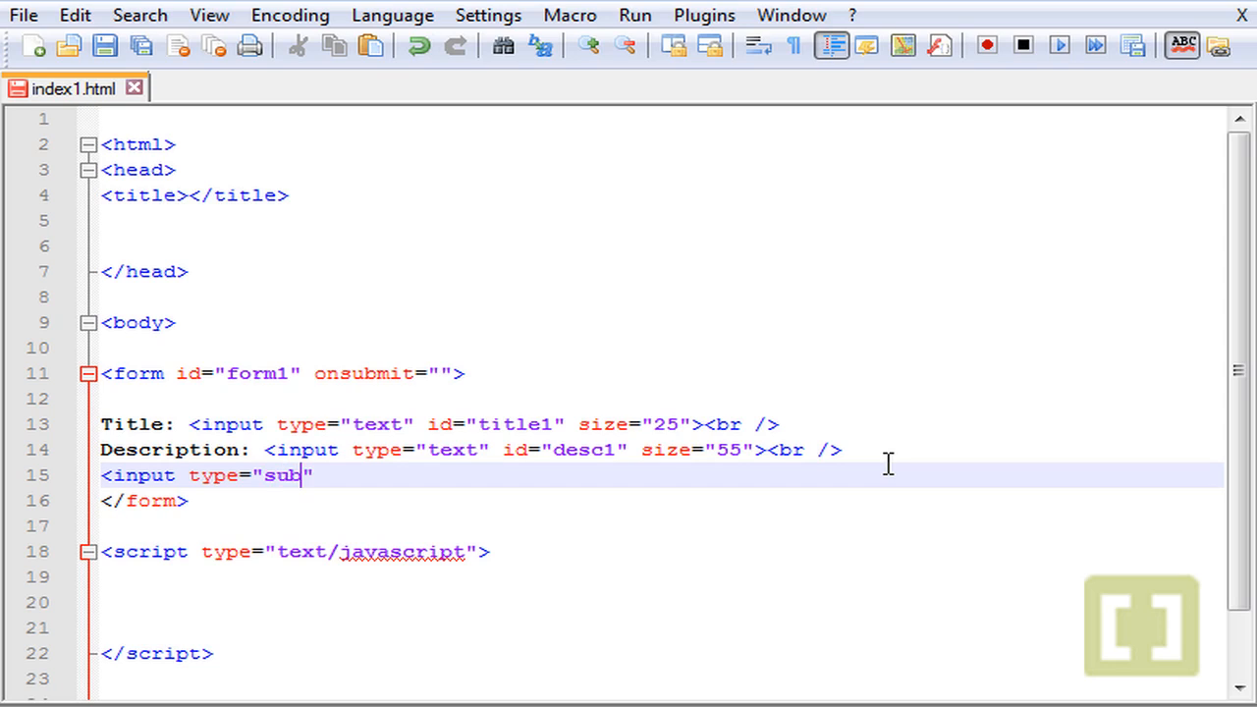
{"action": "type", "text": "mit"}
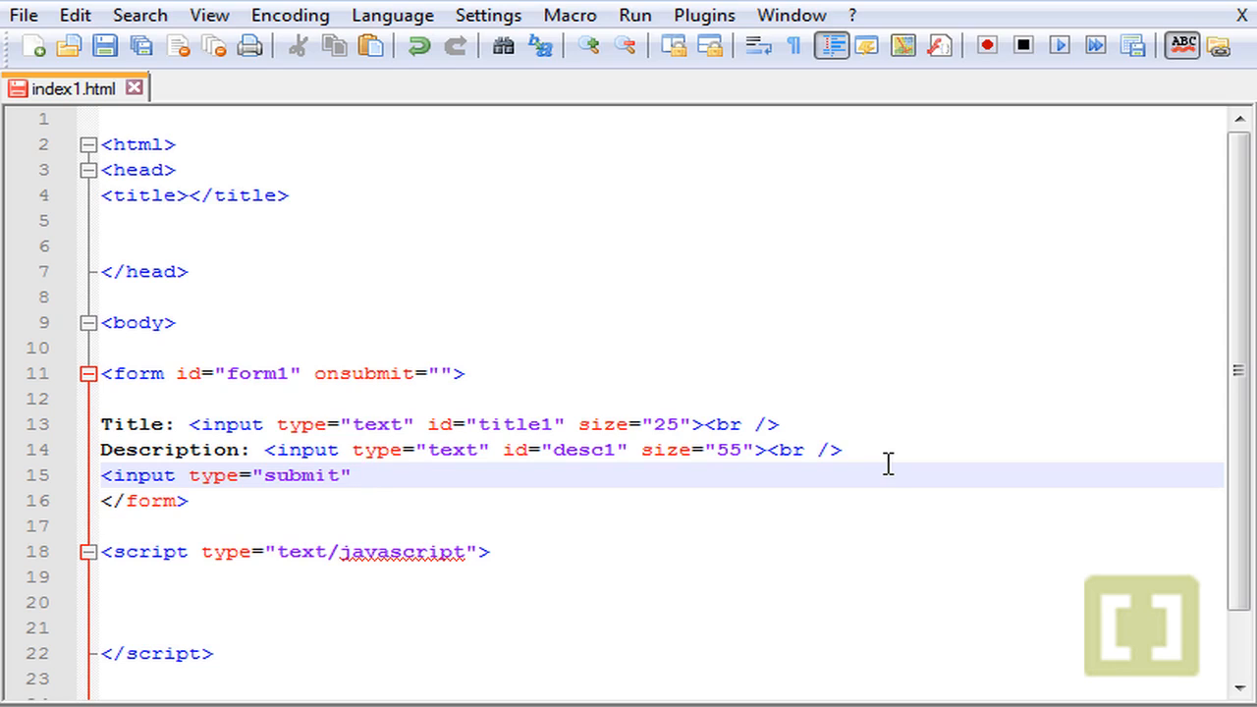
{"action": "type", "text": "value=\"\""}
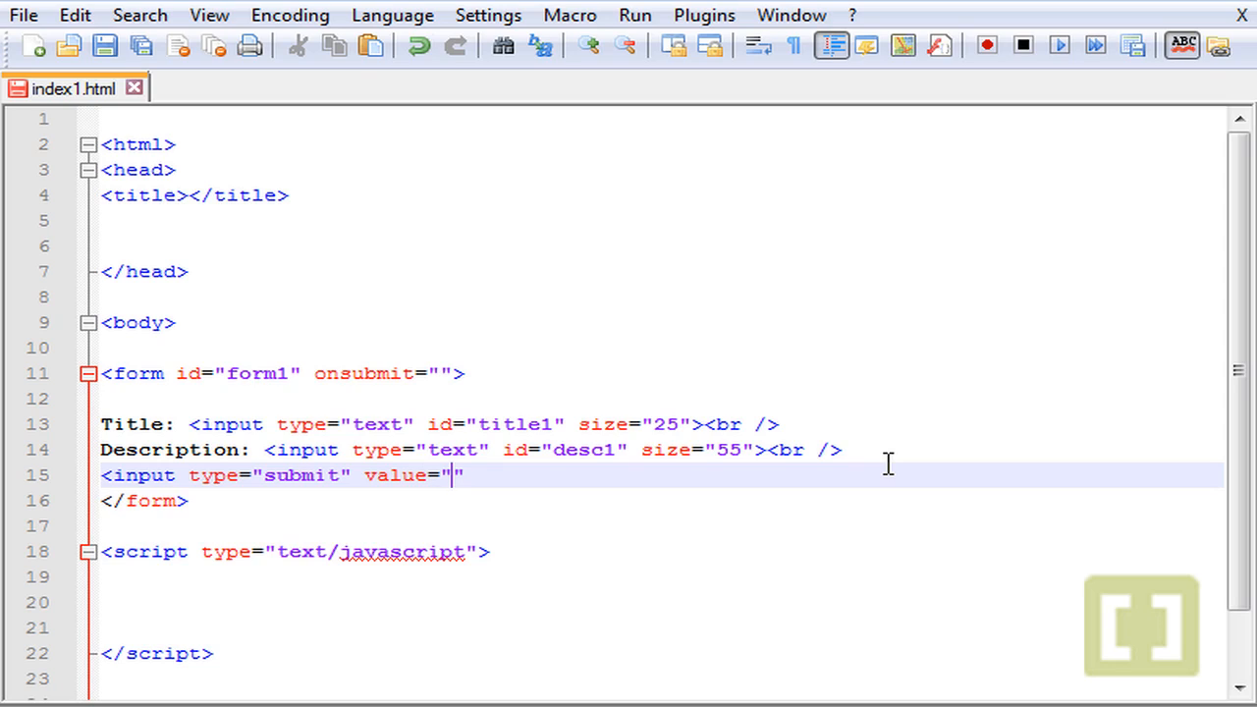
{"action": "type", "text": "S"}
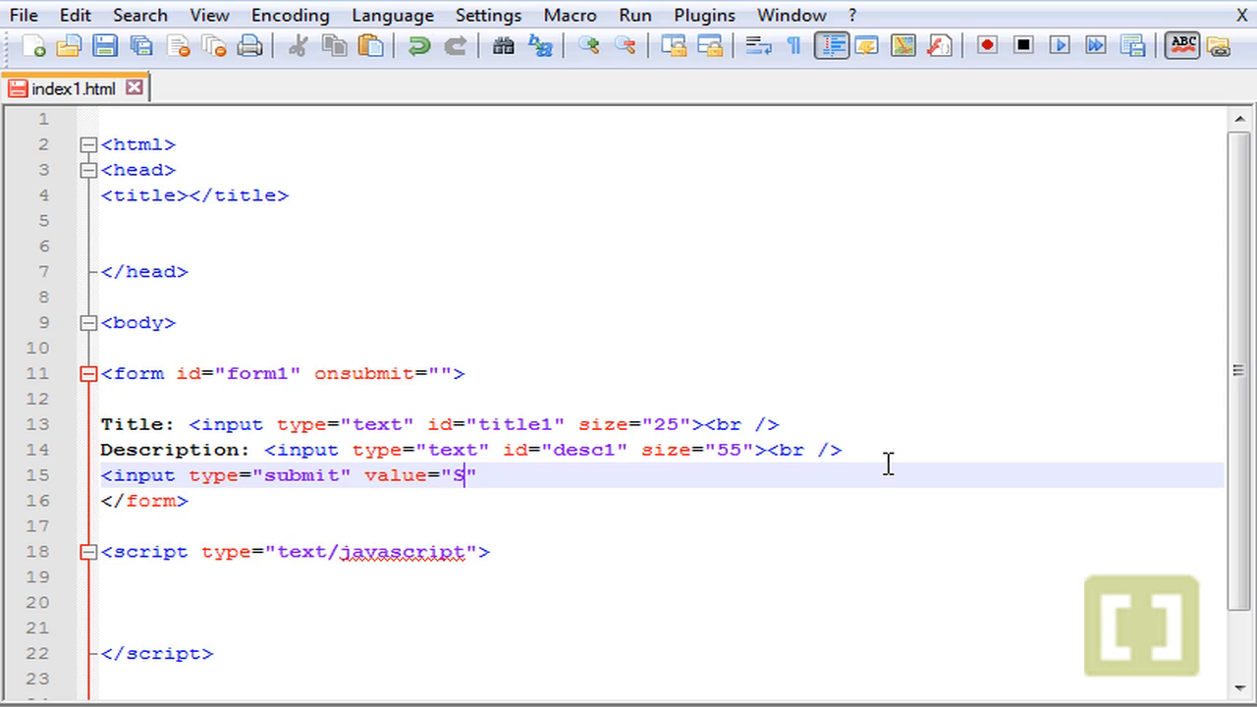
{"action": "type", "text": "ubmit"}
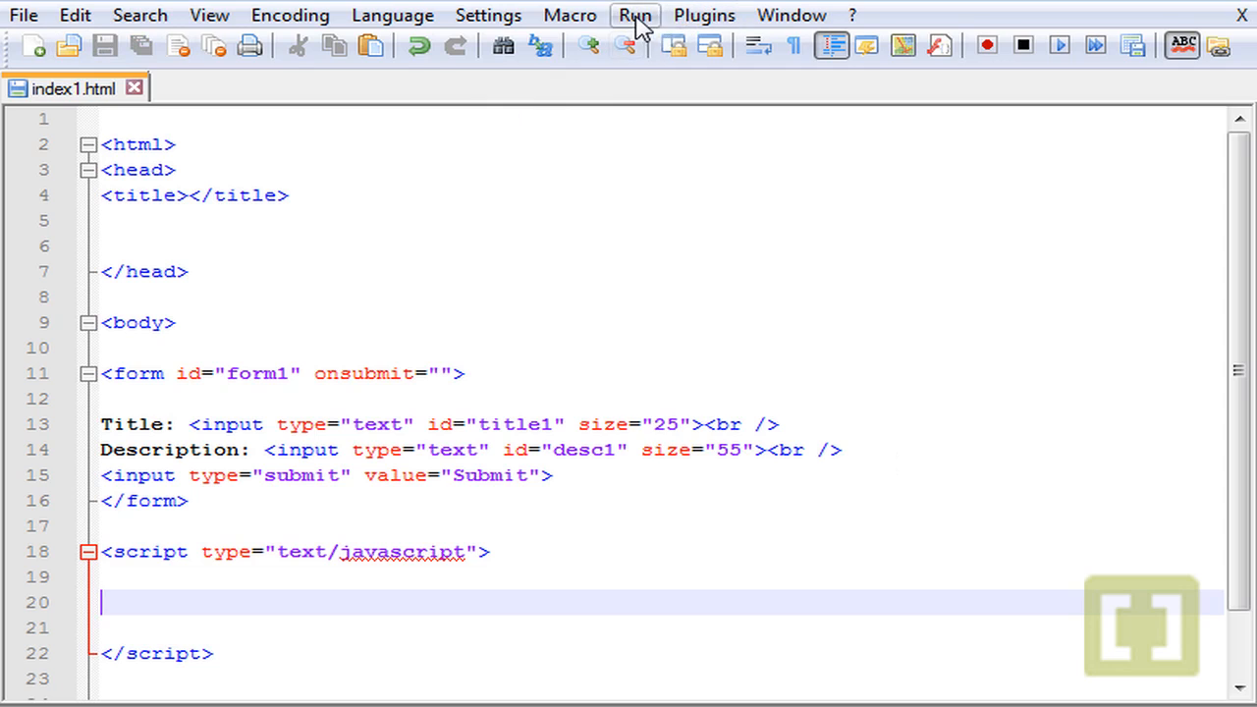
{"action": "left_click", "coordinate": [634, 15]}
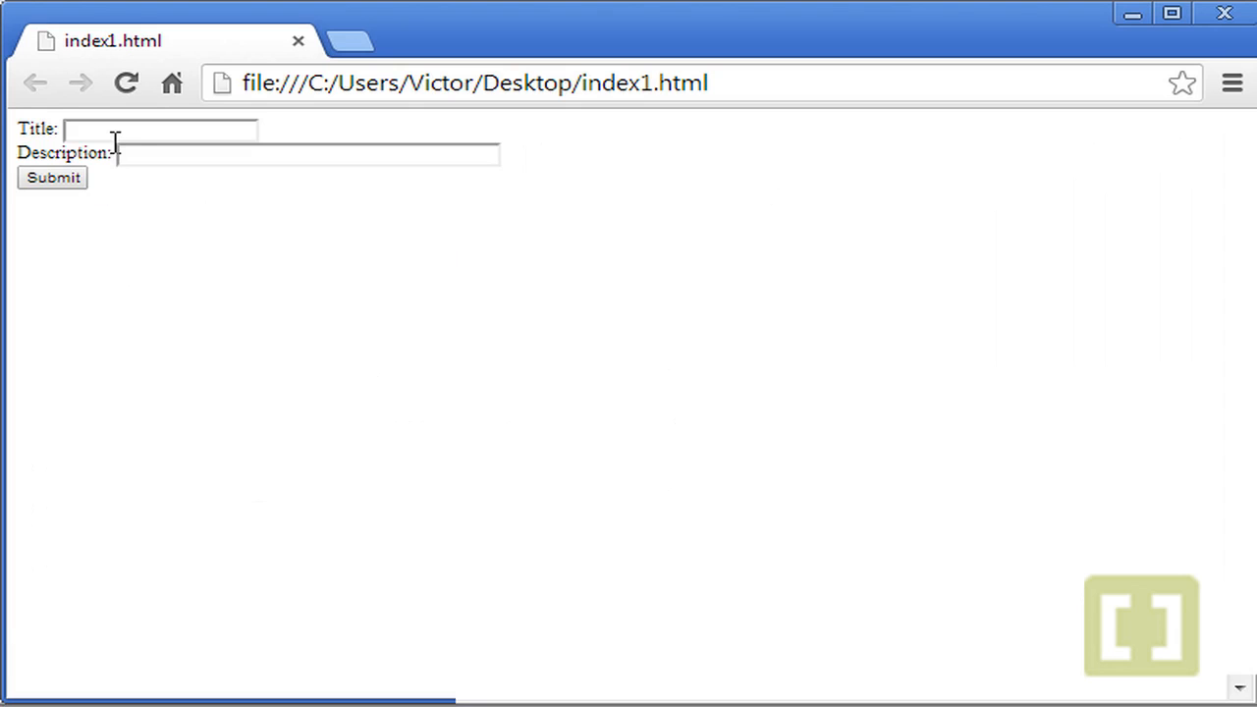
{"action": "left_click", "coordinate": [159, 130]}
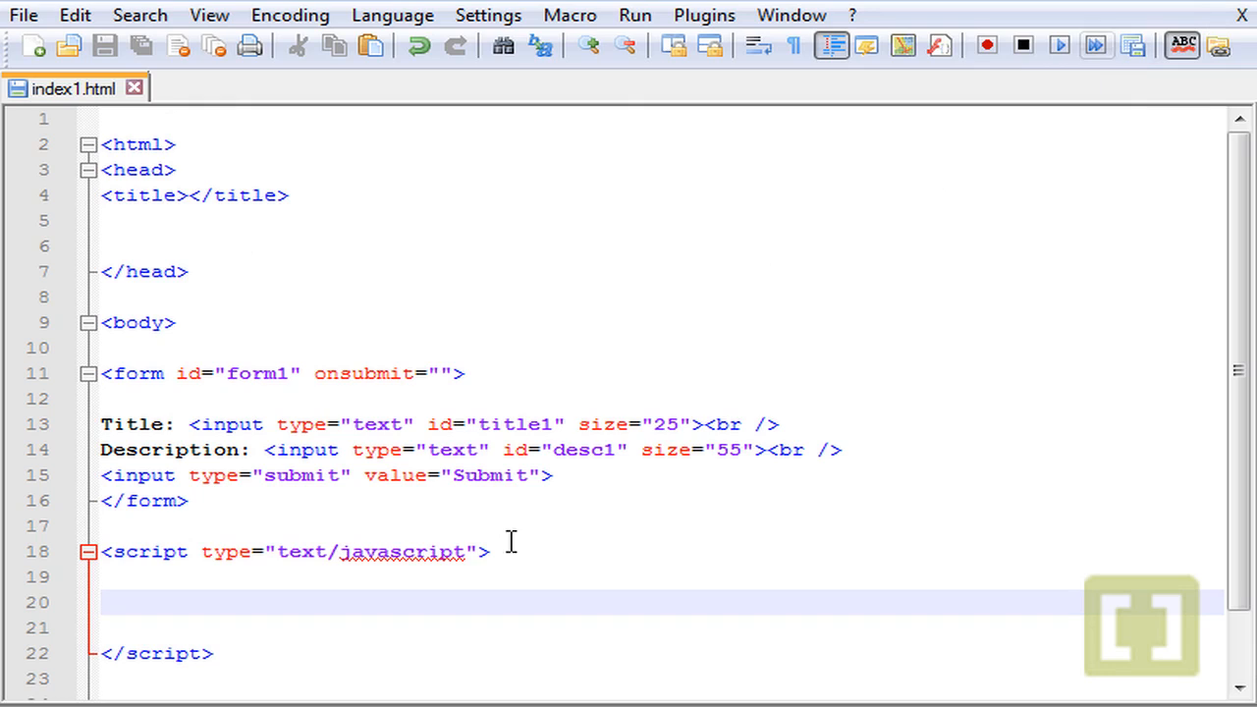
Append a second <br /> to both input lines and reload in Chrome, test-typing in Title
{"action": "type", "text": "<br />"}
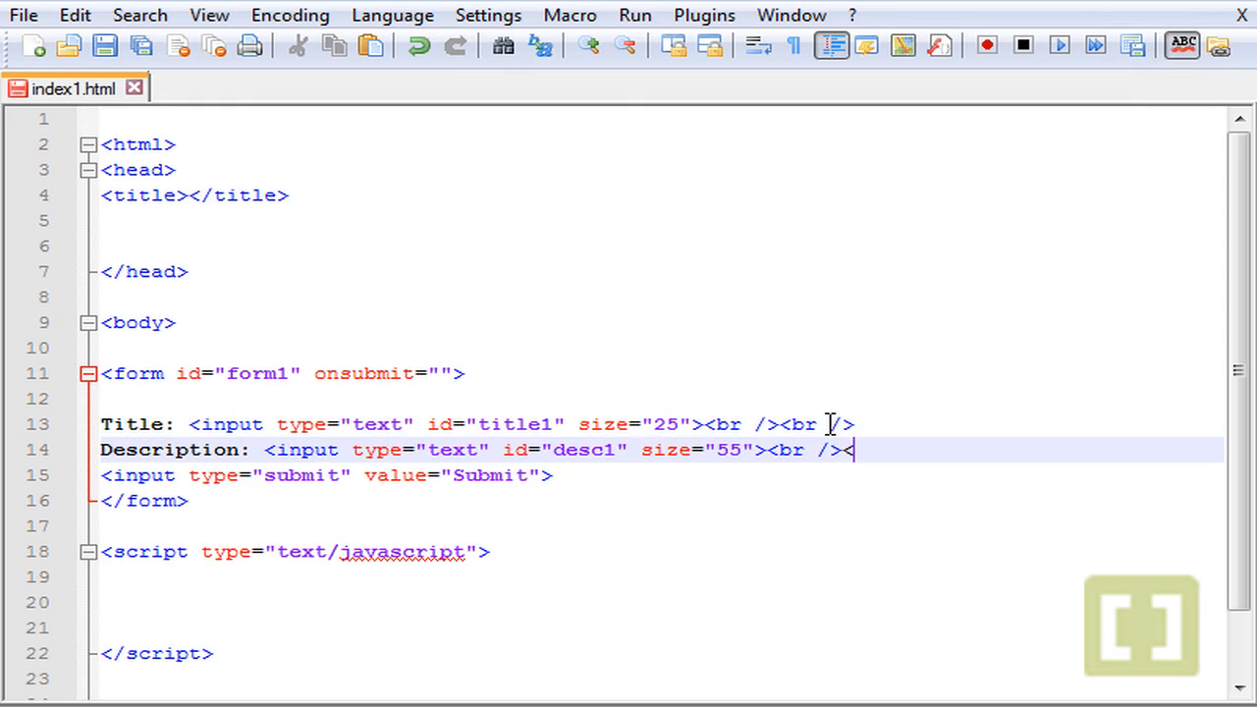
{"action": "type", "text": "br />"}
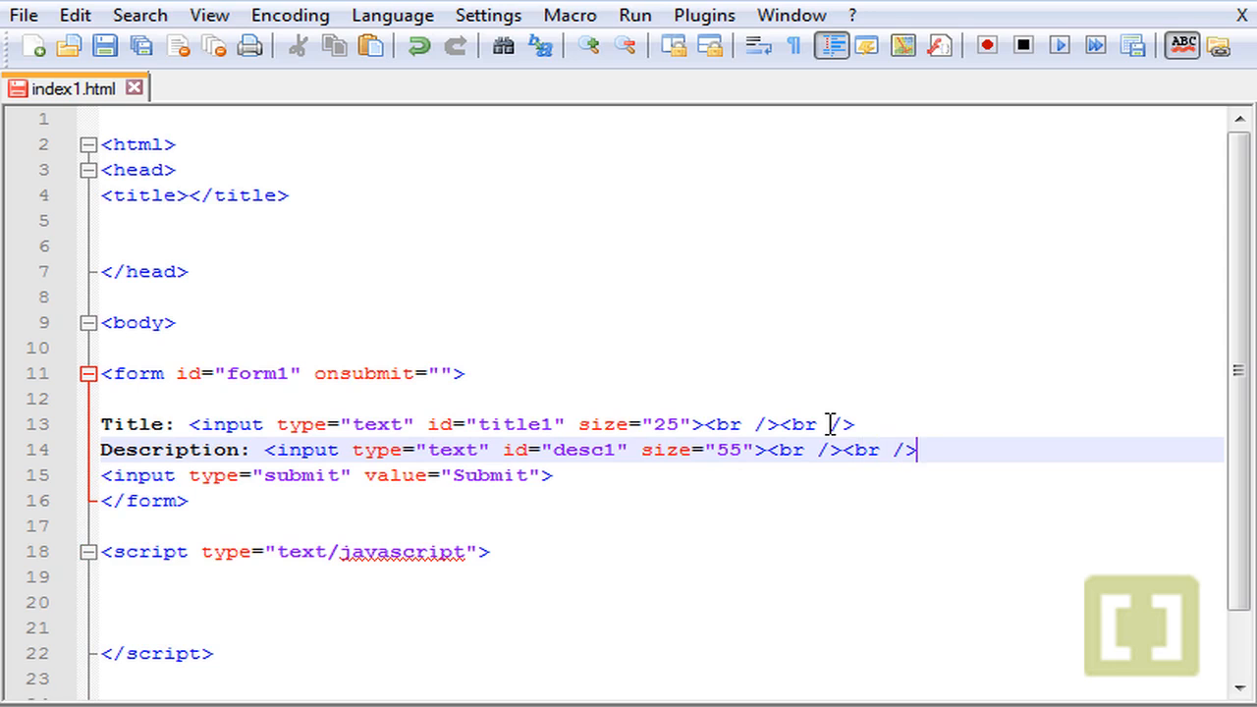
{"action": "mouse_move", "coordinate": [540, 47]}
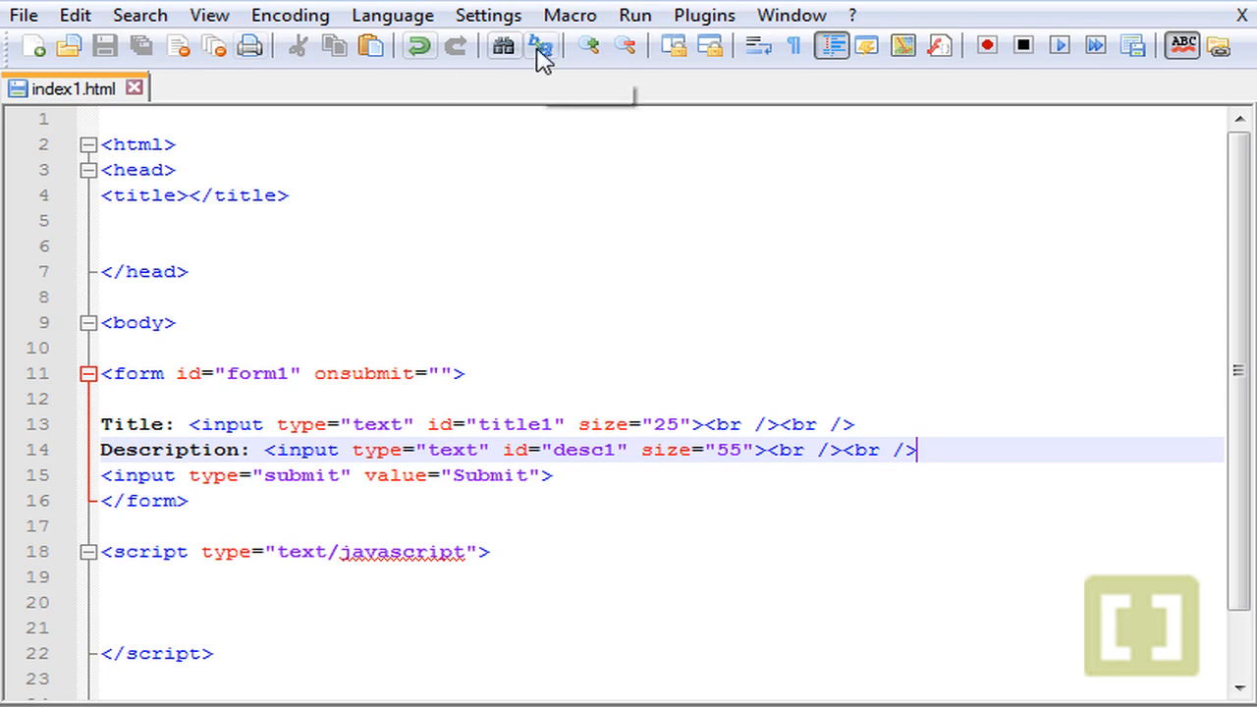
{"action": "left_click", "coordinate": [542, 45]}
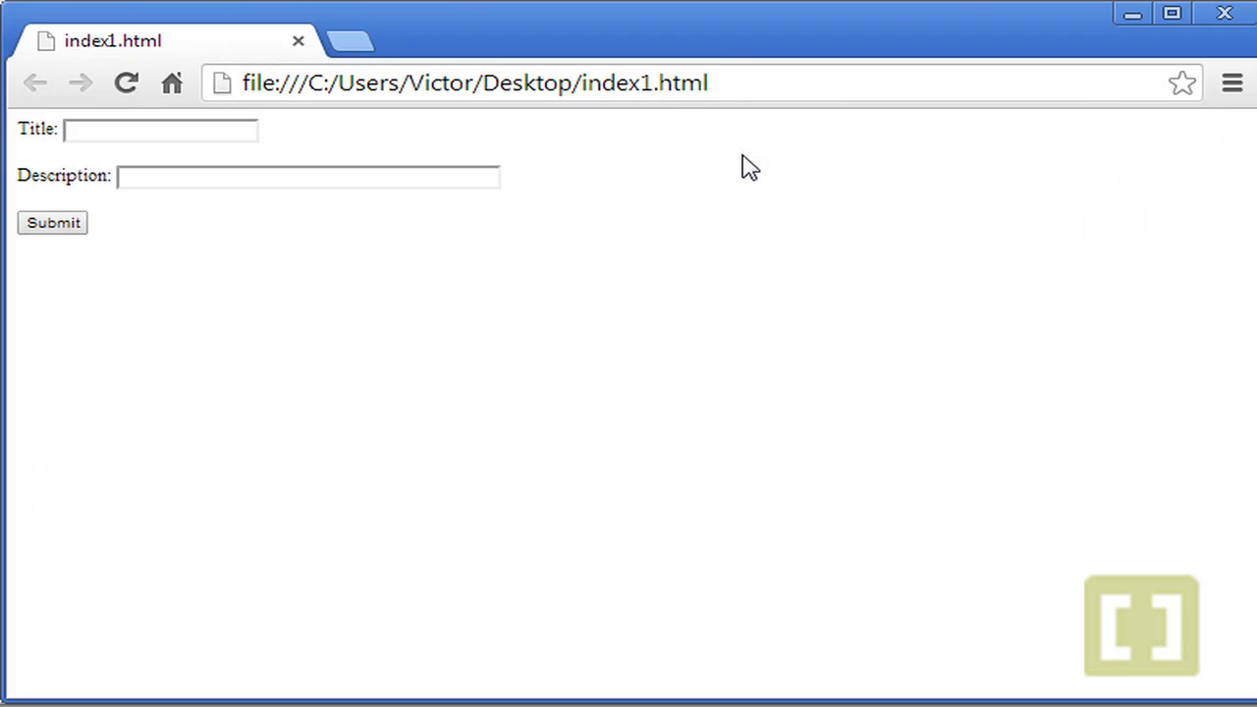
{"action": "left_click", "coordinate": [162, 130]}
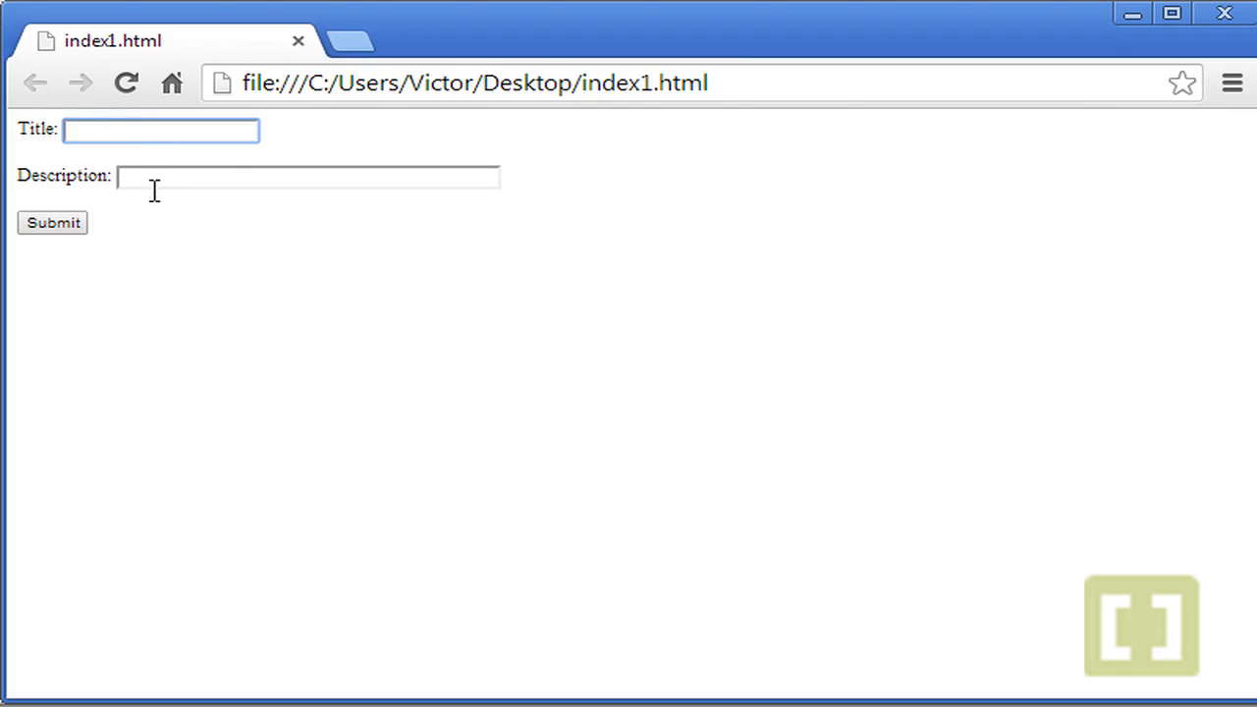
{"action": "type", "text": "wrgerg"}
{"action": "left_click", "coordinate": [308, 176]}
{"action": "type", "text": "efr"}
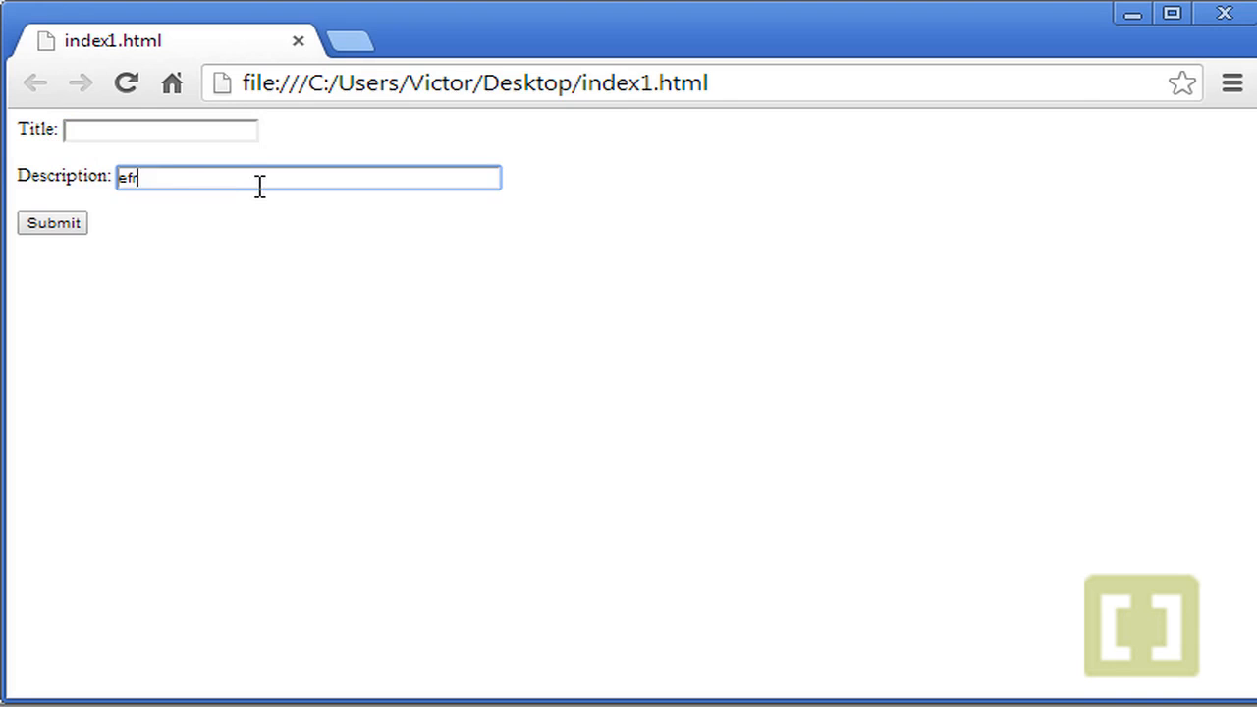
{"action": "key", "text": "Backspace"}
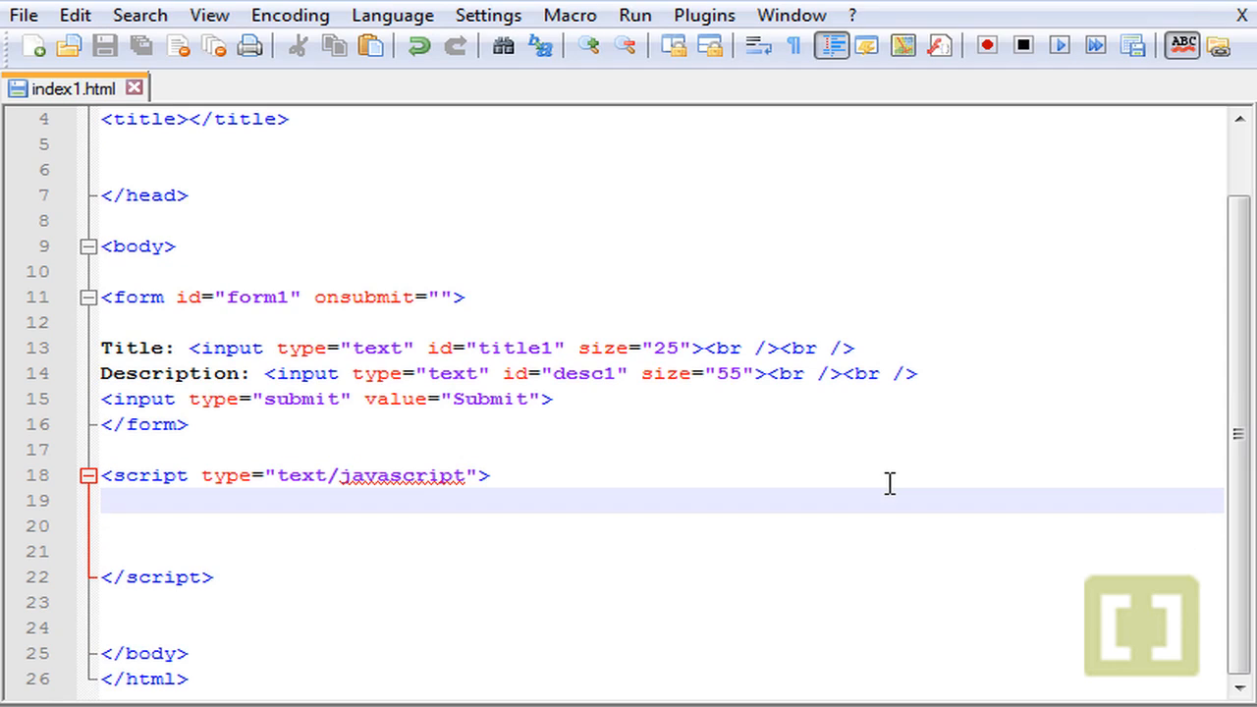
Declare function write(){ inside the script block
{"action": "key", "text": "down"}
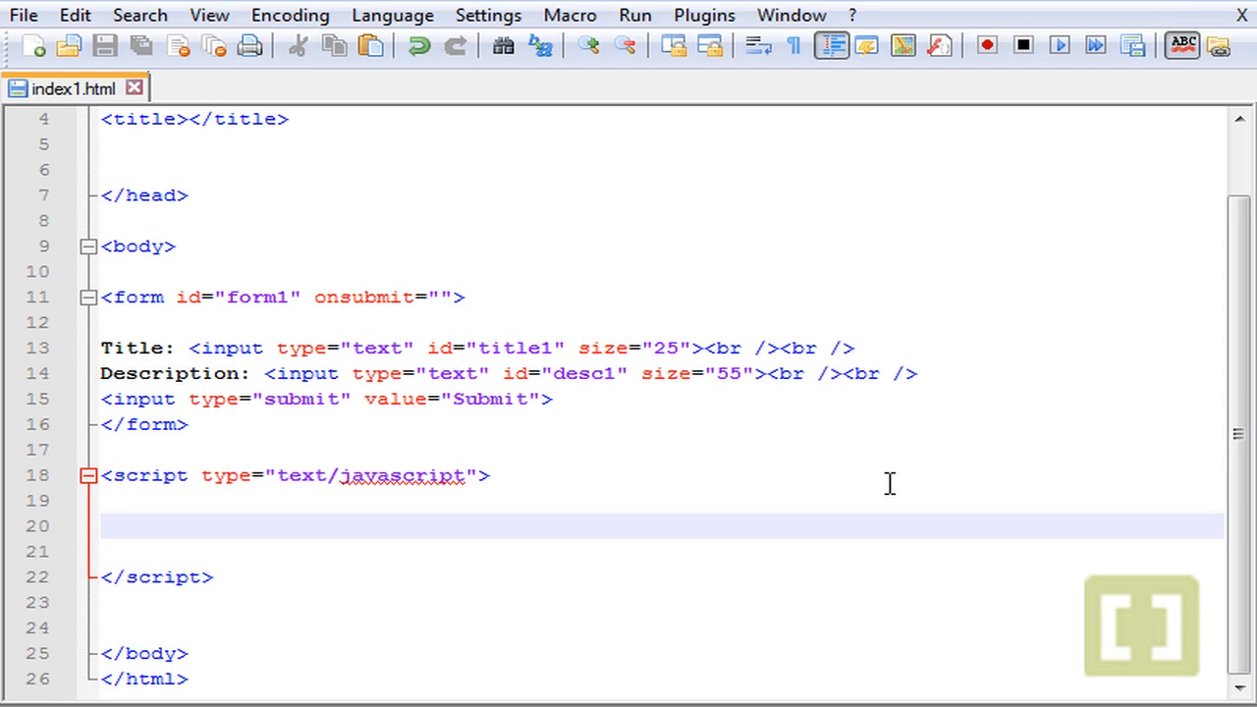
{"action": "type", "text": "func"}
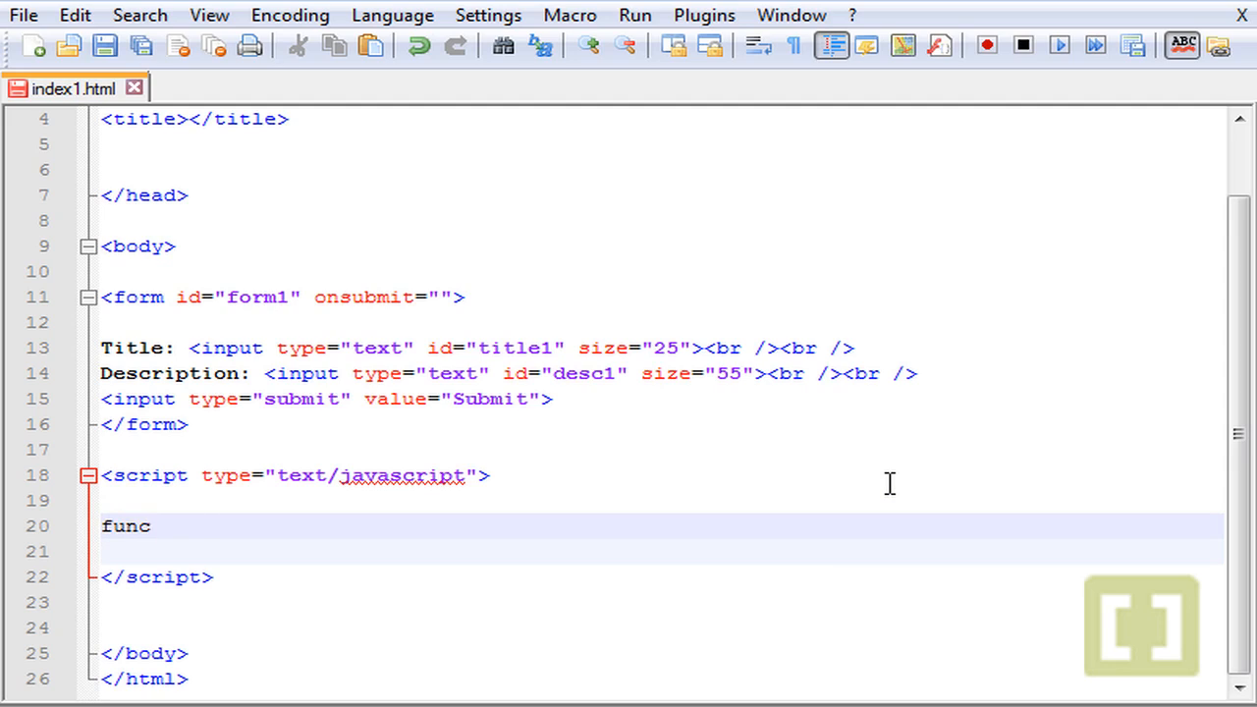
{"action": "type", "text": "tion"}
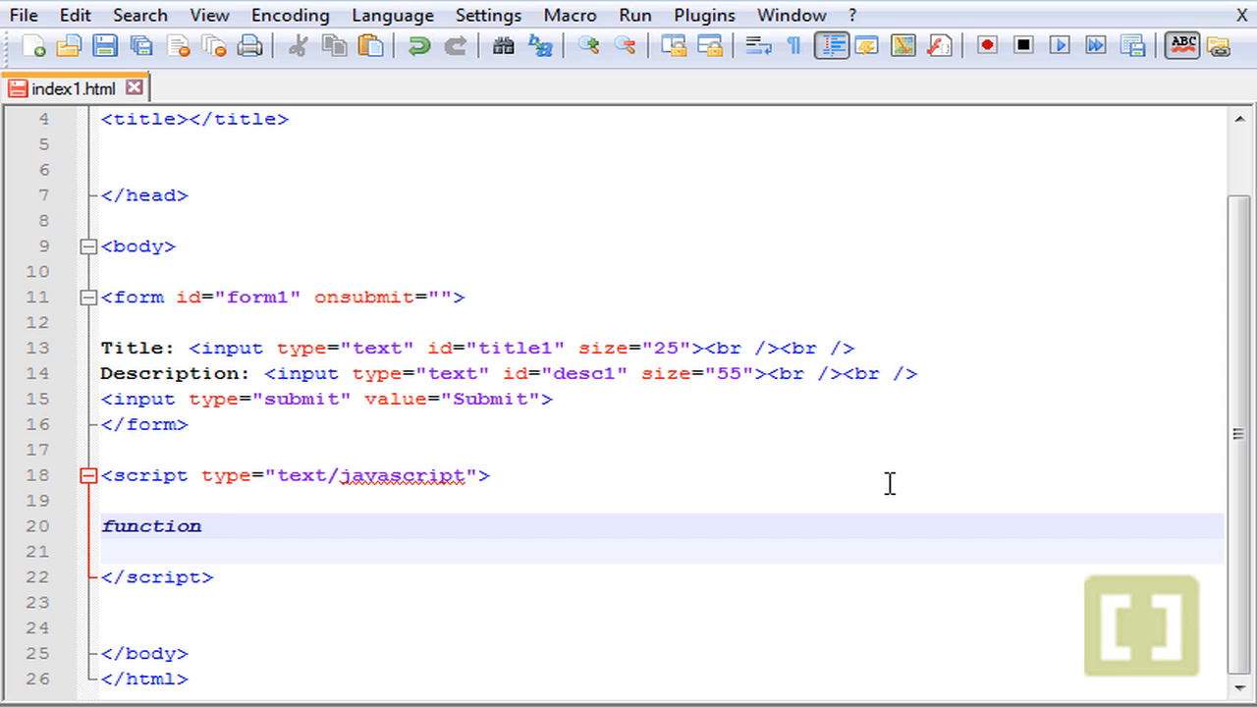
{"action": "type", "text": "wr"}
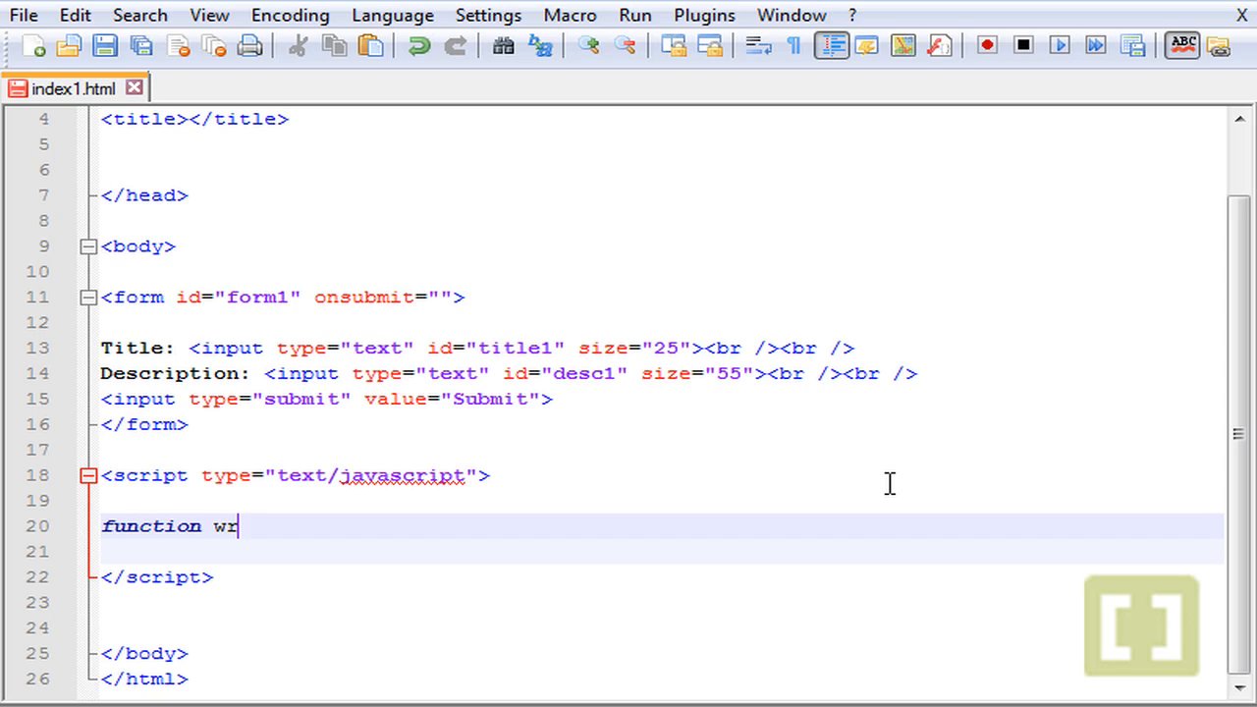
{"action": "type", "text": "ite"}
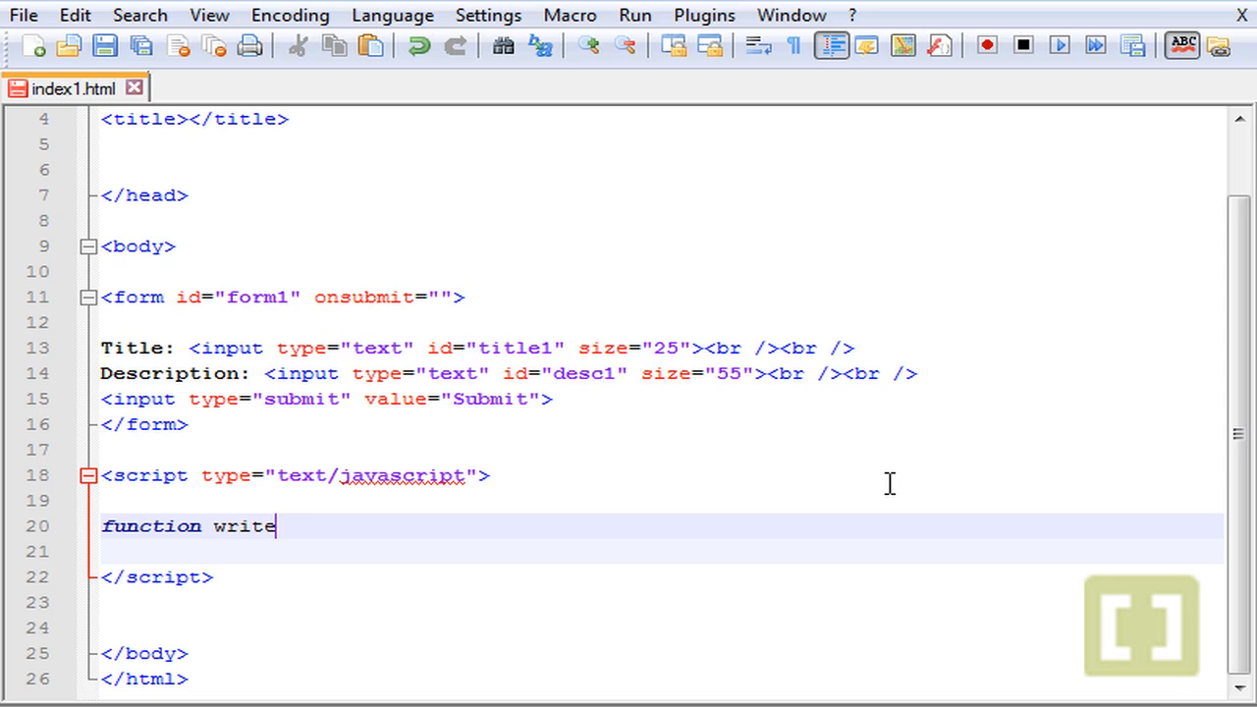
{"action": "type", "text": "_sc"}
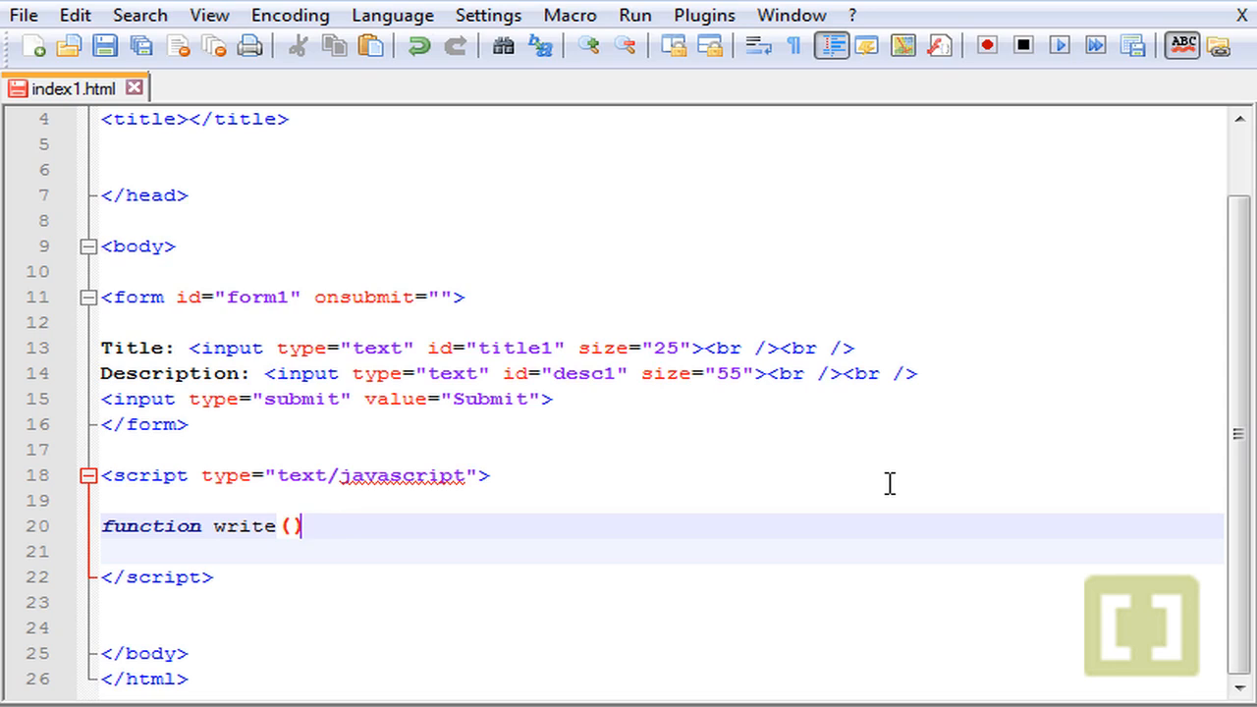
{"action": "type", "text": "{"}
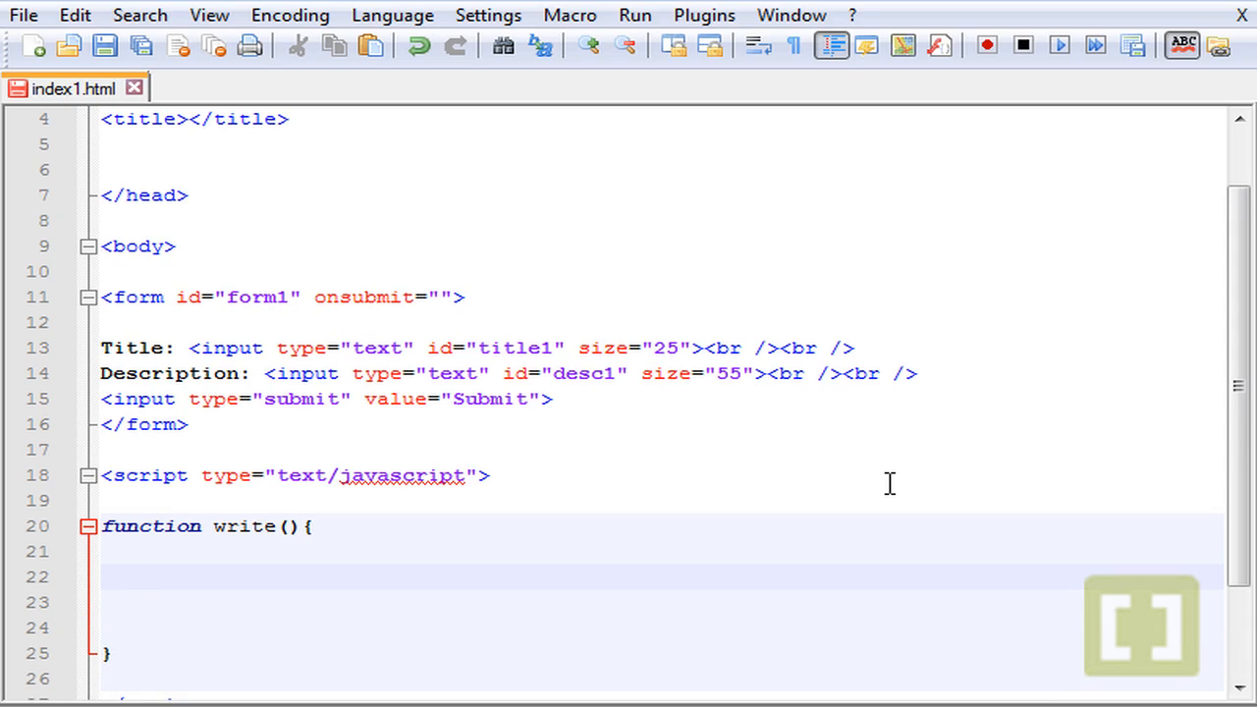
Begin the function body with var title = document
{"action": "type", "text": "var"}
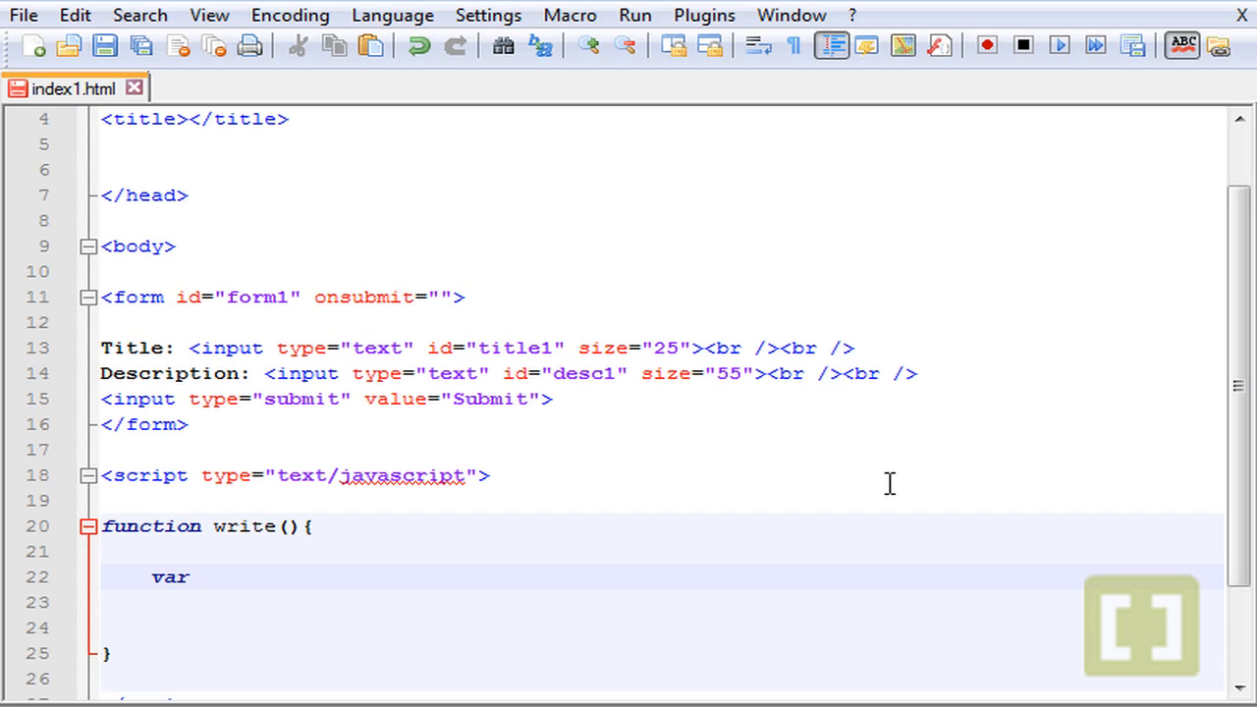
{"action": "type", "text": "title"}
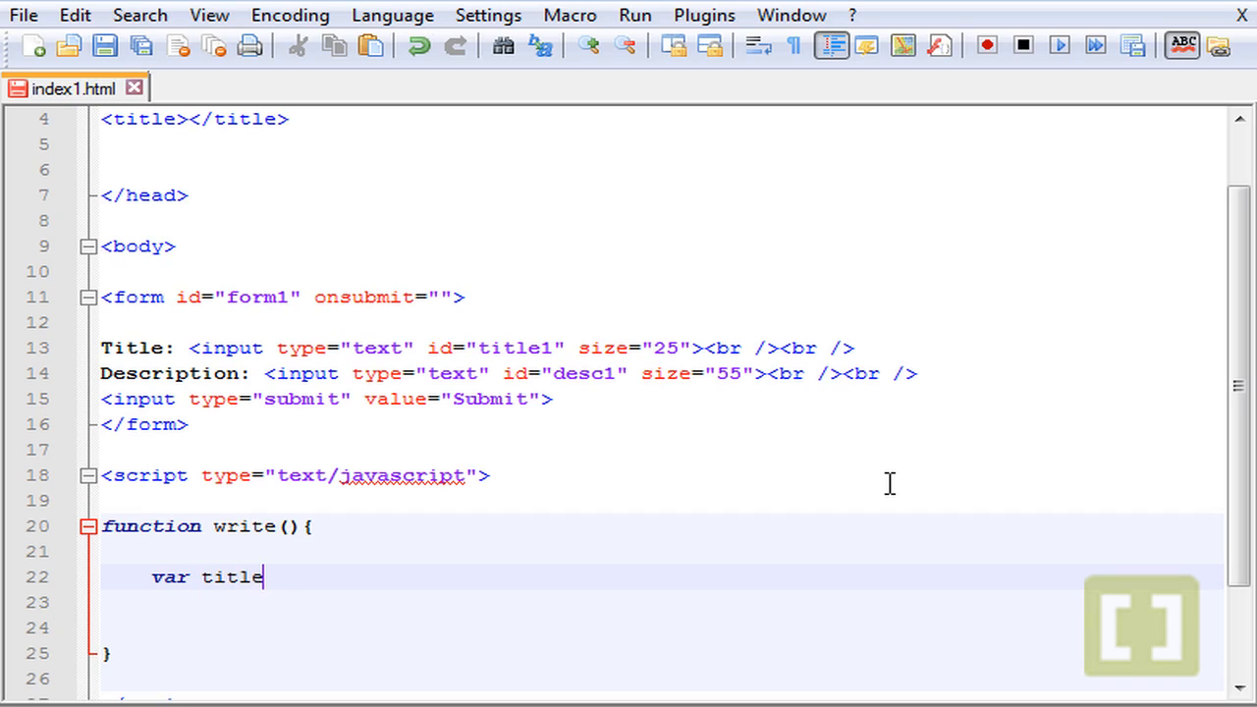
{"action": "type", "text": "="}
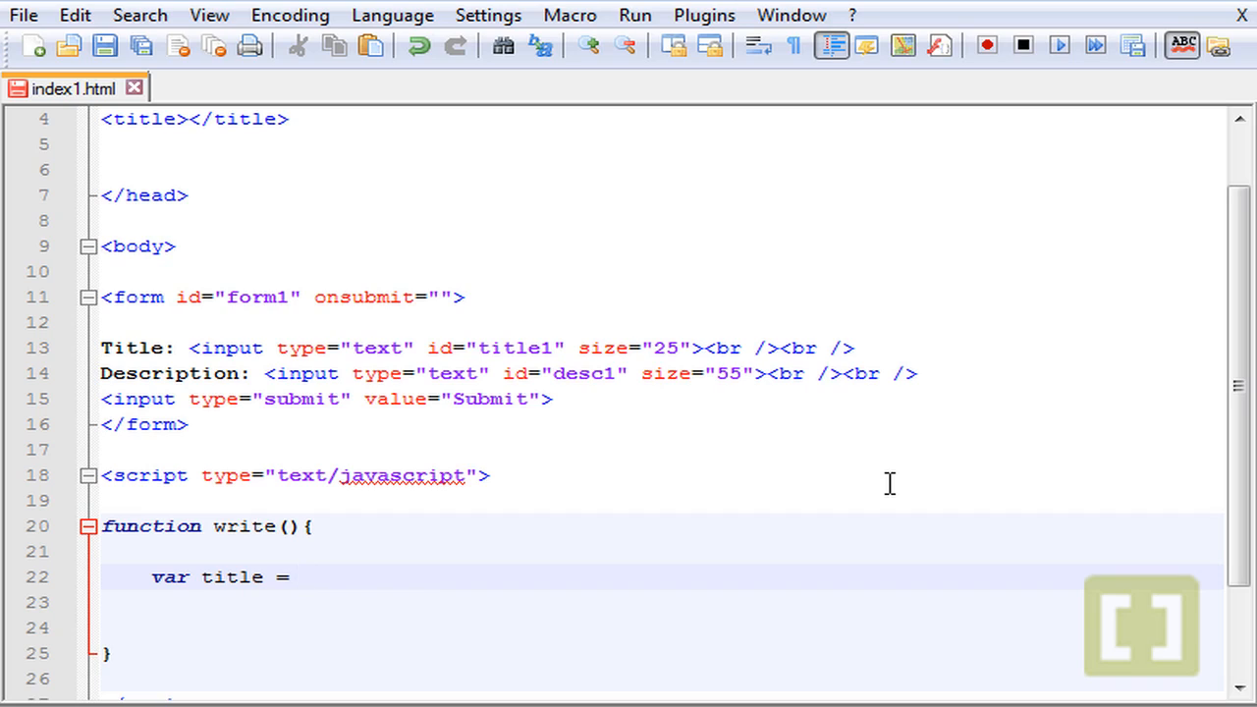
{"action": "type", "text": "document"}
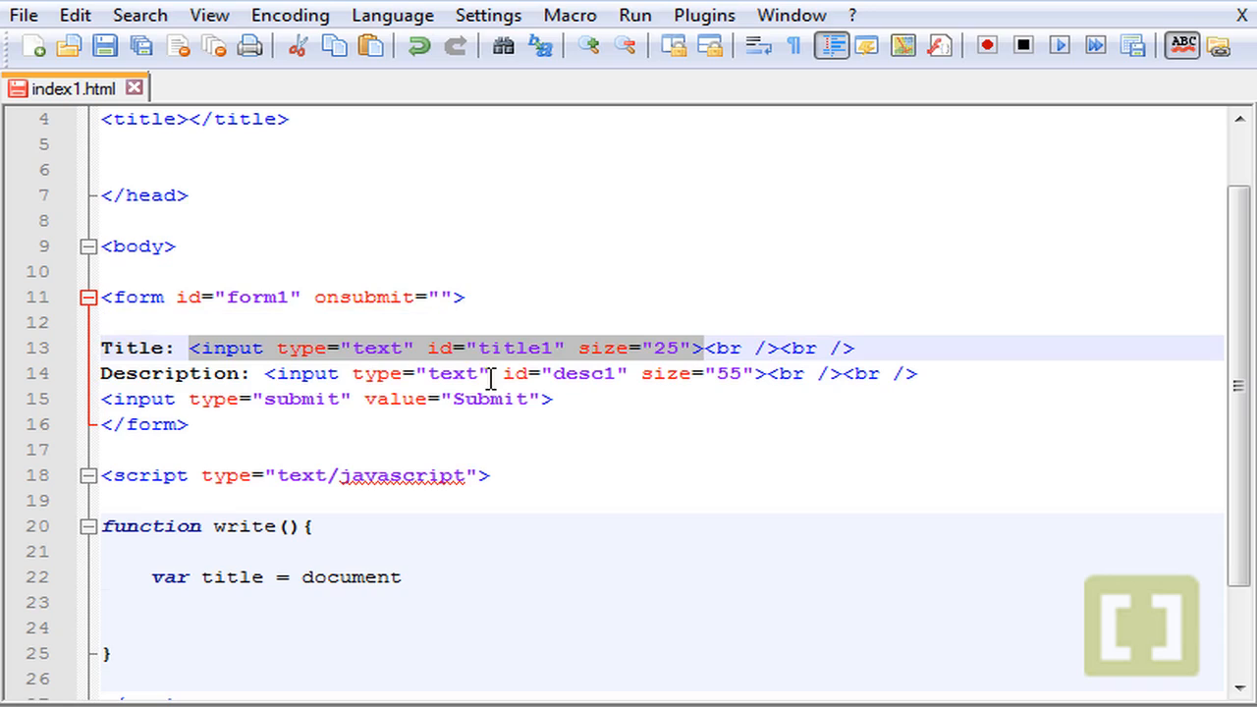
{"action": "mouse_move", "coordinate": [534, 363]}
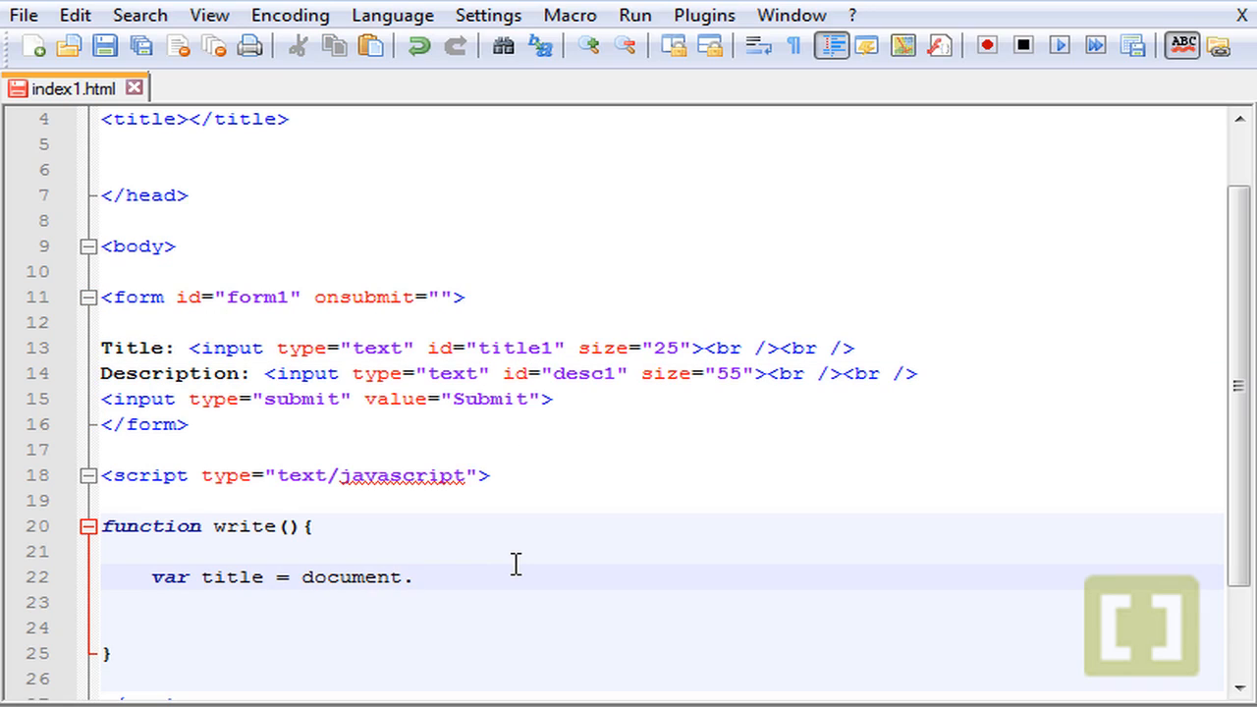
Complete the statement as document.getElementById("title1").value;
{"action": "type", "text": "getE"}
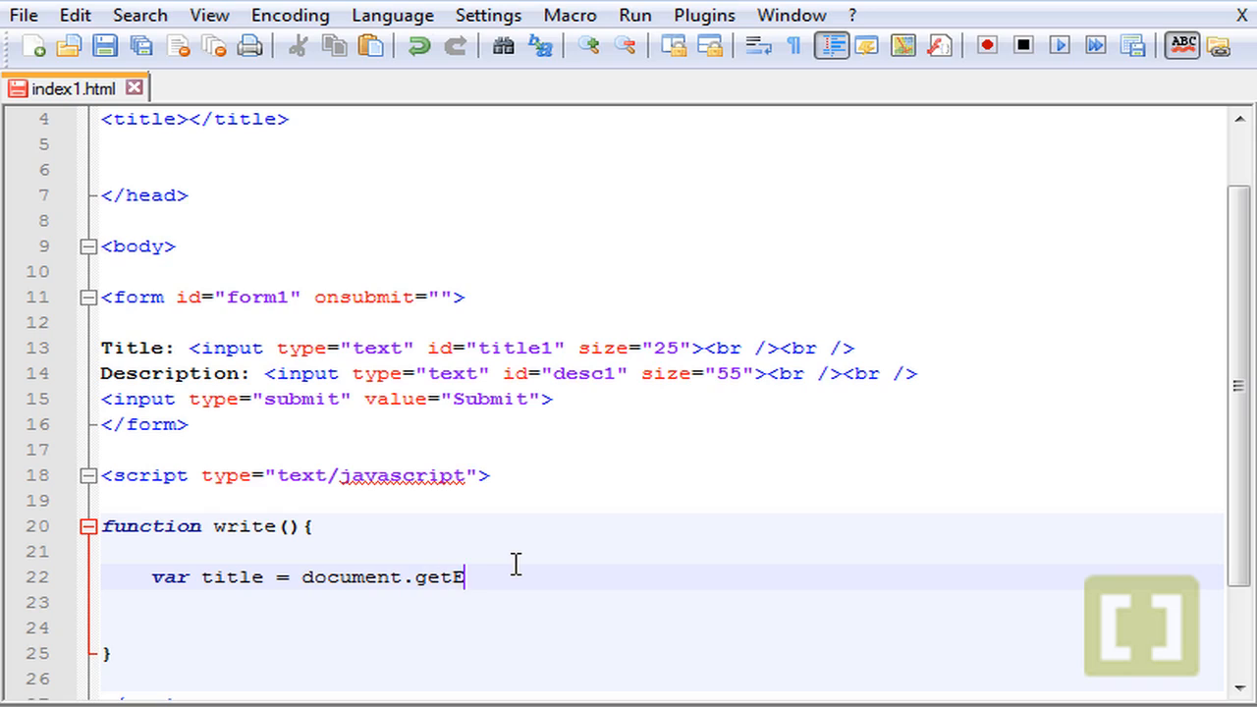
{"action": "type", "text": "lement"}
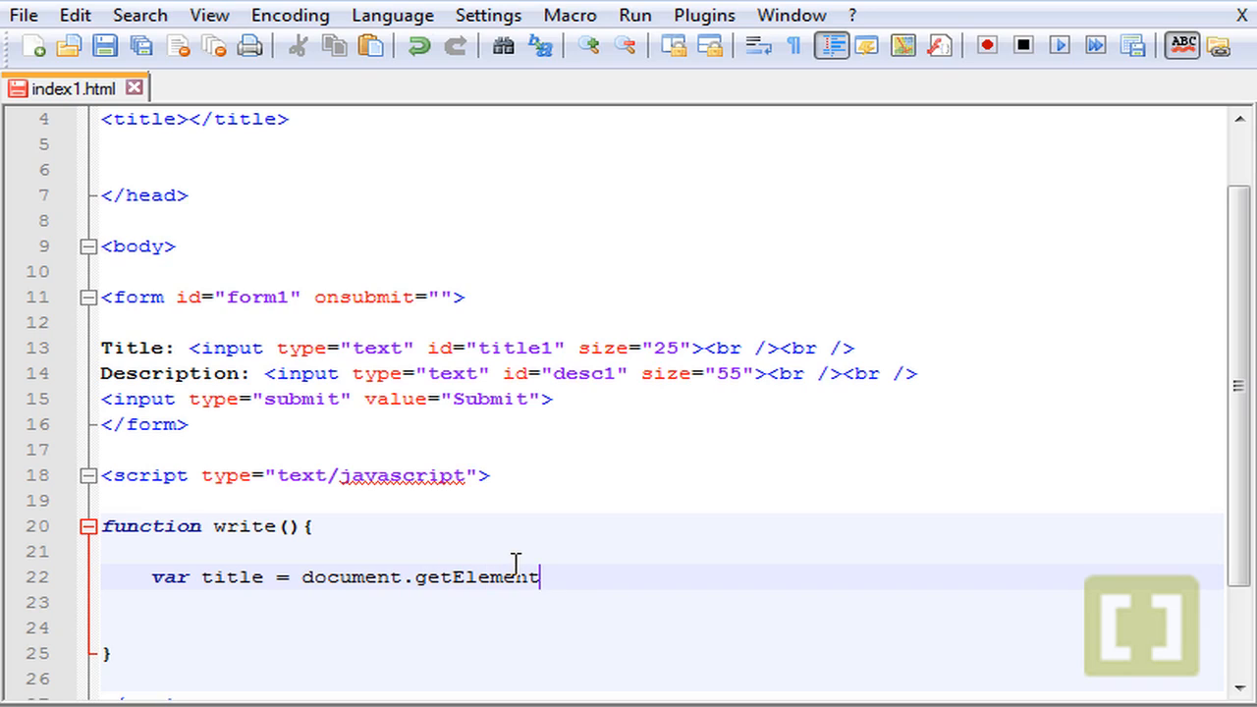
{"action": "type", "text": "ById"}
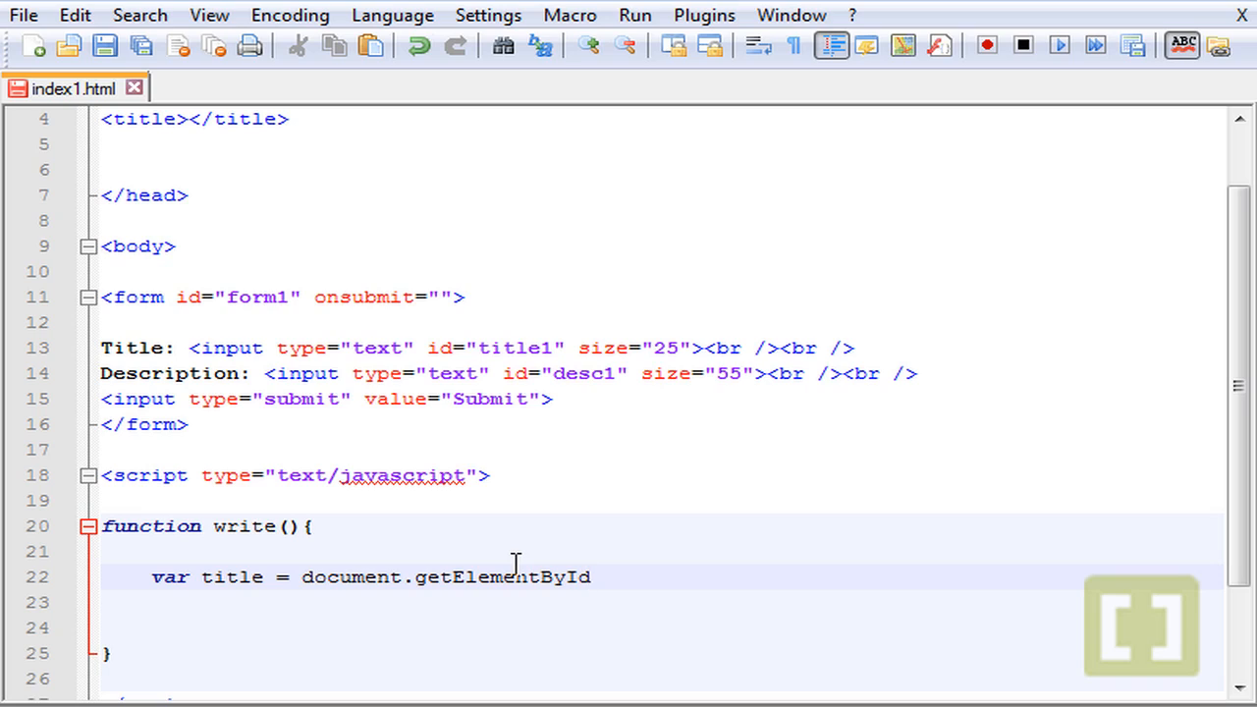
{"action": "type", "text": "()"}
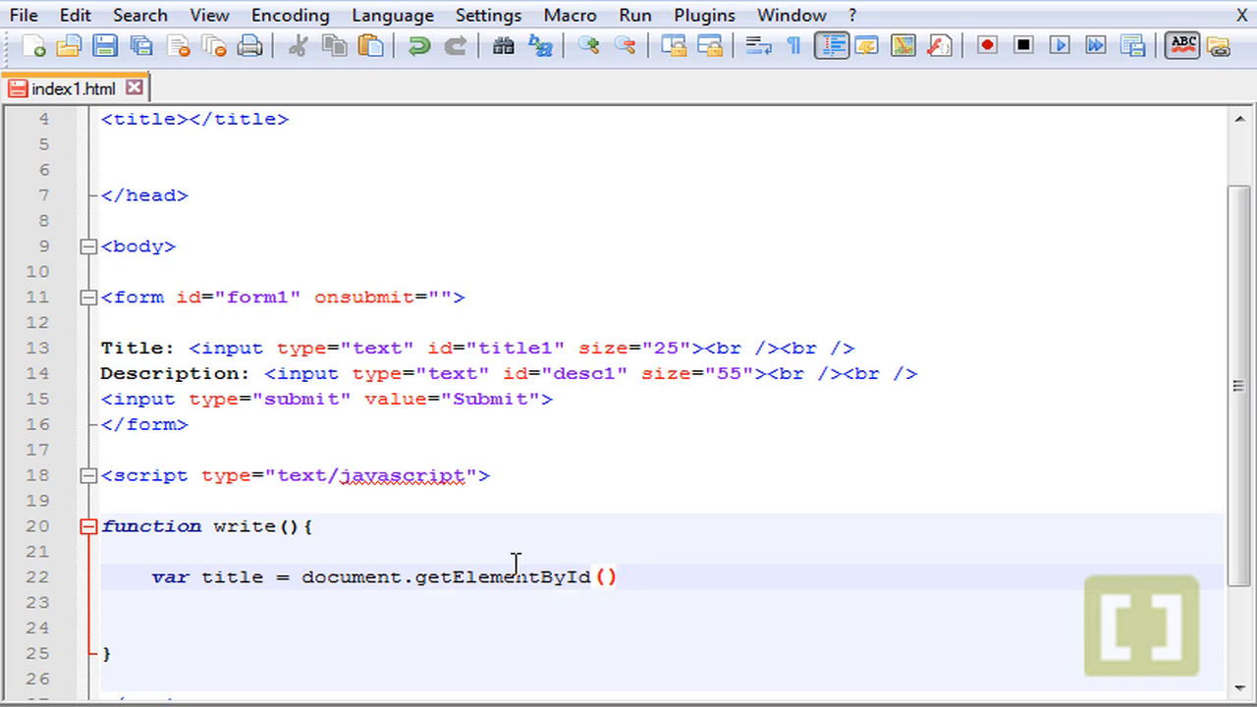
{"action": "type", "text": "\"title\""}
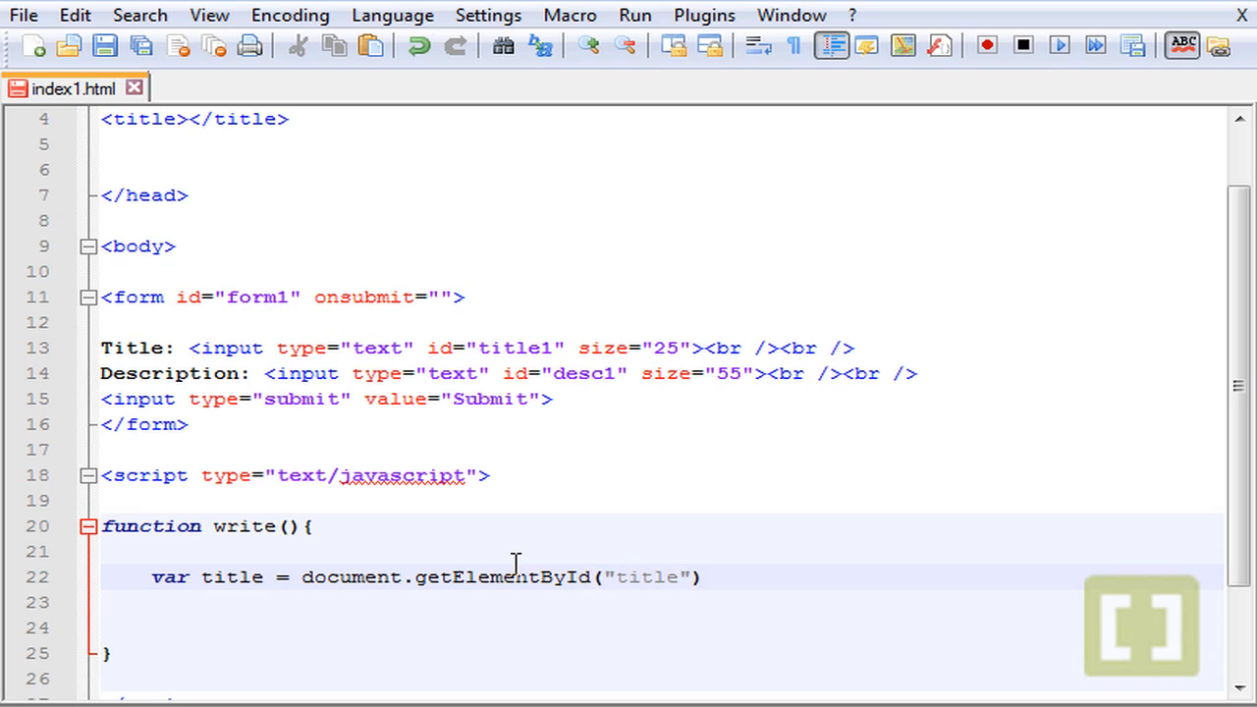
{"action": "type", "text": "1)."}
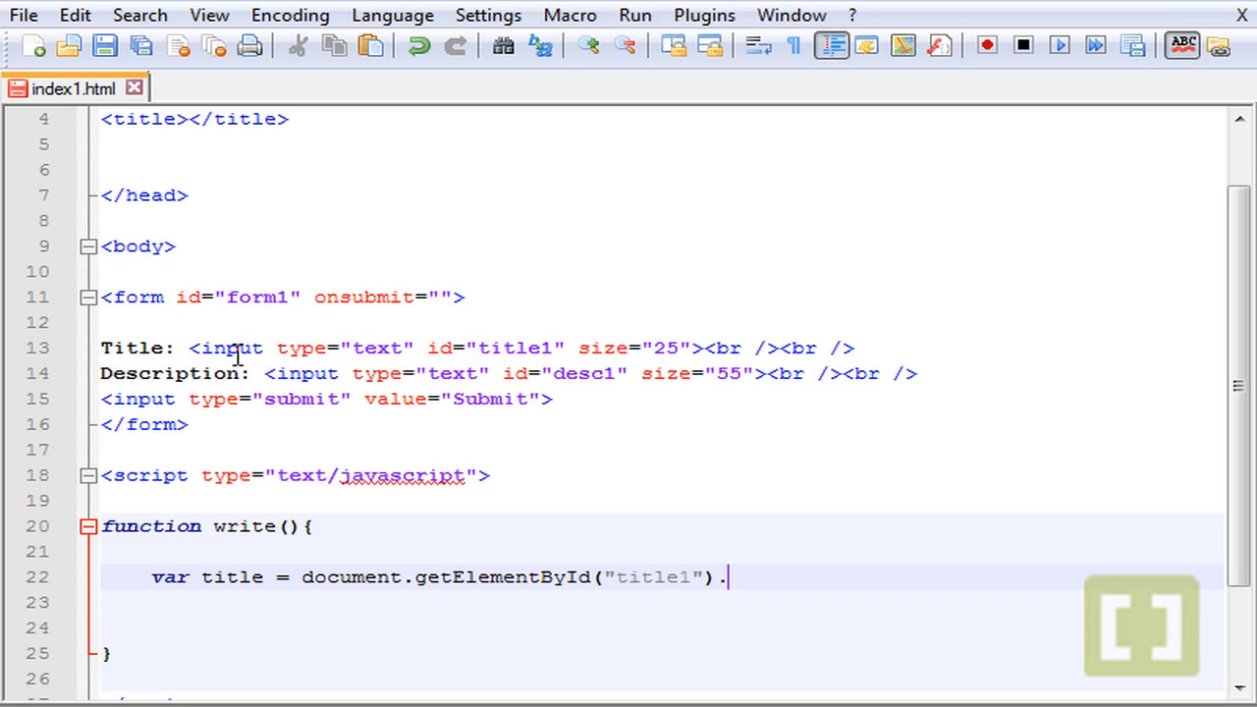
{"action": "mouse_move", "coordinate": [809, 548]}
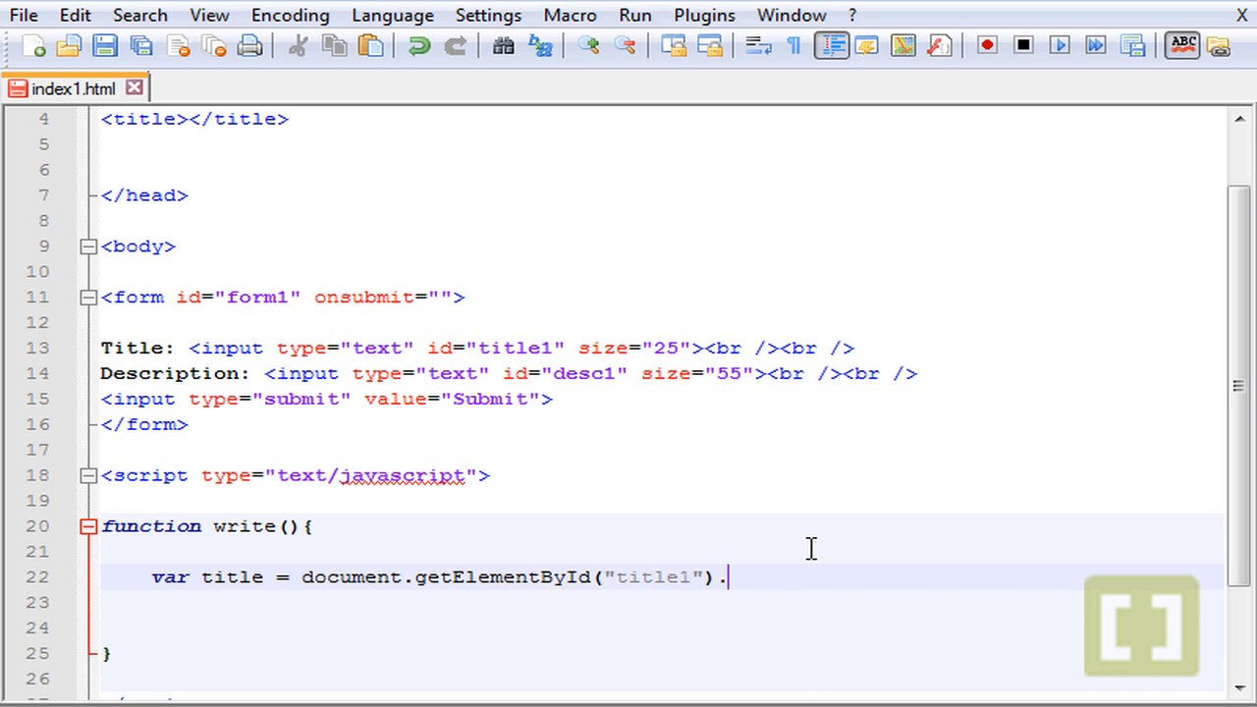
{"action": "type", "text": "value"}
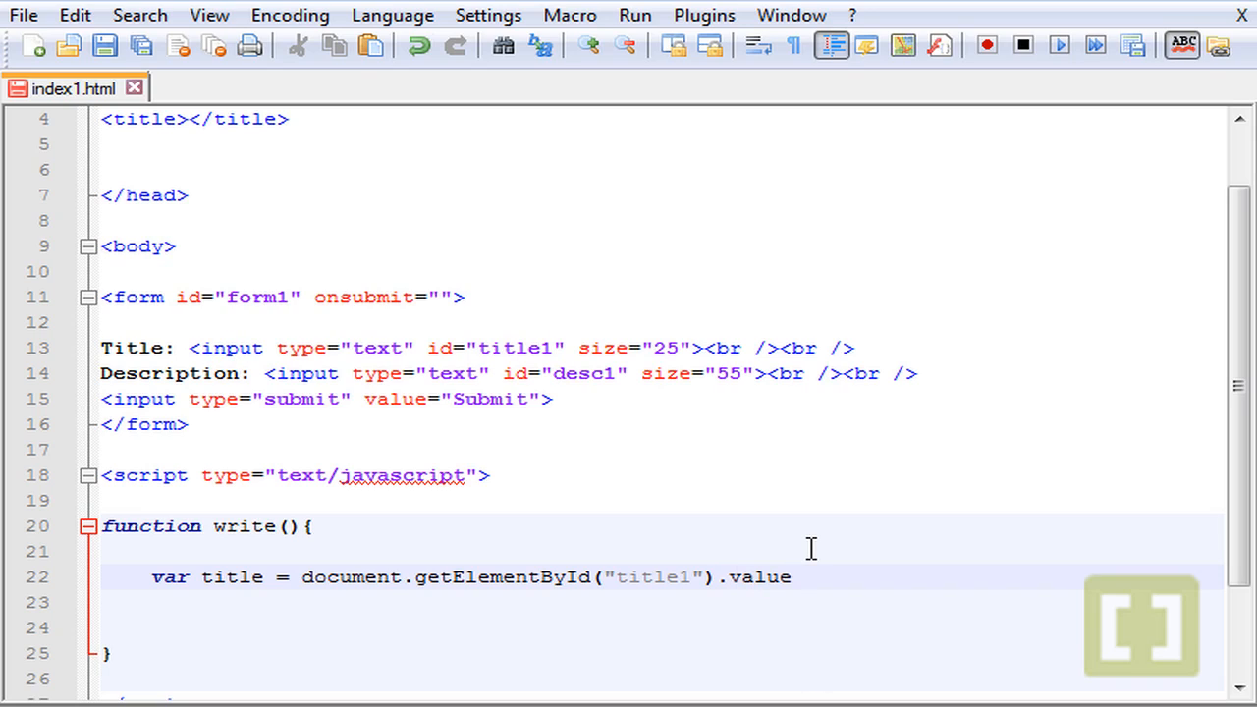
{"action": "type", "text": ";"}
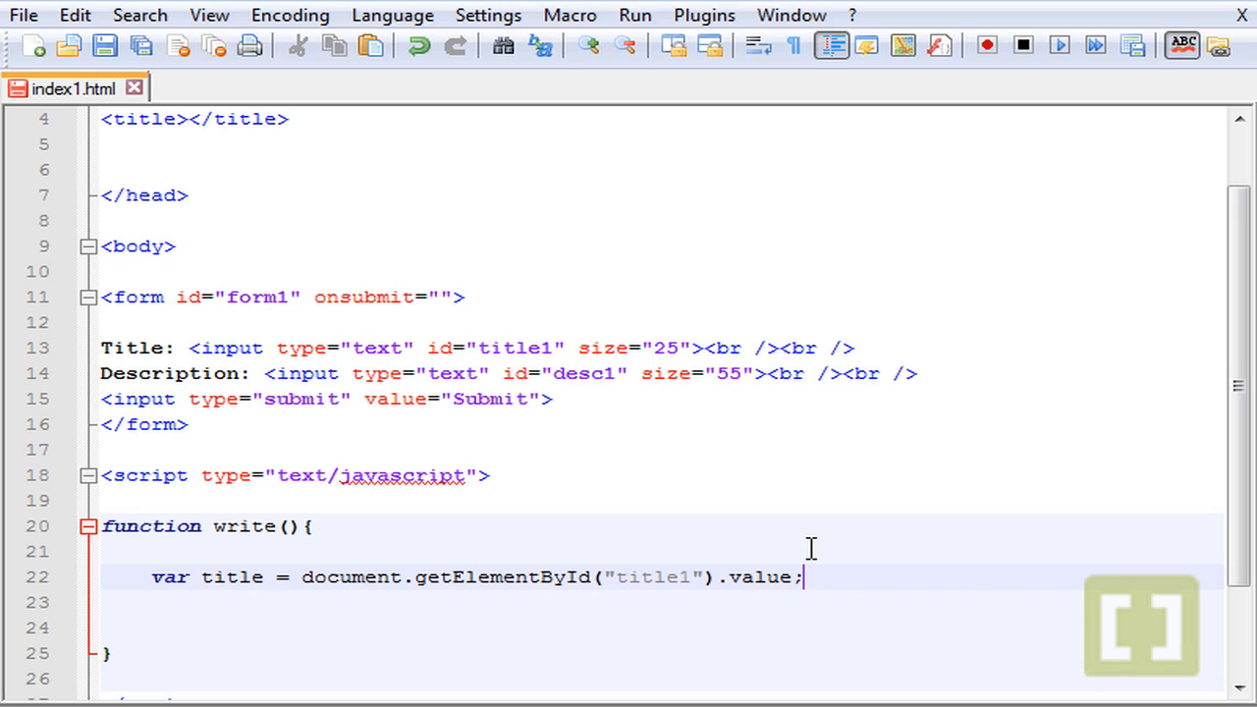
Add var desc = document.getElementById("desc1").value; below the title variable
{"action": "type", "text": "var"}
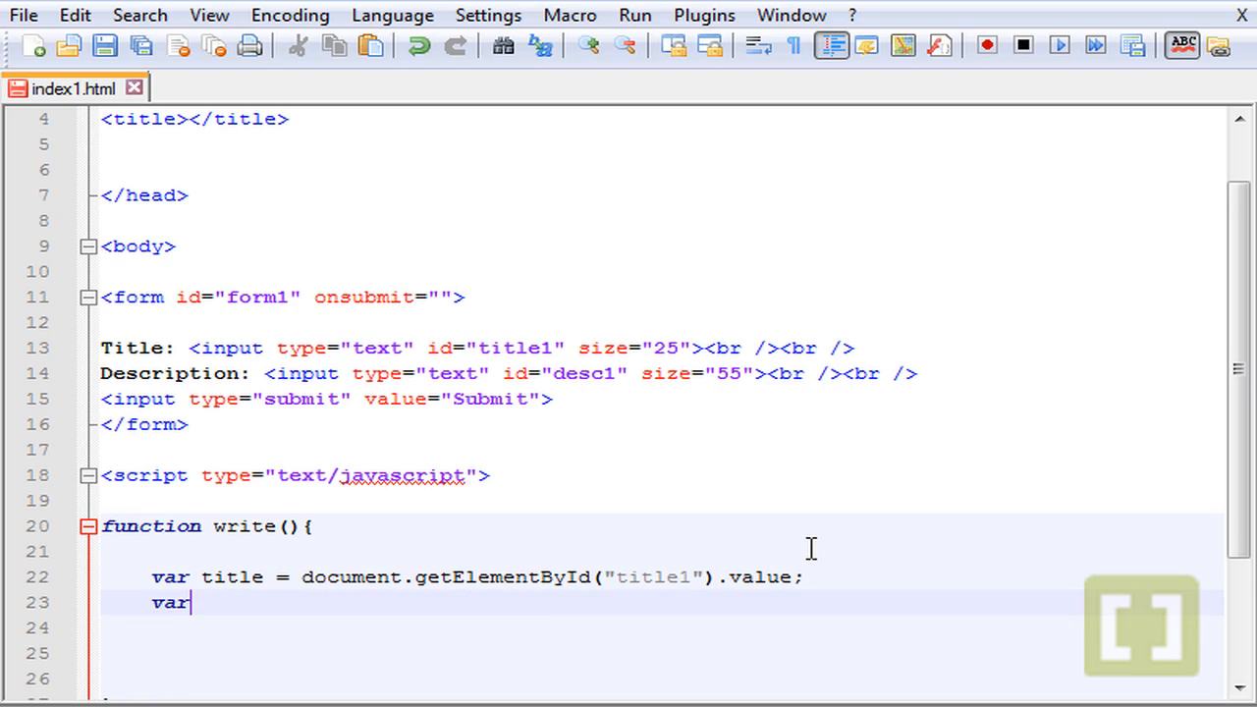
{"action": "type", "text": "de"}
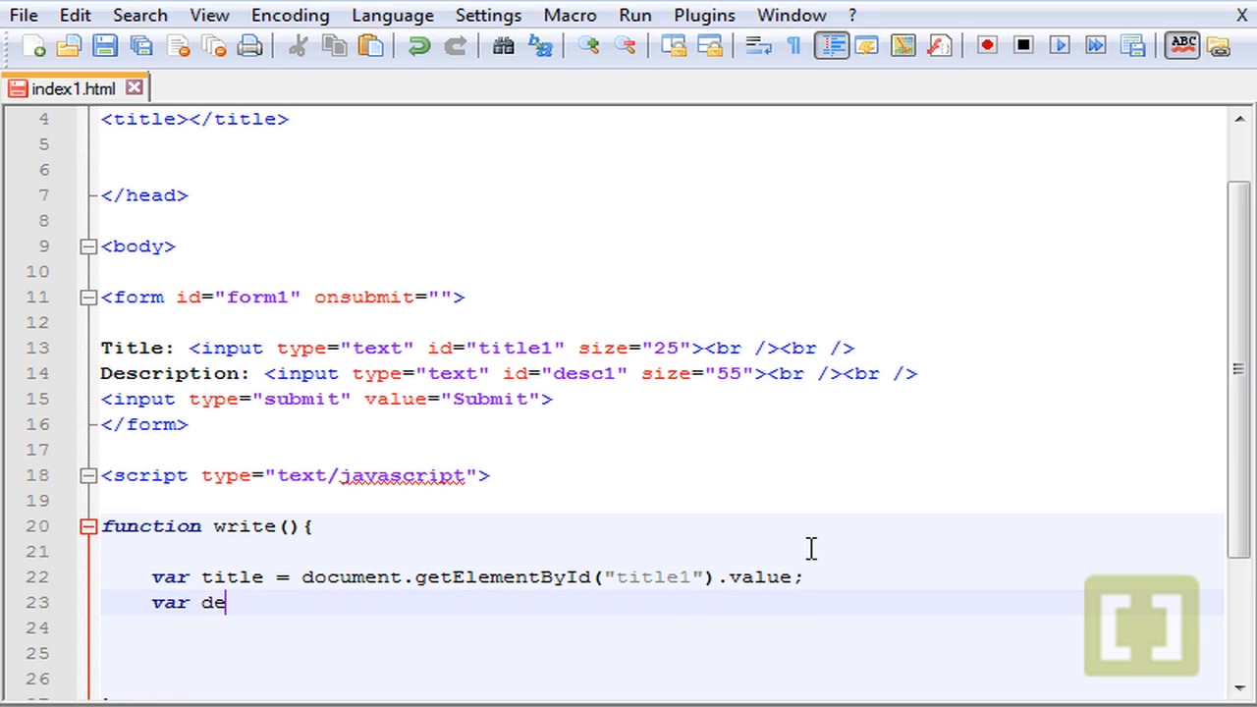
{"action": "type", "text": "sc ="}
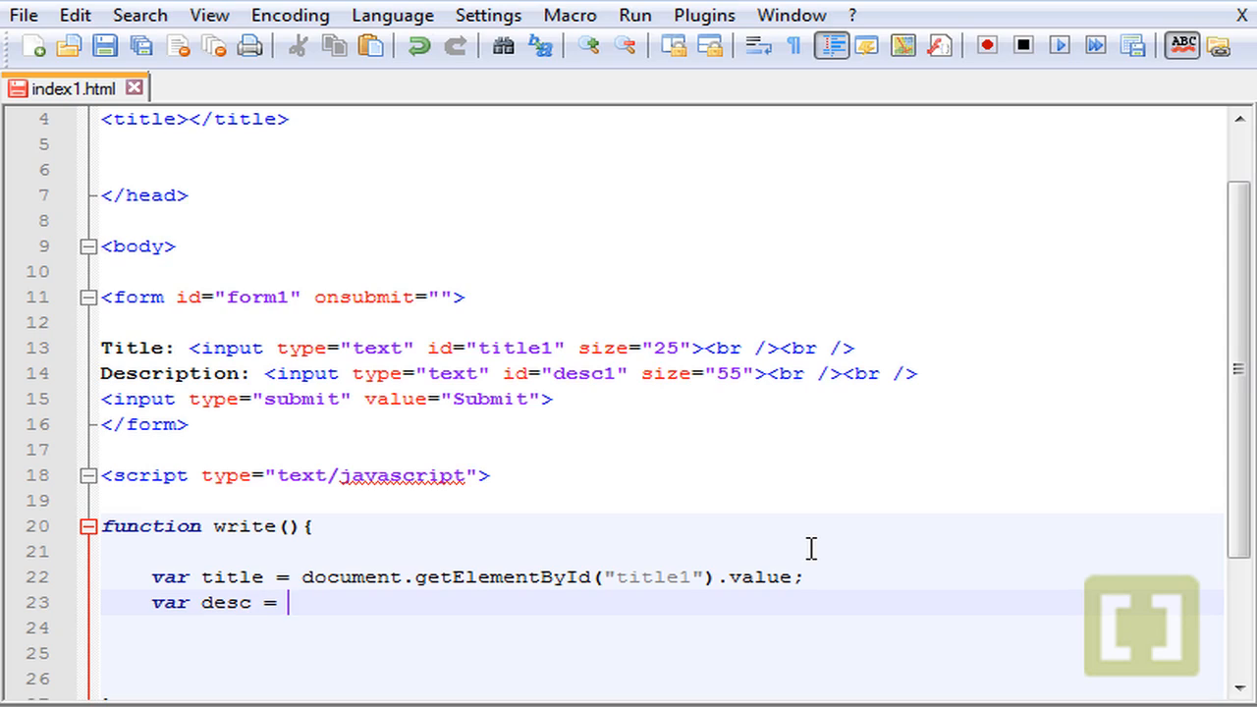
{"action": "type", "text": "document."}
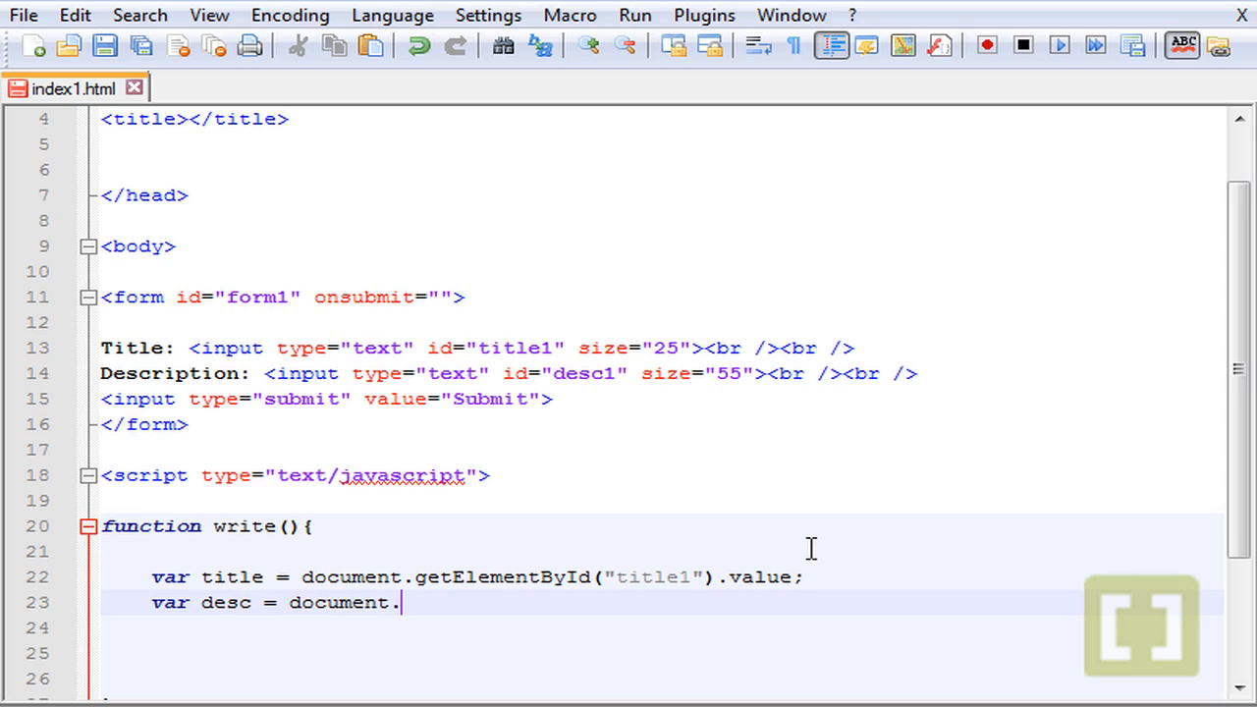
{"action": "type", "text": "getElement"}
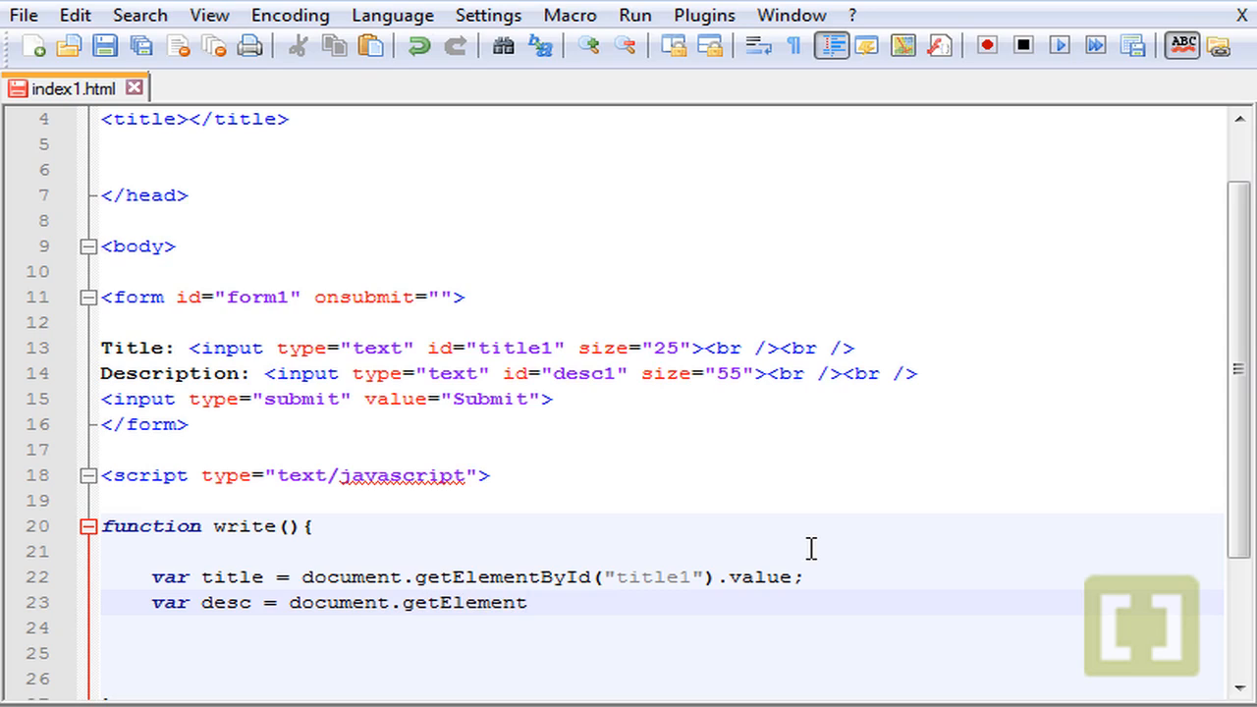
{"action": "type", "text": "ById"}
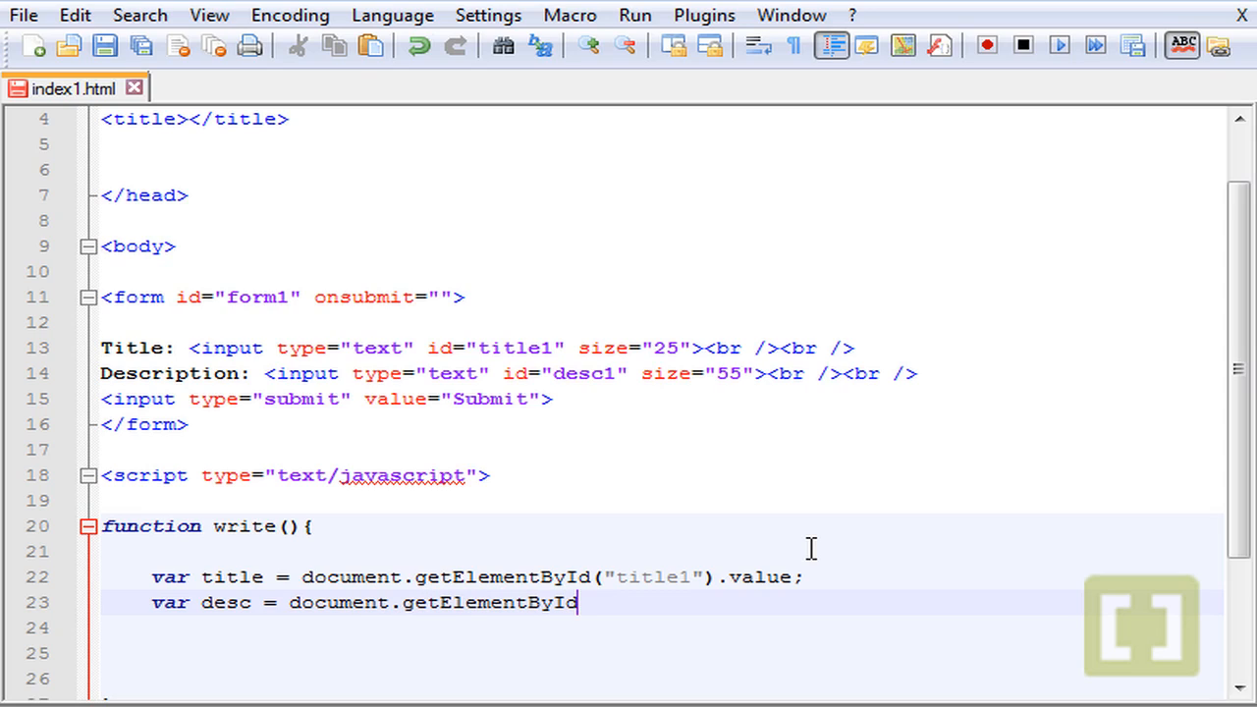
{"action": "type", "text": "(\"\")"}
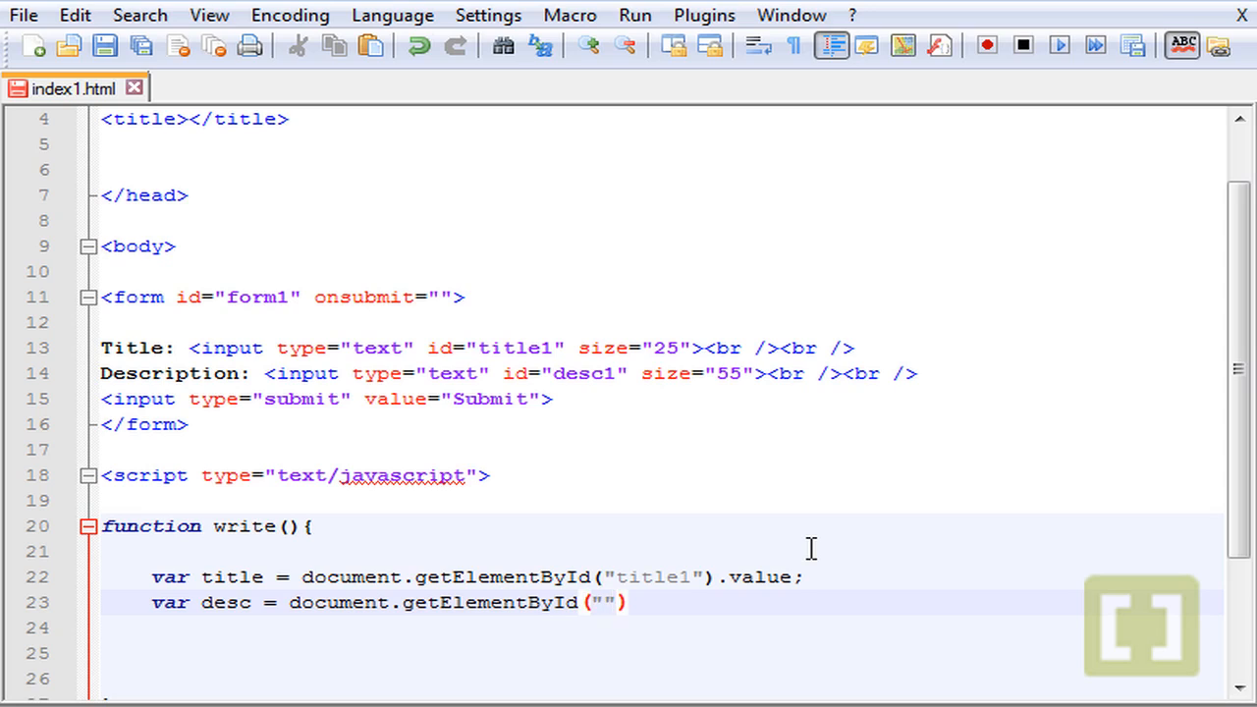
{"action": "left_click", "coordinate": [551, 373]}
{"action": "type", "text": "desc1"}
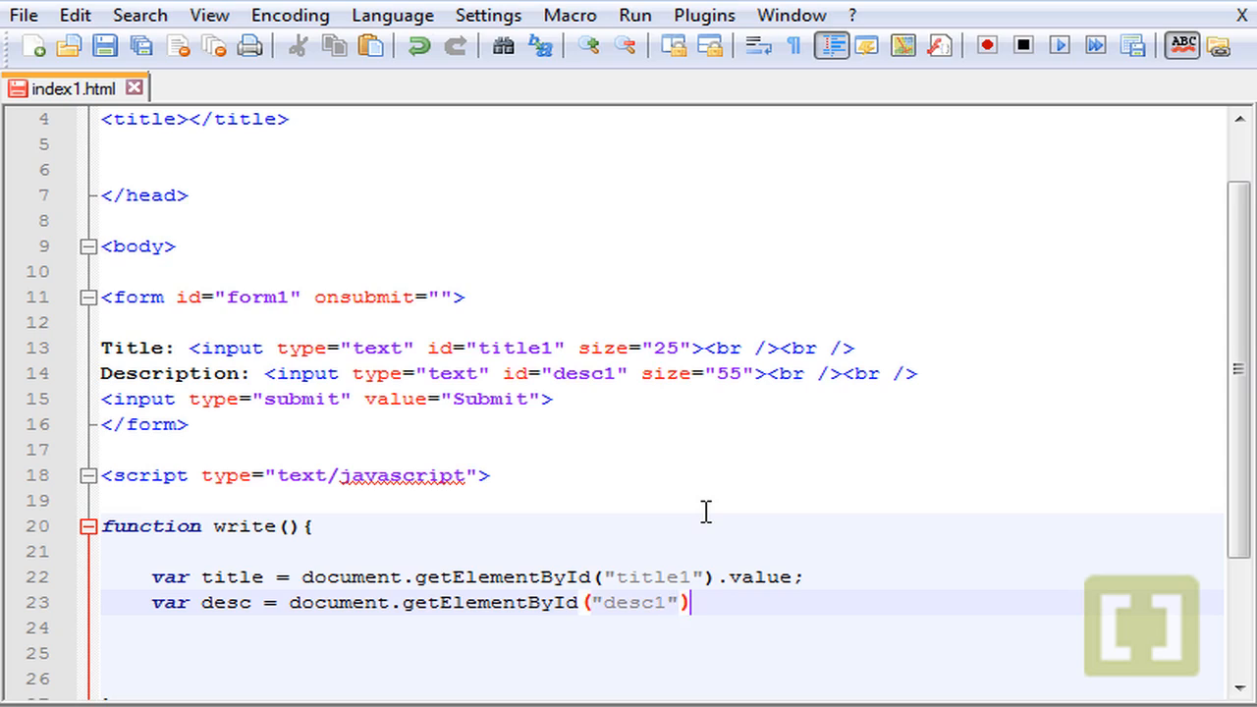
{"action": "type", "text": ".value;"}
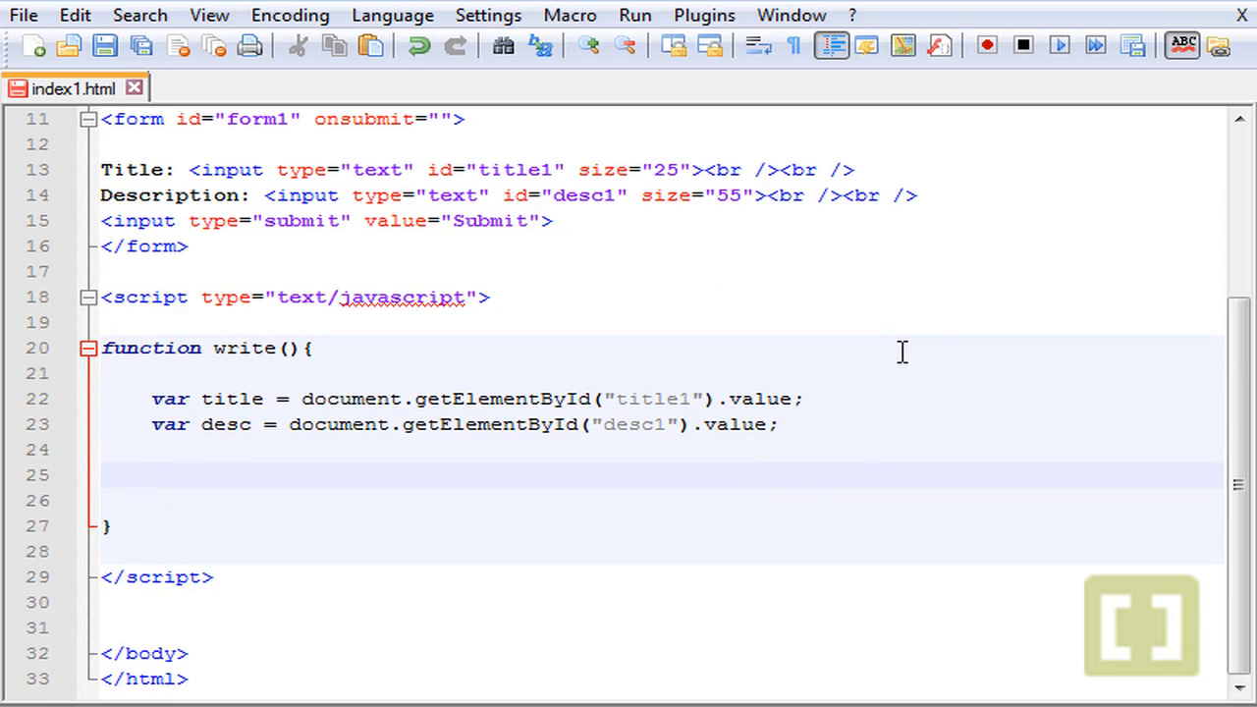
{"action": "mouse_move", "coordinate": [255, 185]}
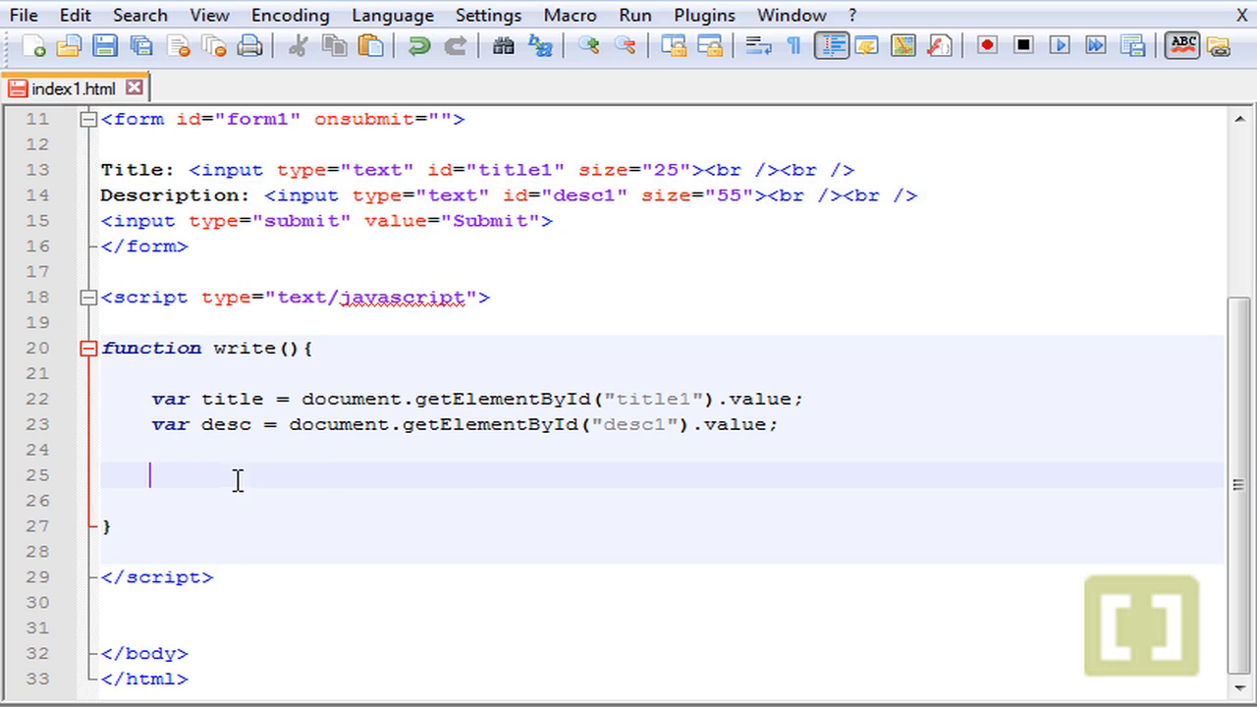
{"action": "mouse_move", "coordinate": [860, 501]}
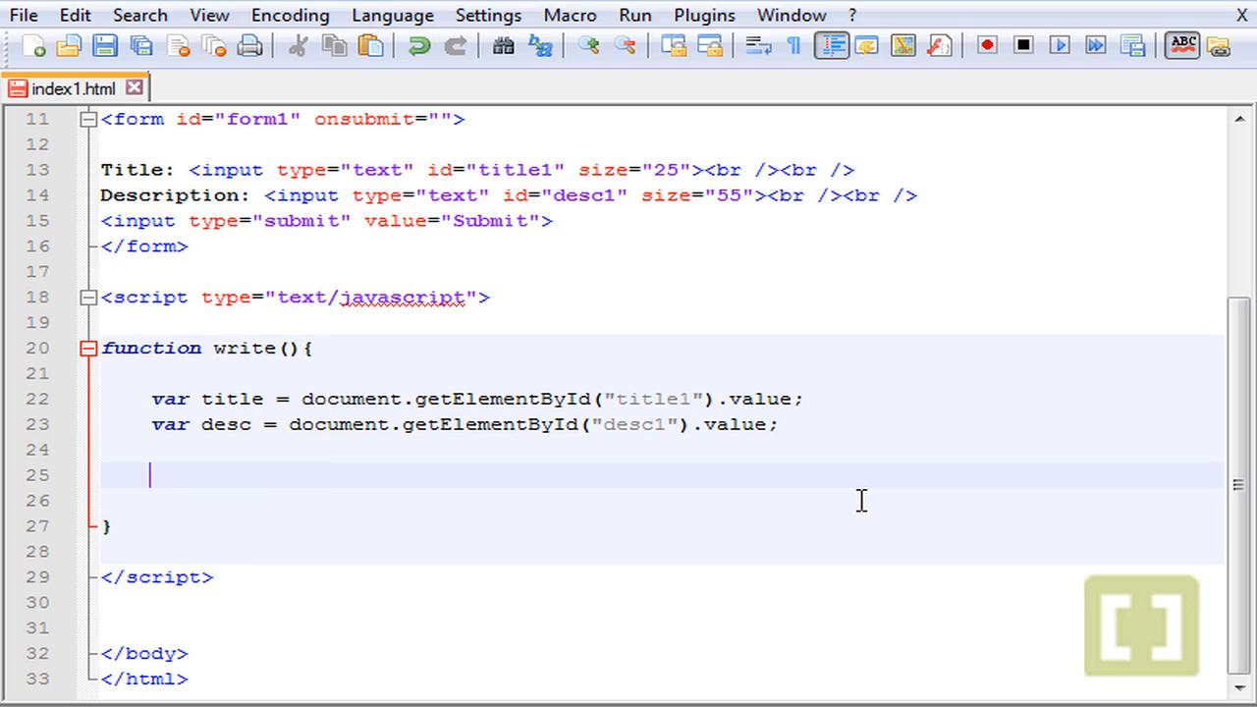
Write document.write("<h3>Title:</h3>"); below the two variables
{"action": "type", "text": "document"}
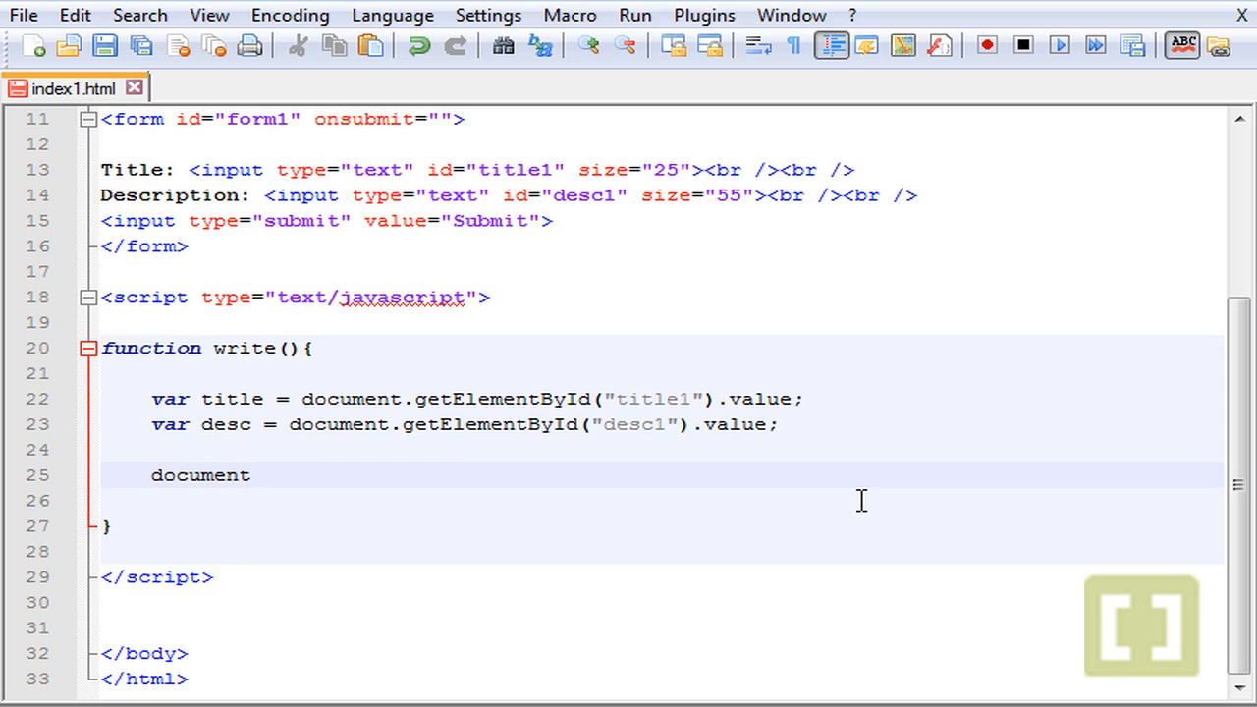
{"action": "type", "text": ".write"}
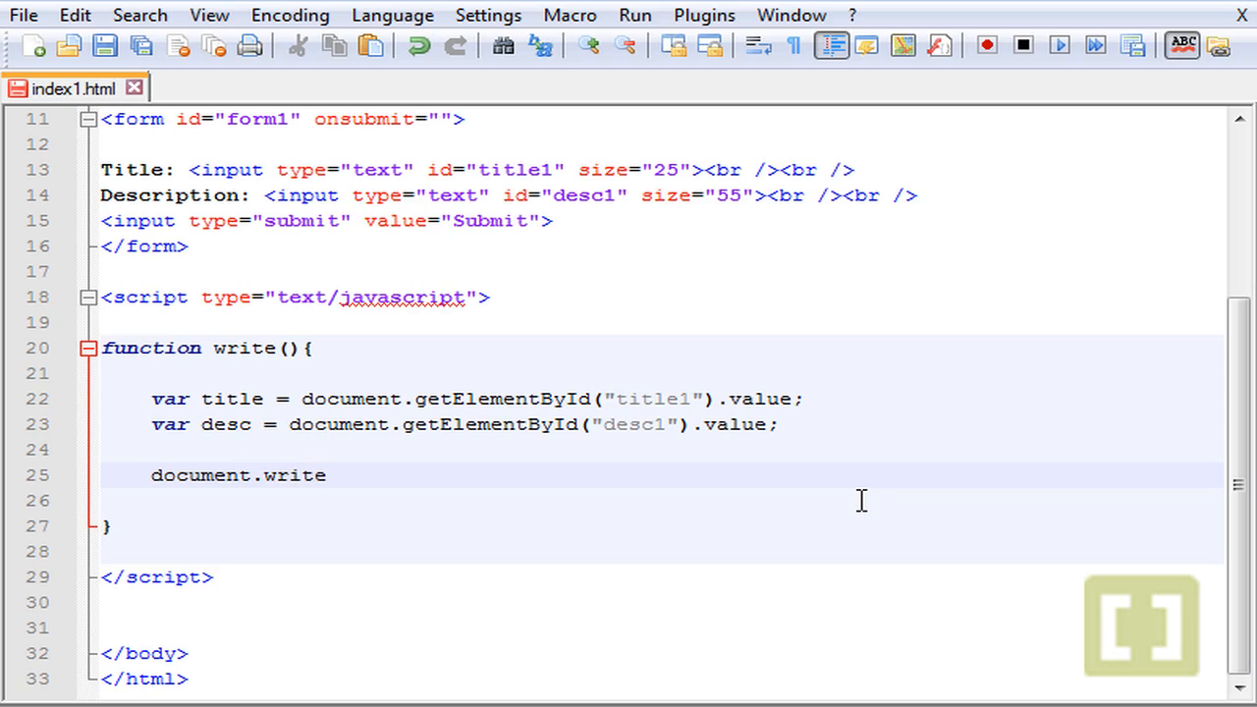
{"action": "type", "text": "();"}
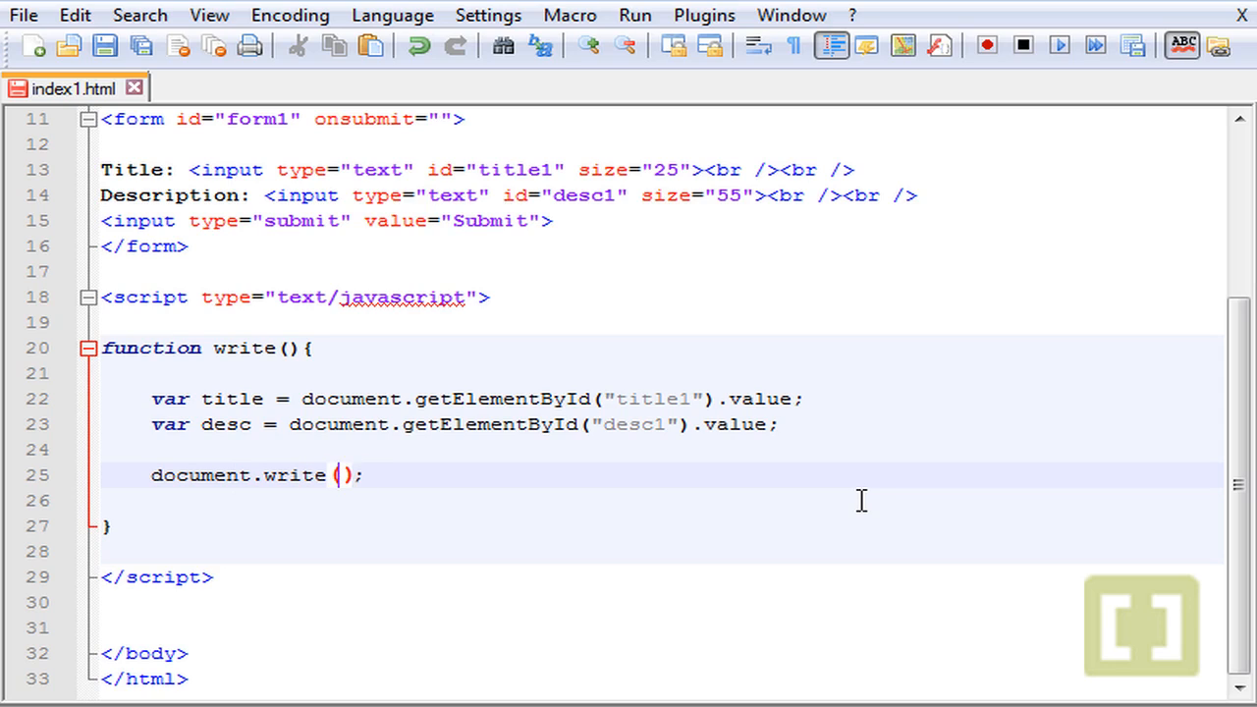
{"action": "type", "text": "Tit"}
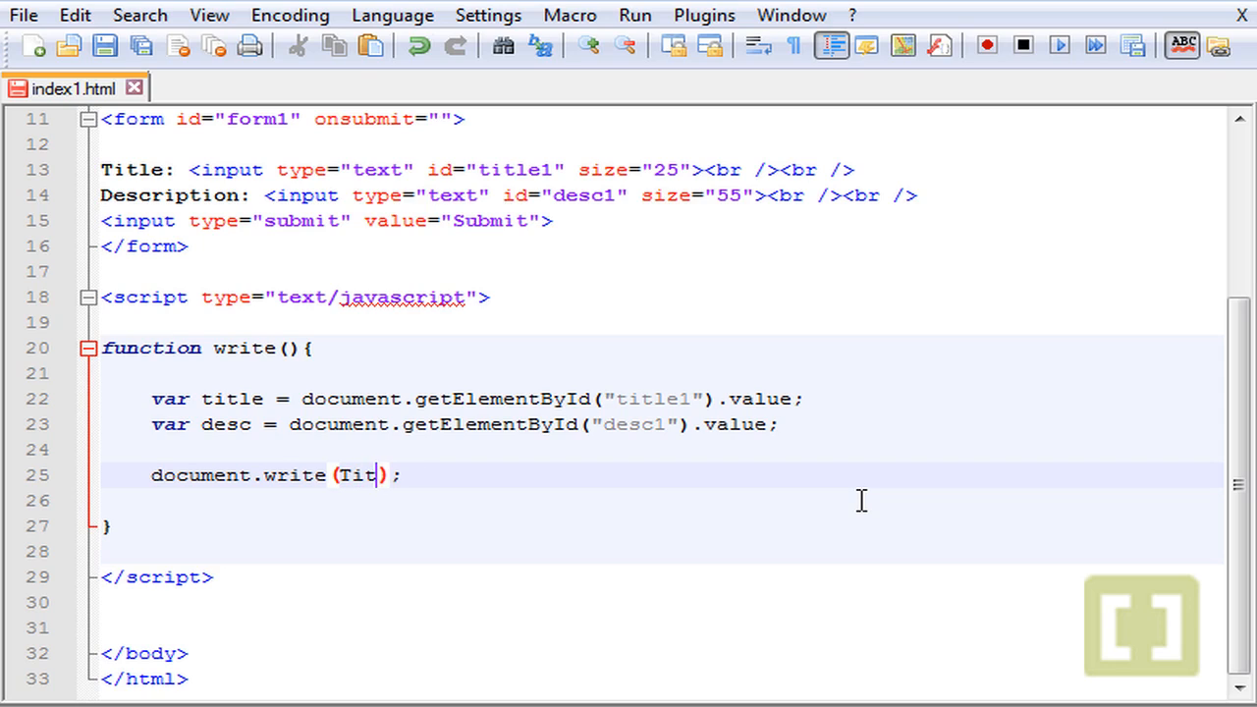
{"action": "type", "text": "\"\""}
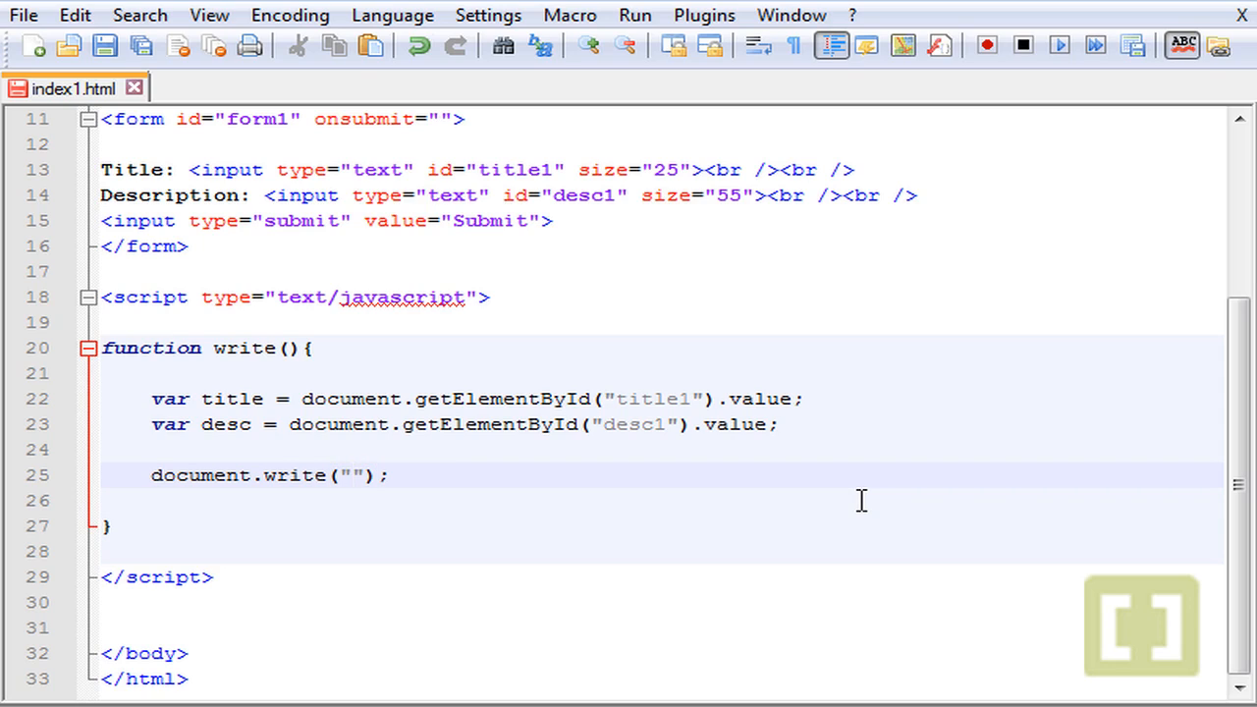
{"action": "type", "text": "<"}
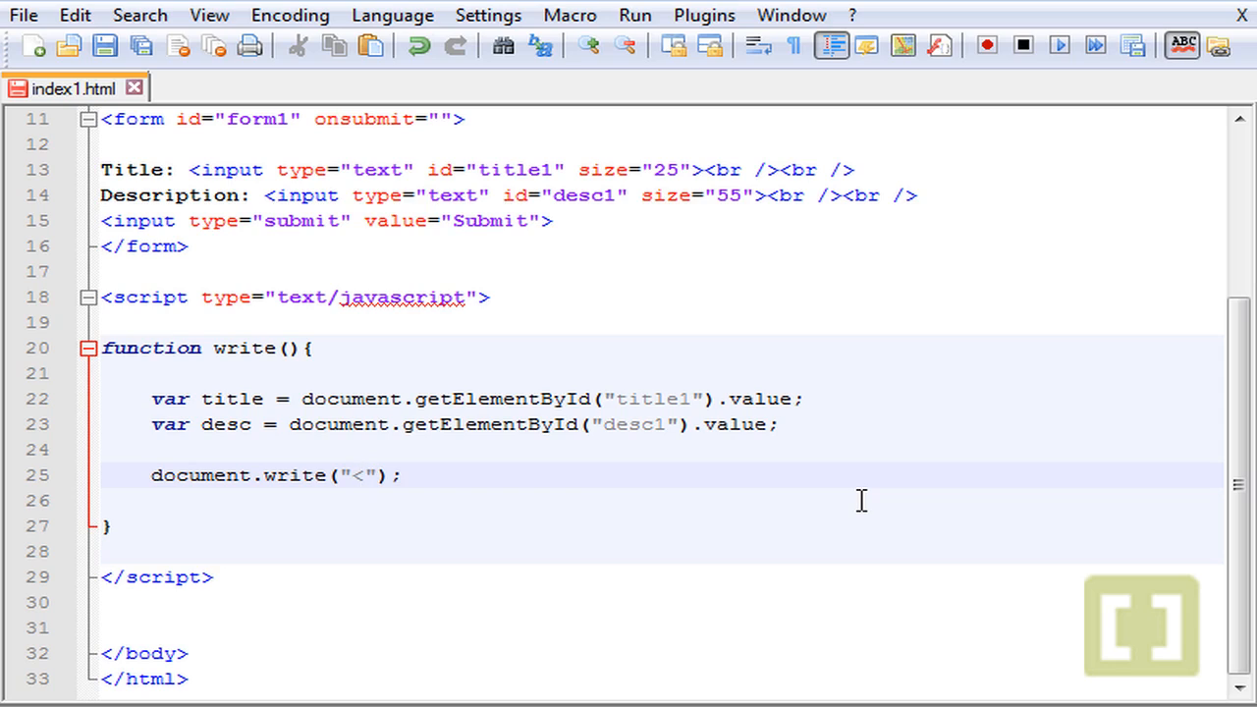
{"action": "type", "text": "h"}
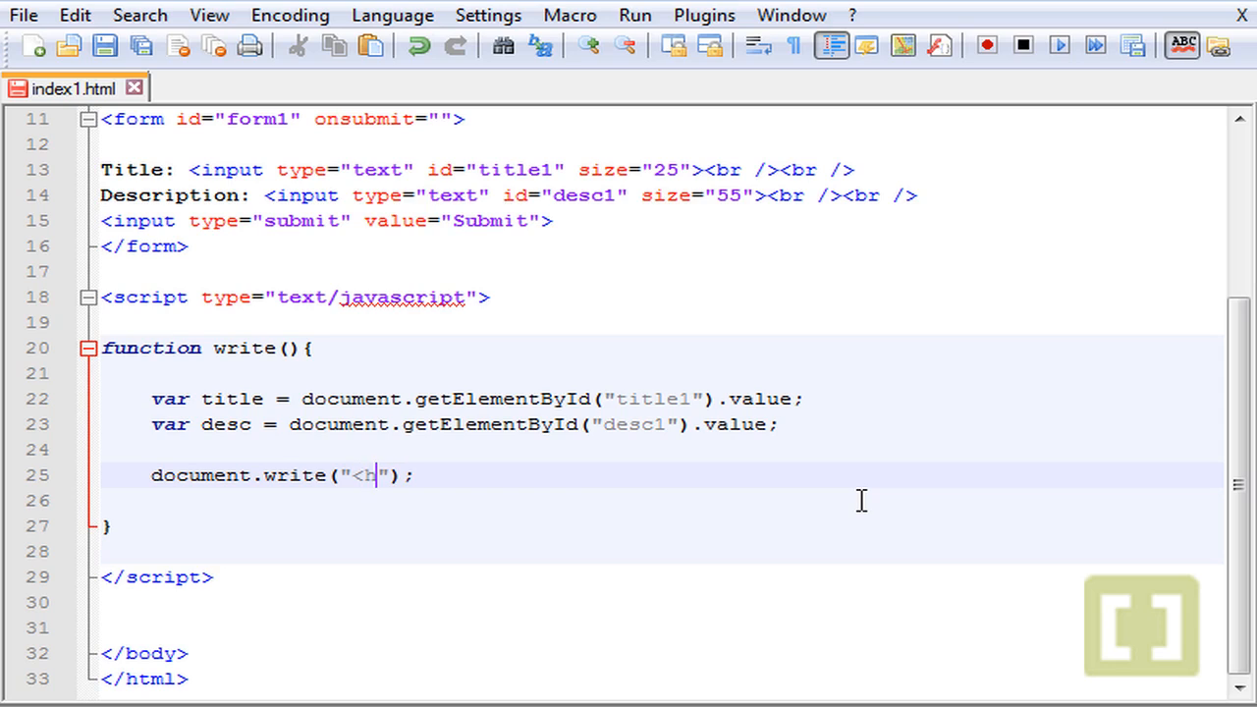
{"action": "type", "text": "1"}
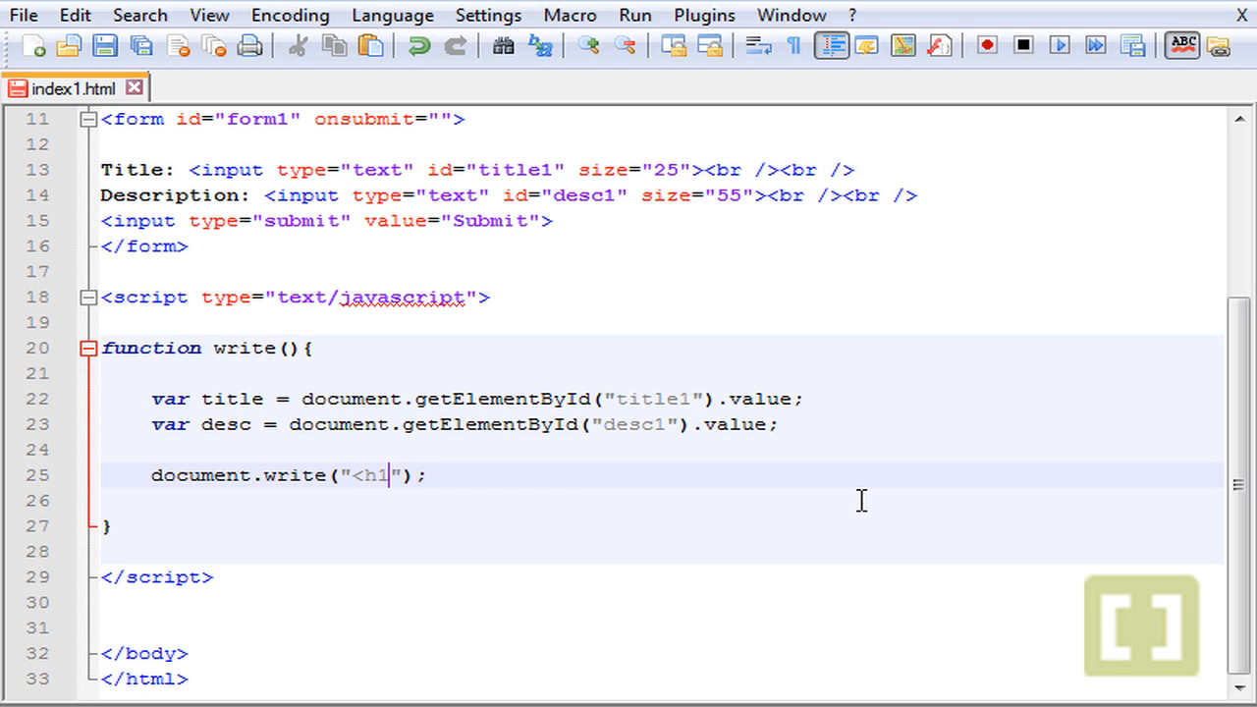
{"action": "type", "text": ">Title:"}
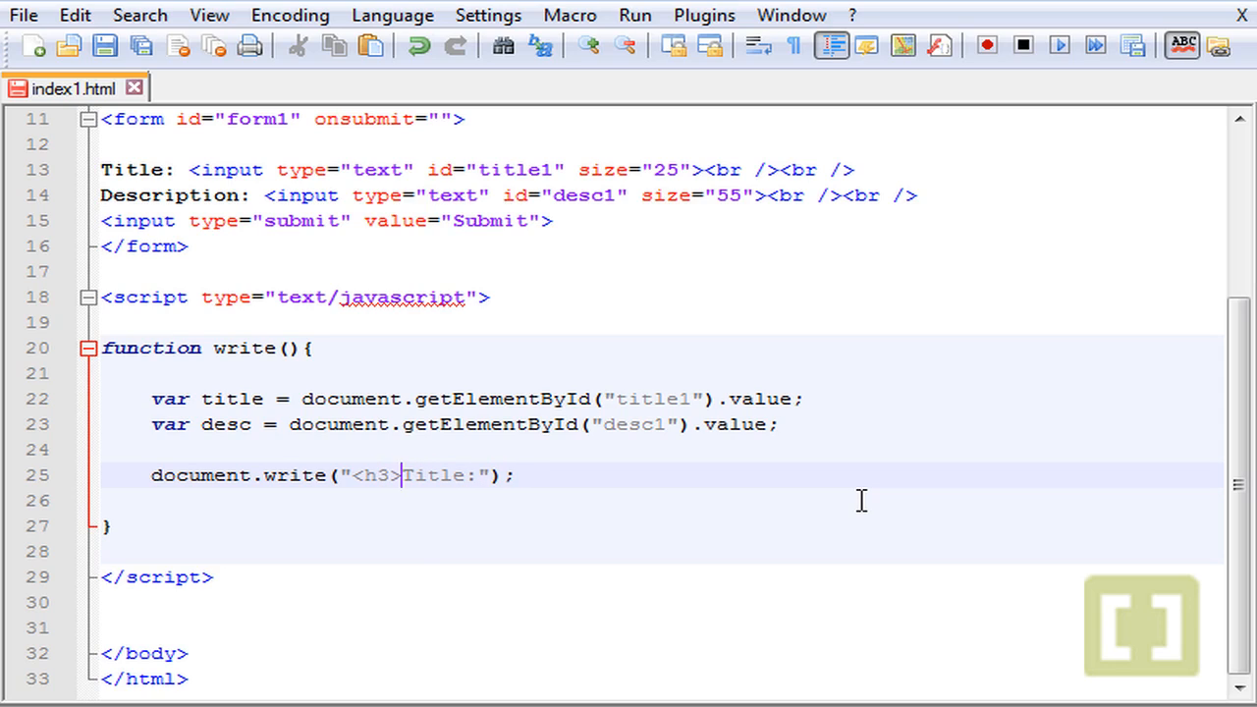
{"action": "type", "text": "<"}
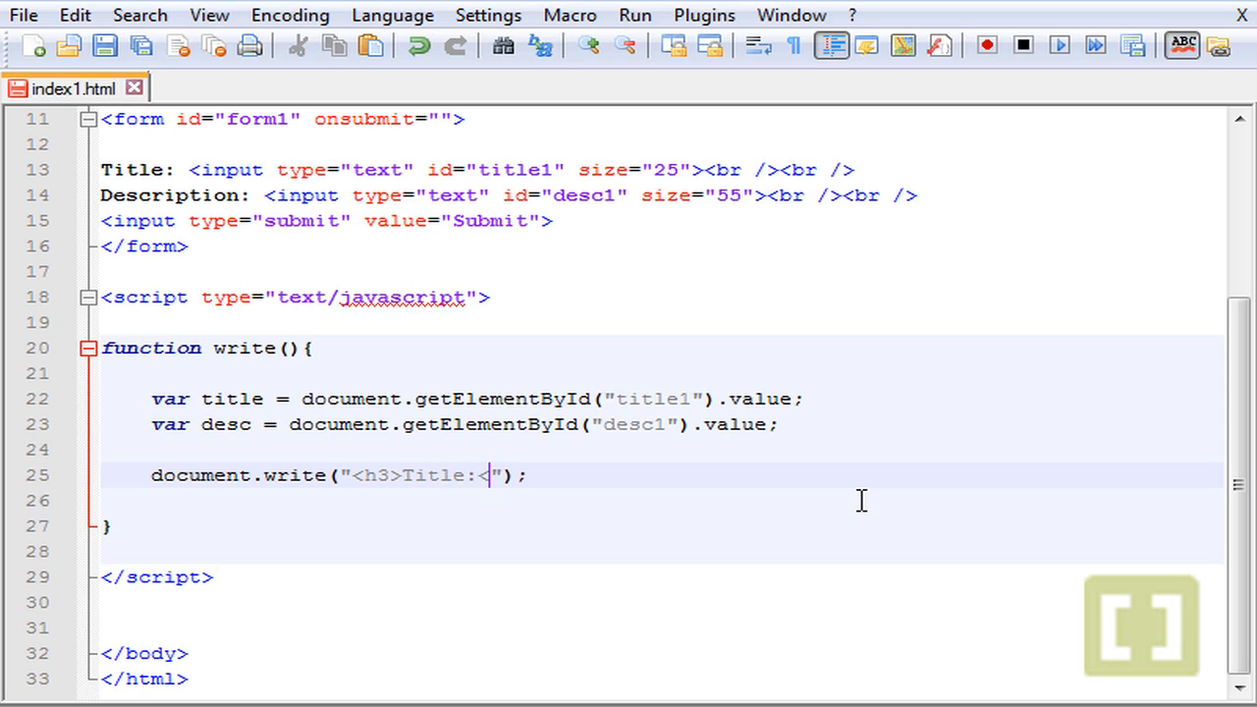
{"action": "type", "text": "</h3>"}
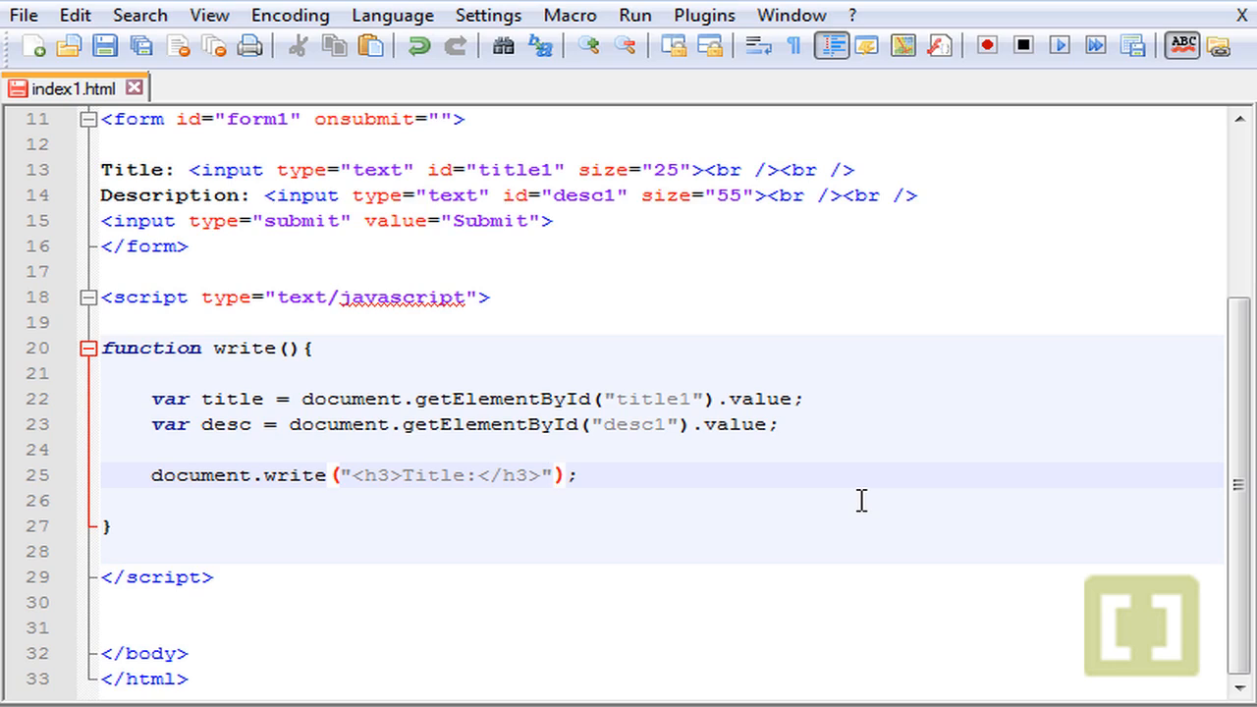
Extend the output with + title + "<br />" after the Title heading
{"action": "type", "text": "+"}
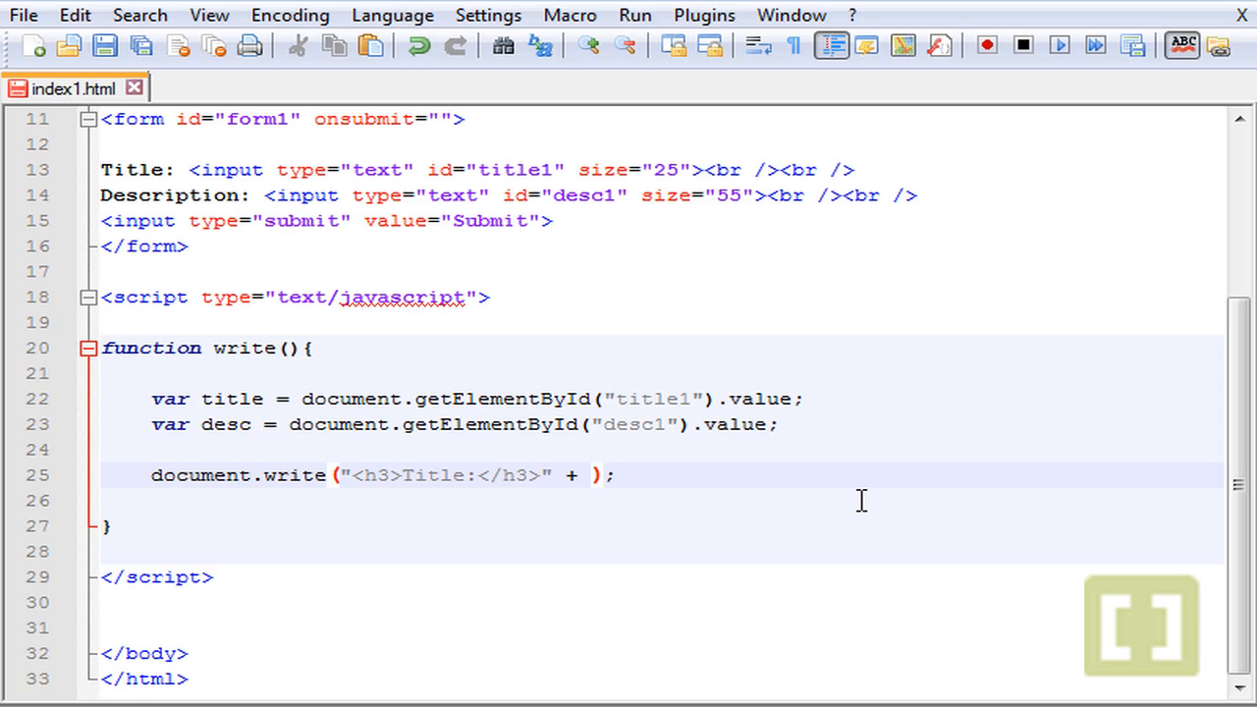
{"action": "type", "text": "title"}
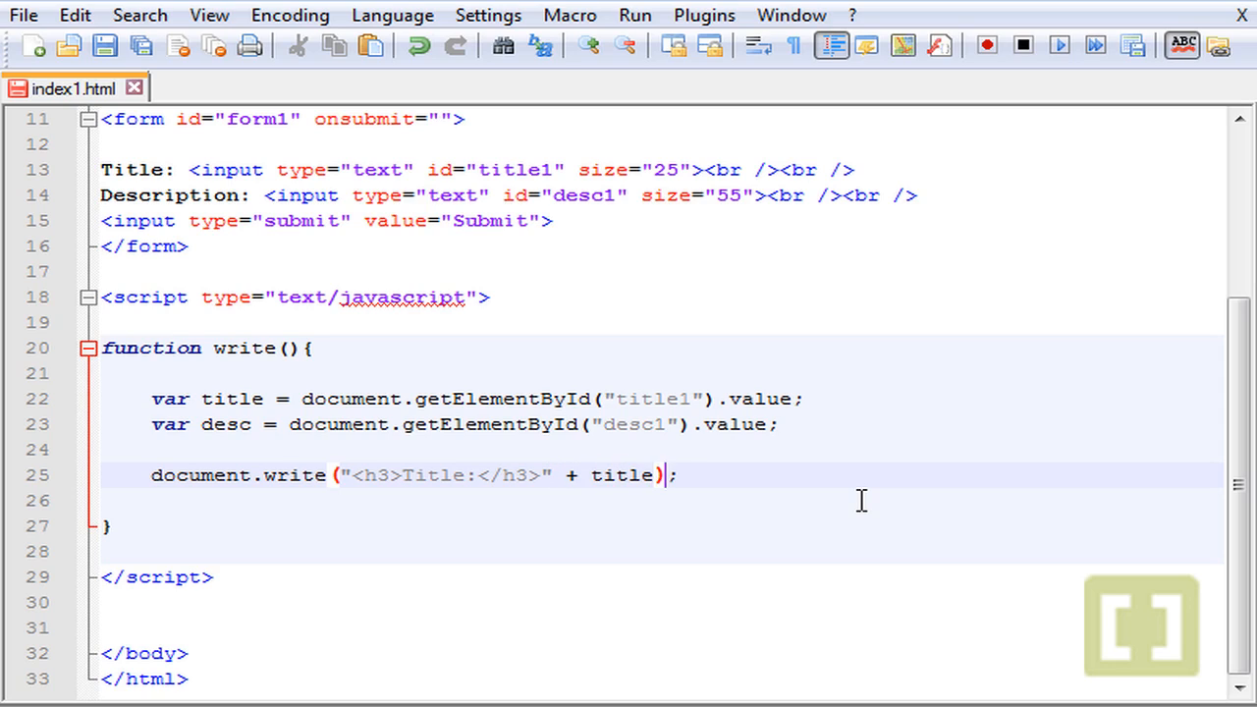
{"action": "type", "text": "+"}
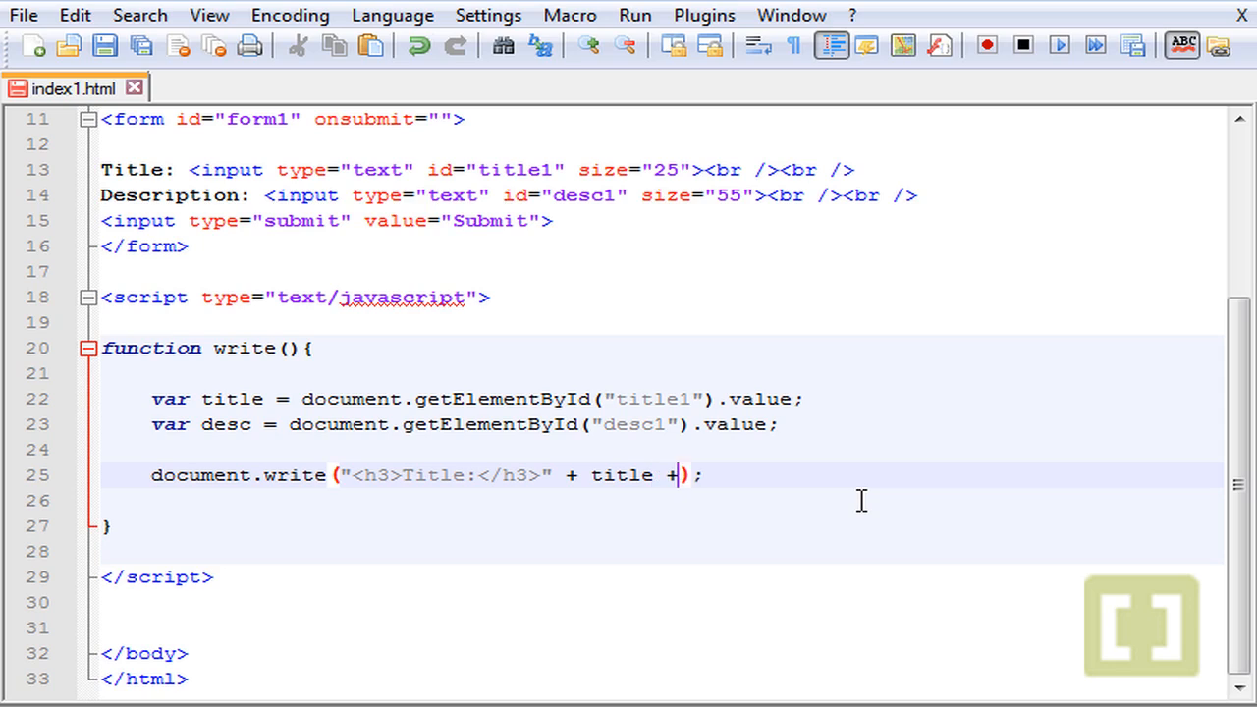
{"action": "type", "text": "<br"}
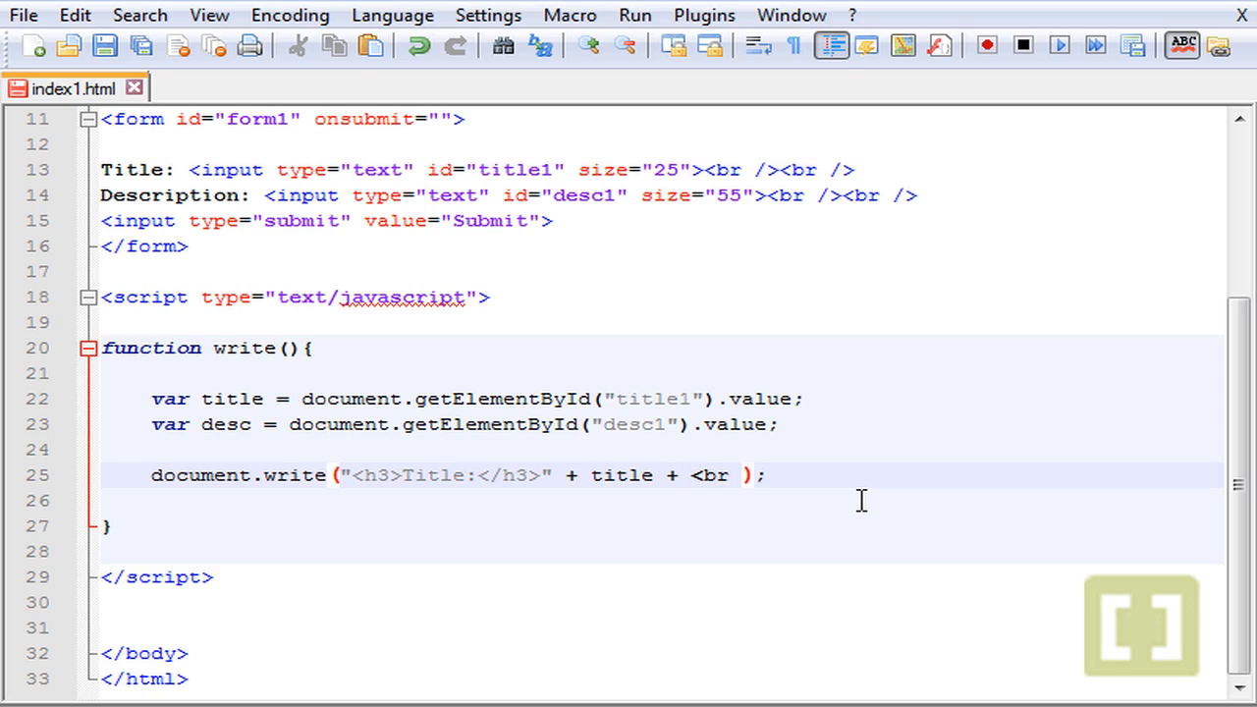
{"action": "type", "text": "\""}
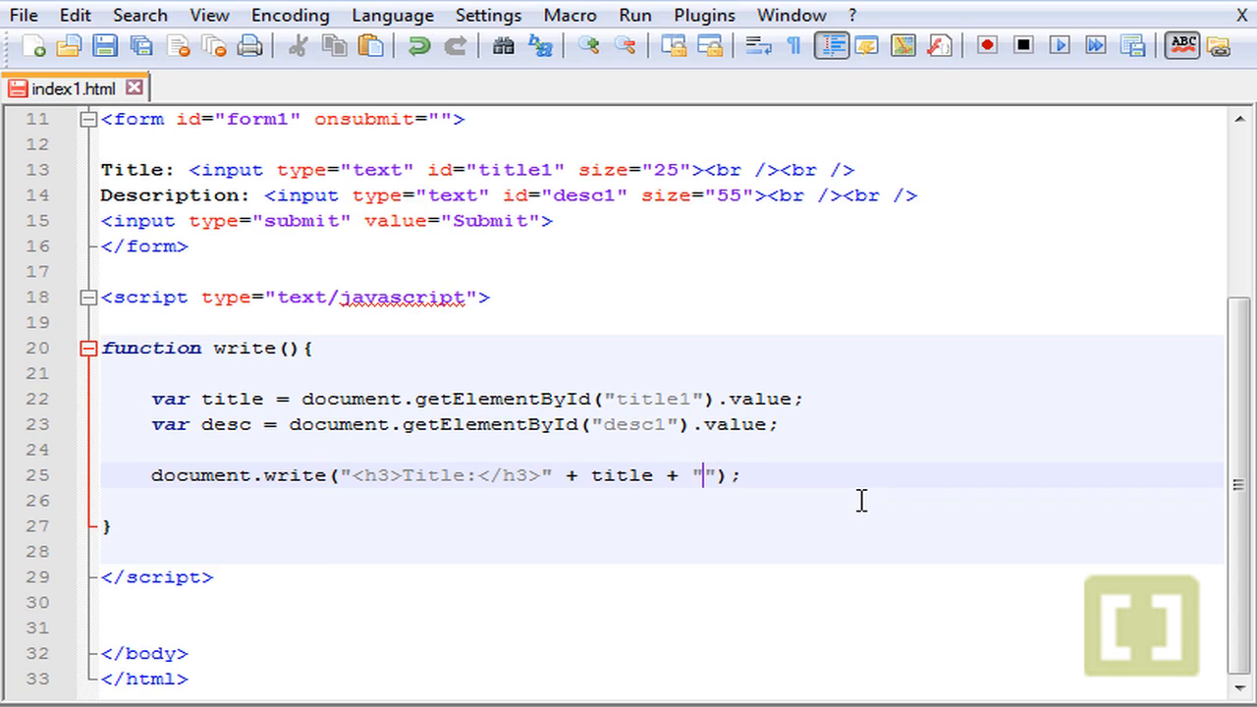
{"action": "type", "text": "<br />"}
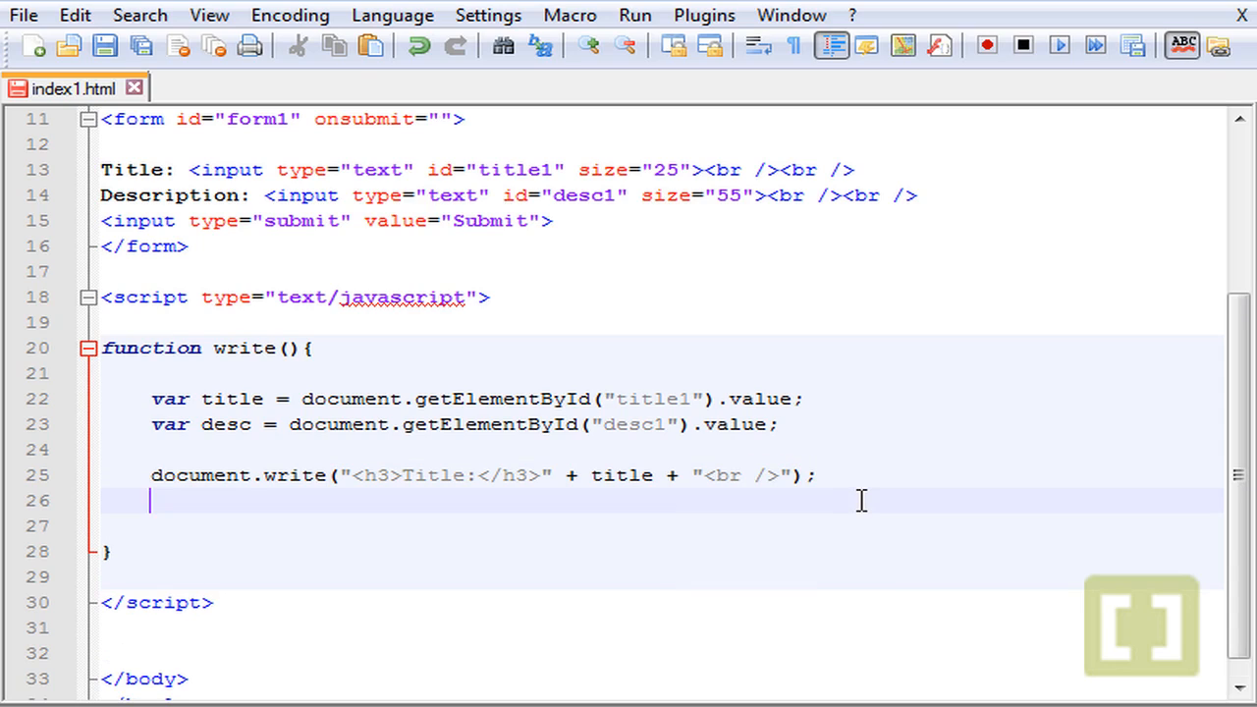
Add document.write("<h3>Description: </h3>" + desc); as a second output line
{"action": "type", "text": "document"}
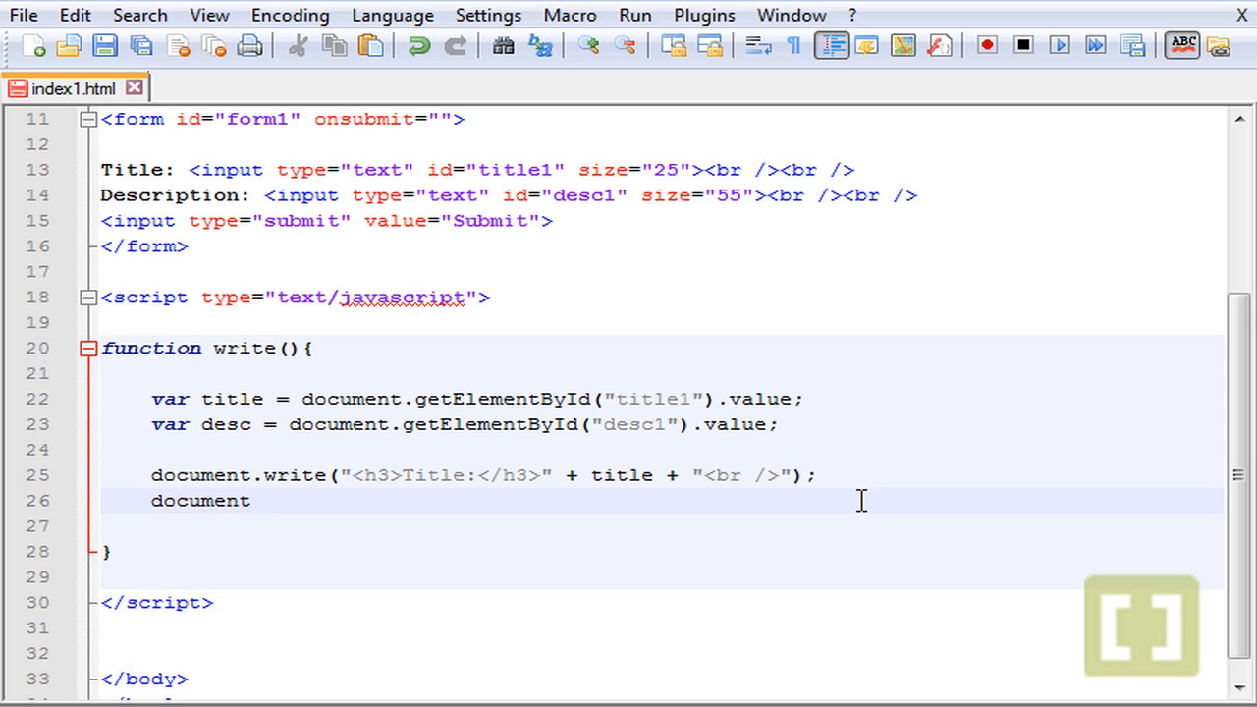
{"action": "type", "text": ".write"}
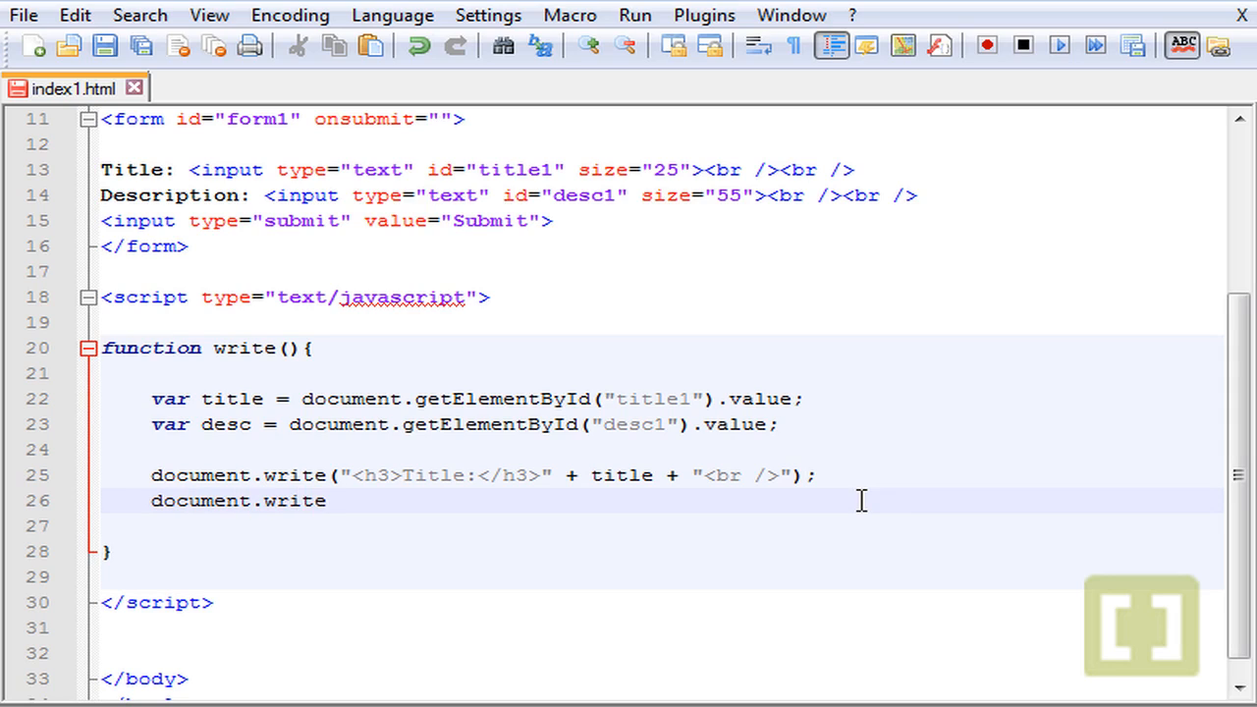
{"action": "type", "text": "(\"\");"}
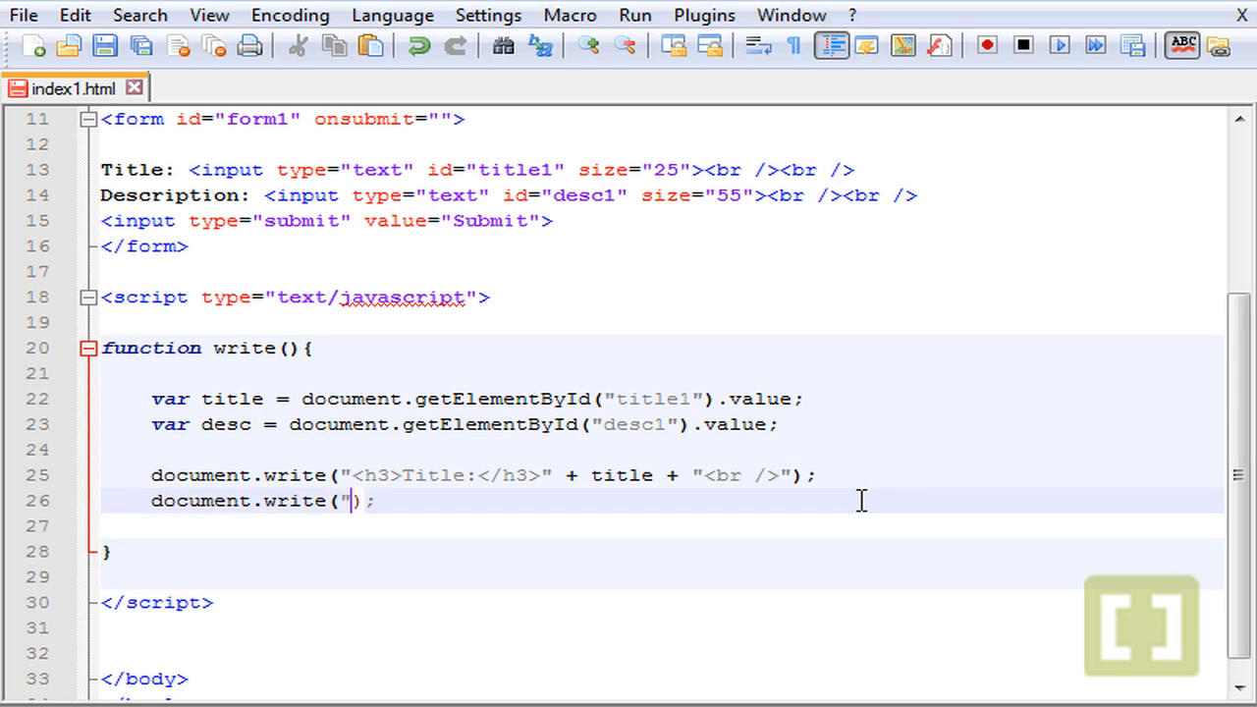
{"action": "type", "text": "<h3>Des"}
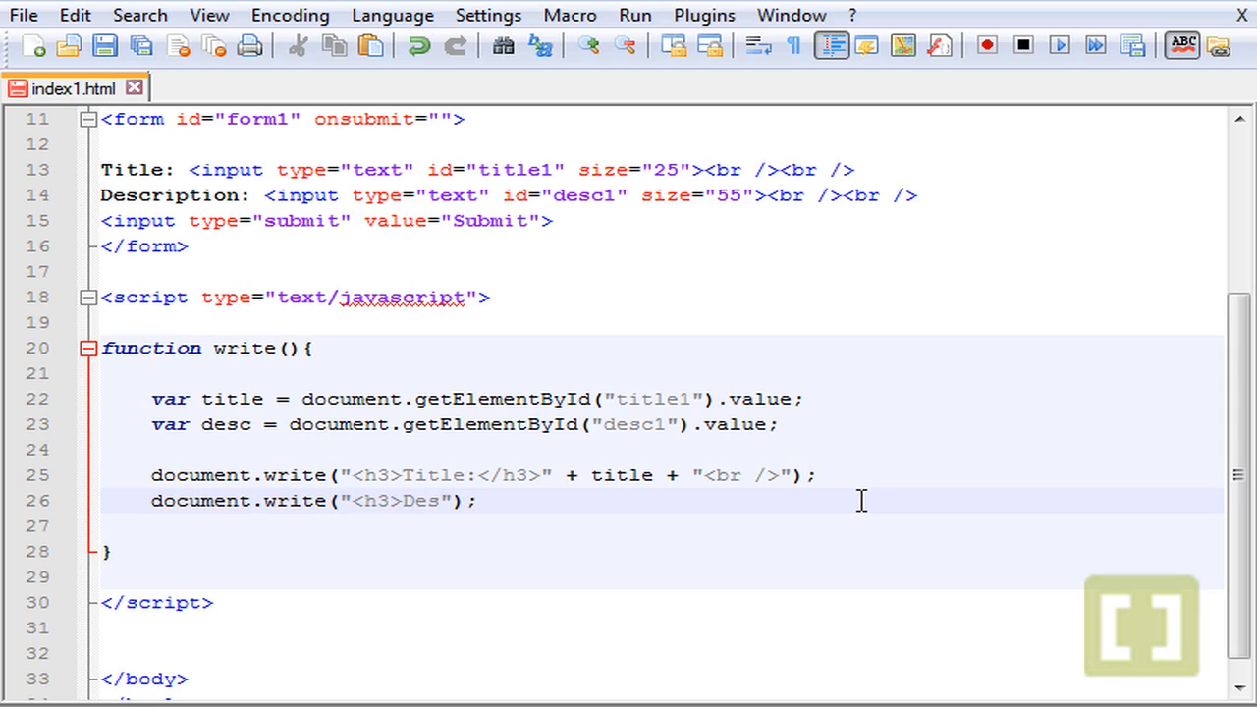
{"action": "type", "text": "cription:"}
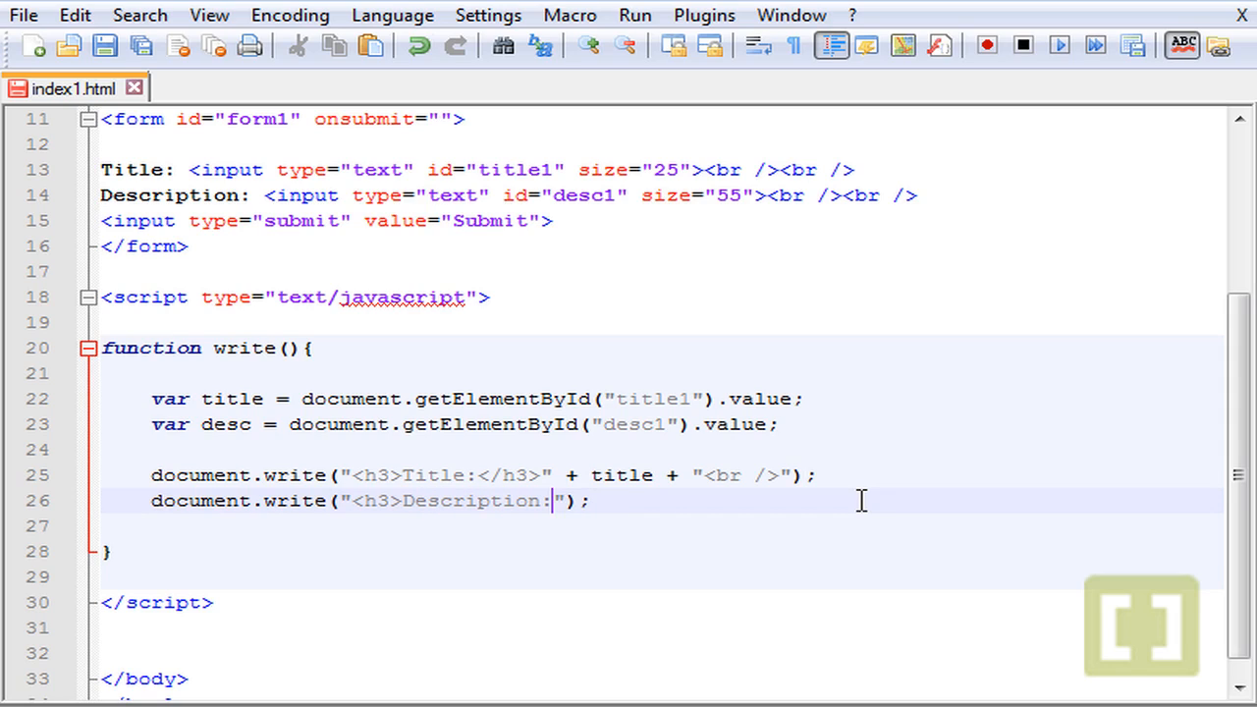
{"action": "type", "text": "<"}
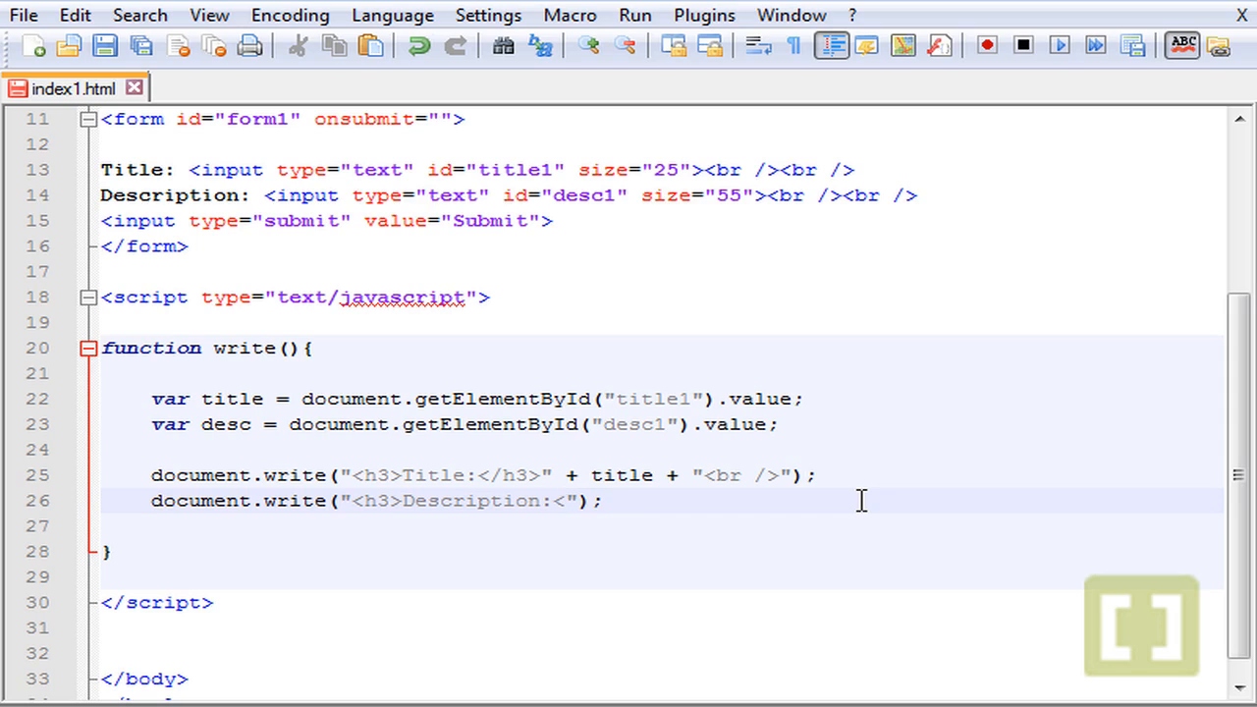
{"action": "type", "text": "</h3>"}
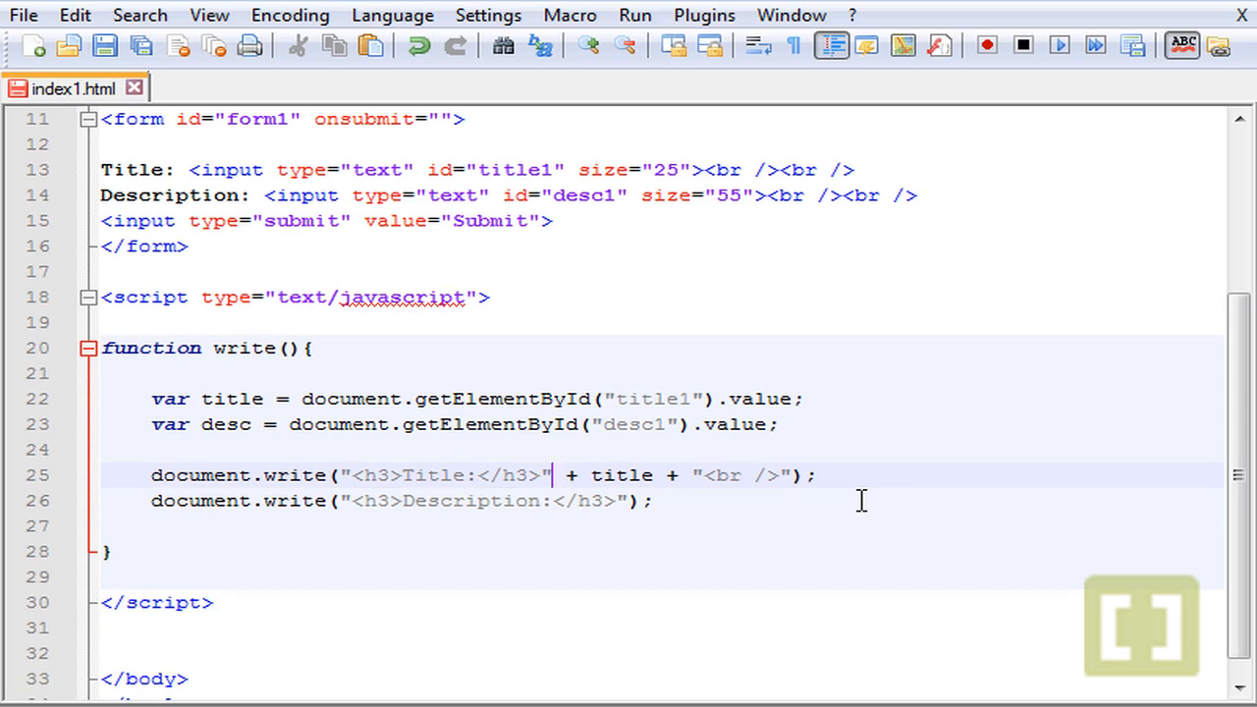
{"action": "type", "text": "\" \""}
{"action": "left_click", "coordinate": [660, 501]}
{"action": "type", "text": " + "}
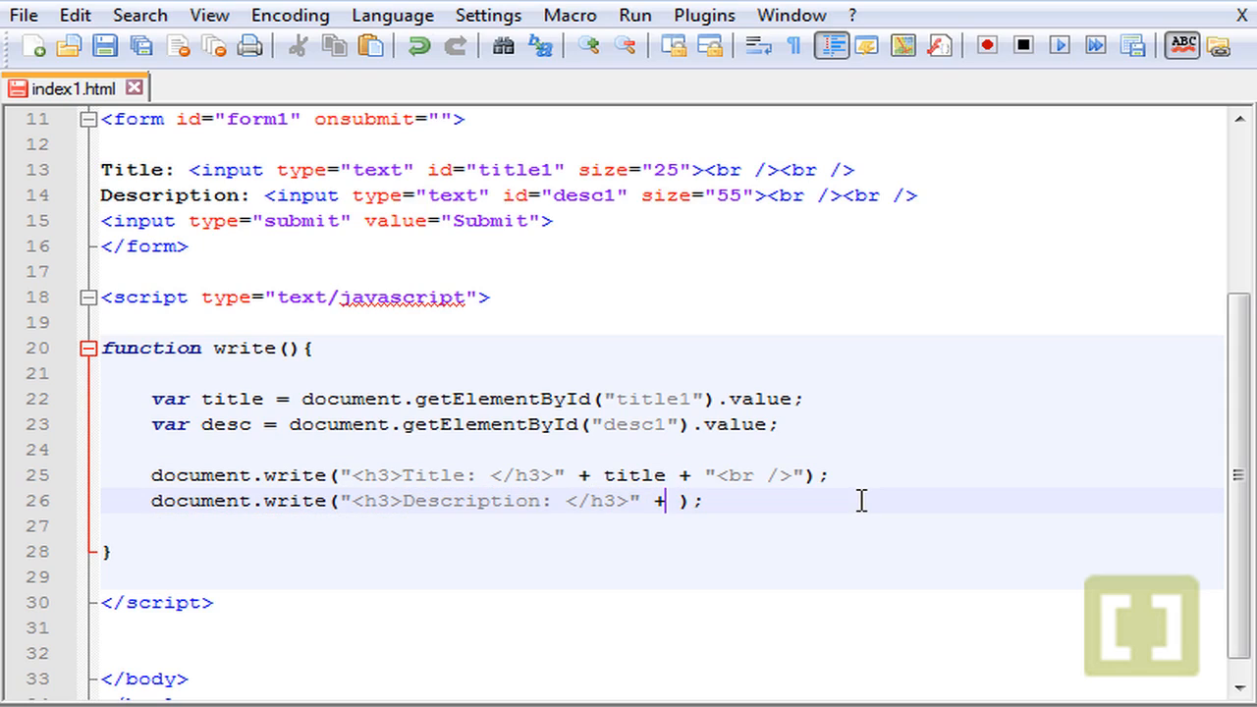
{"action": "type", "text": "desc"}
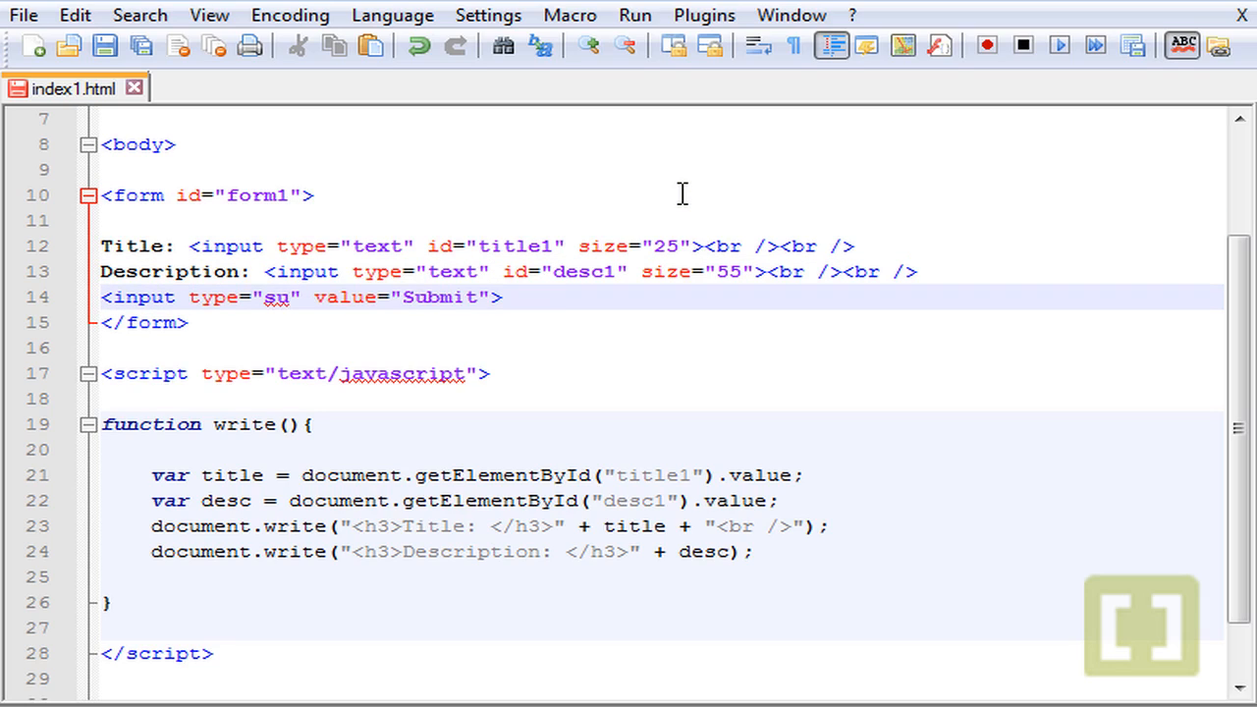
Change the Submit input's type from submit to button
{"action": "type", "text": "butto"}
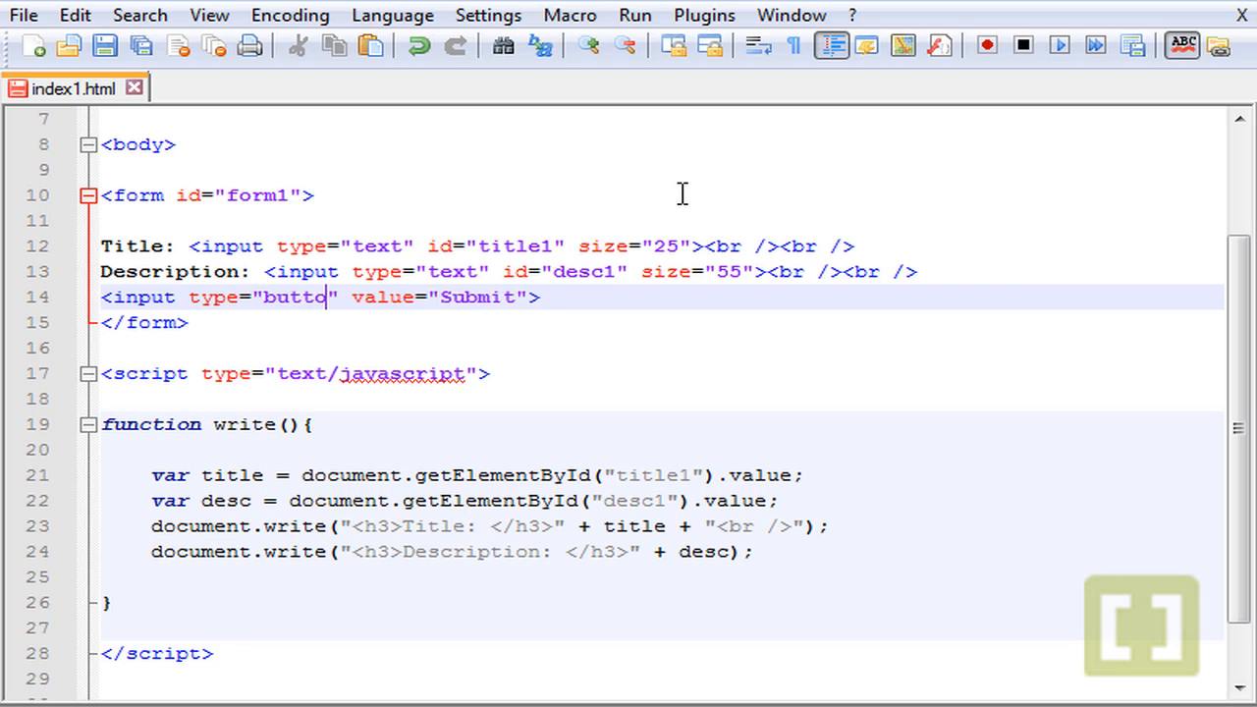
{"action": "type", "text": "n"}
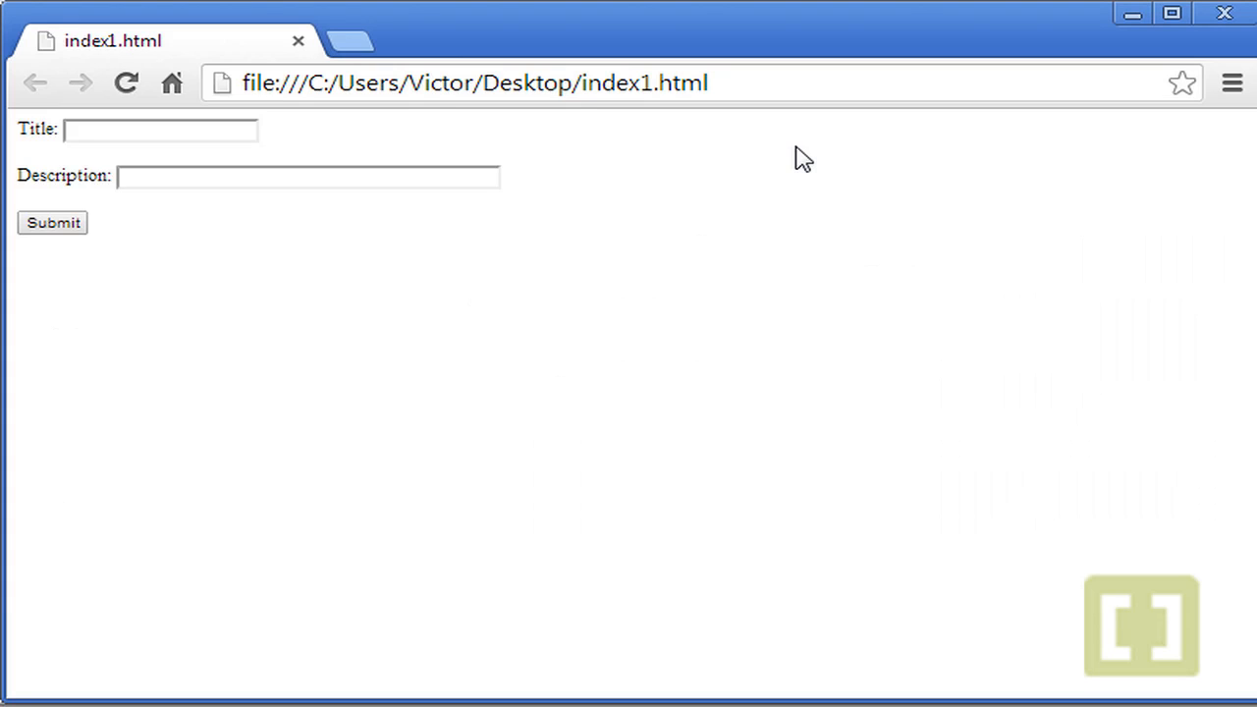
Enter 'Big News' as the Title and 'dsafvdsefg' as the Description in the form
{"action": "left_click", "coordinate": [161, 130]}
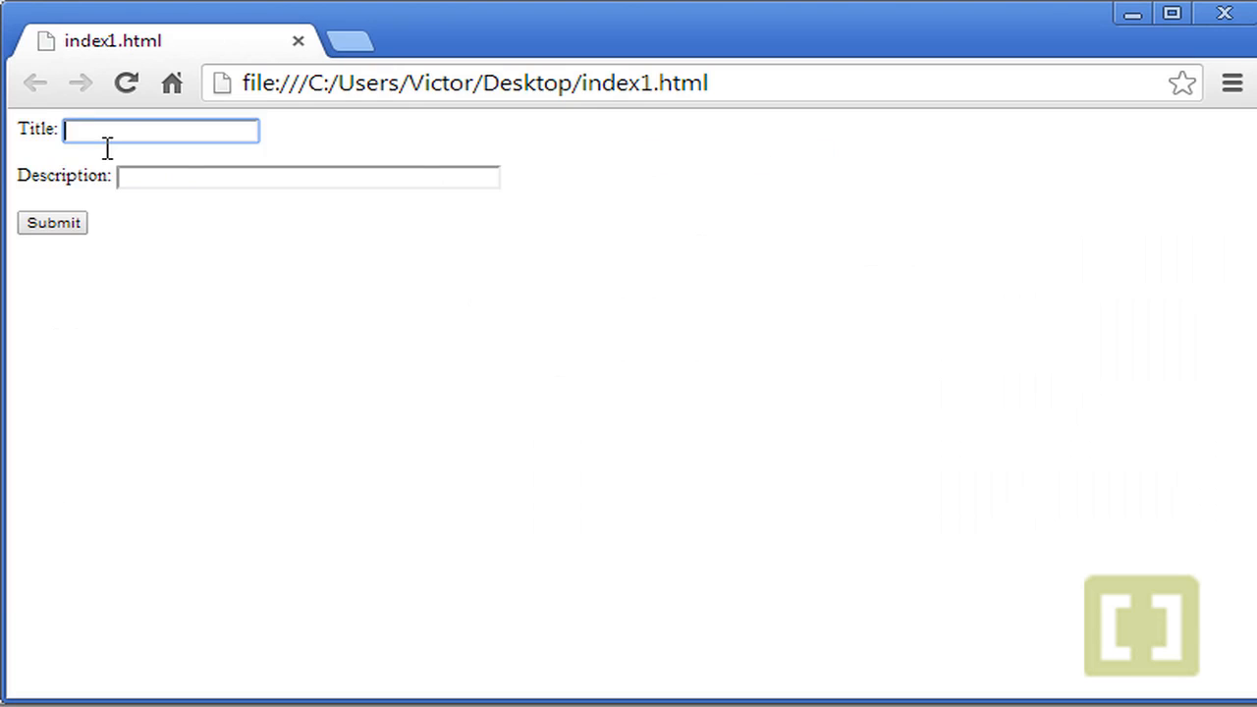
{"action": "type", "text": "B"}
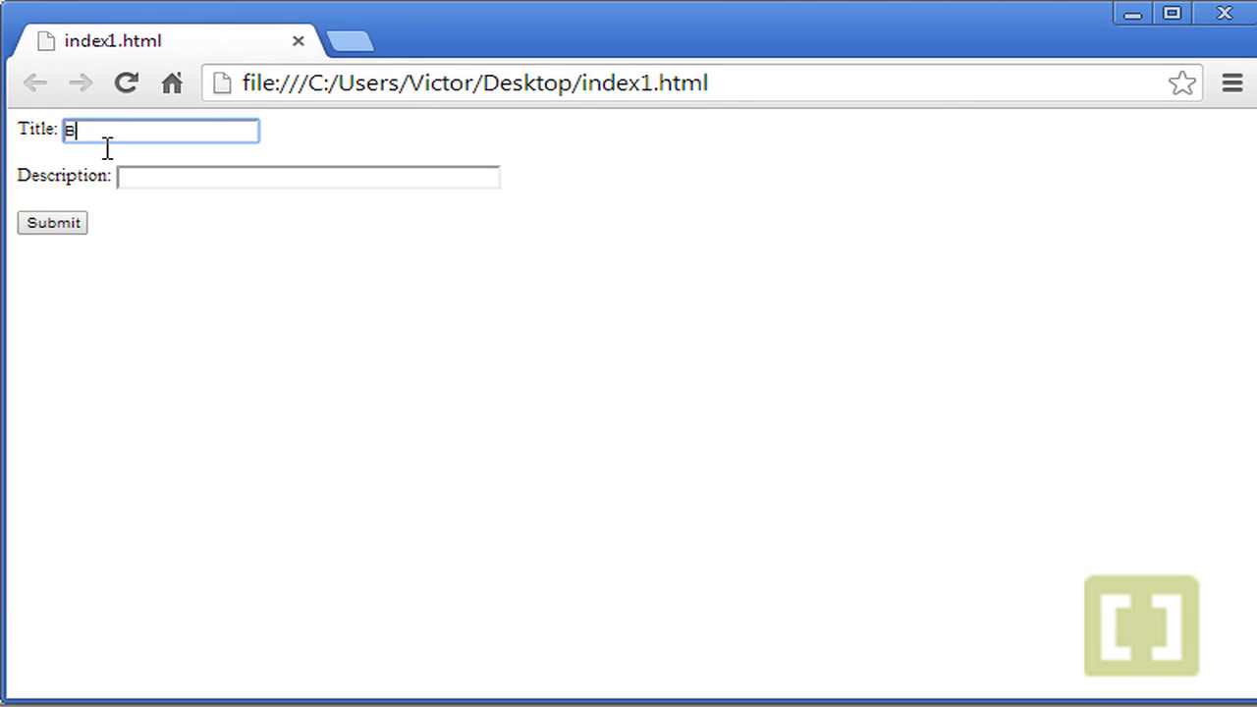
{"action": "type", "text": "ig News"}
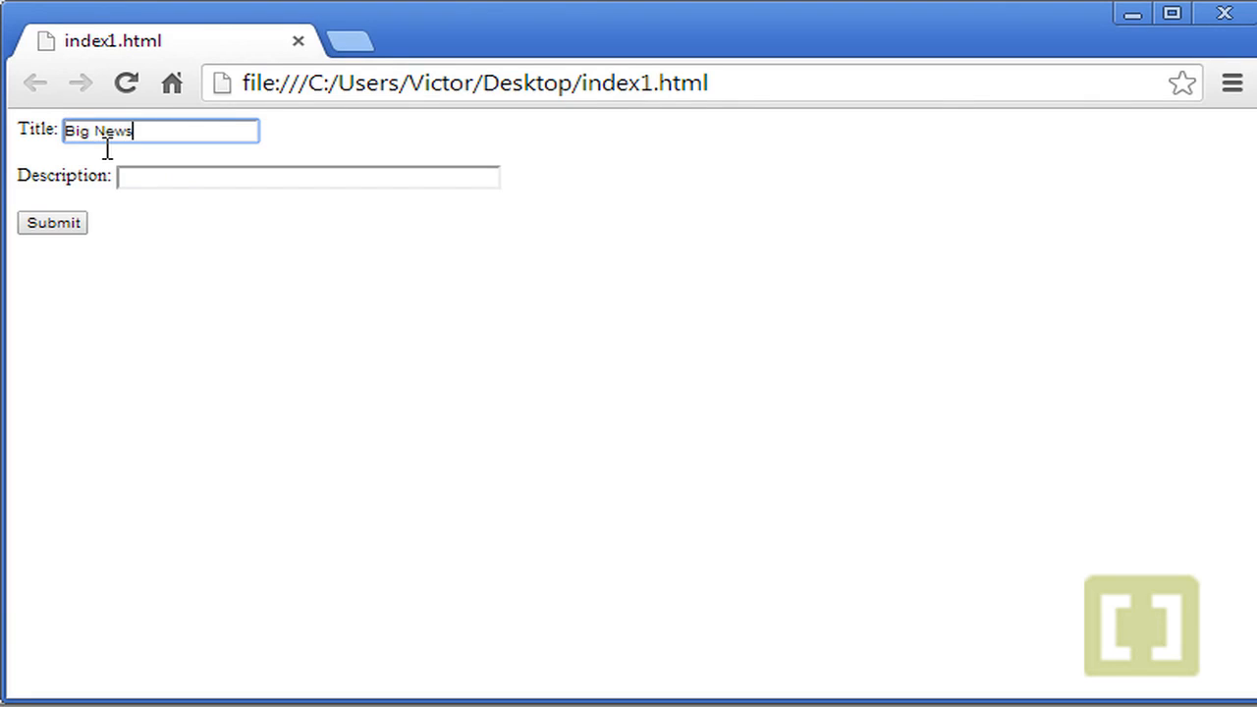
{"action": "left_click", "coordinate": [306, 177]}
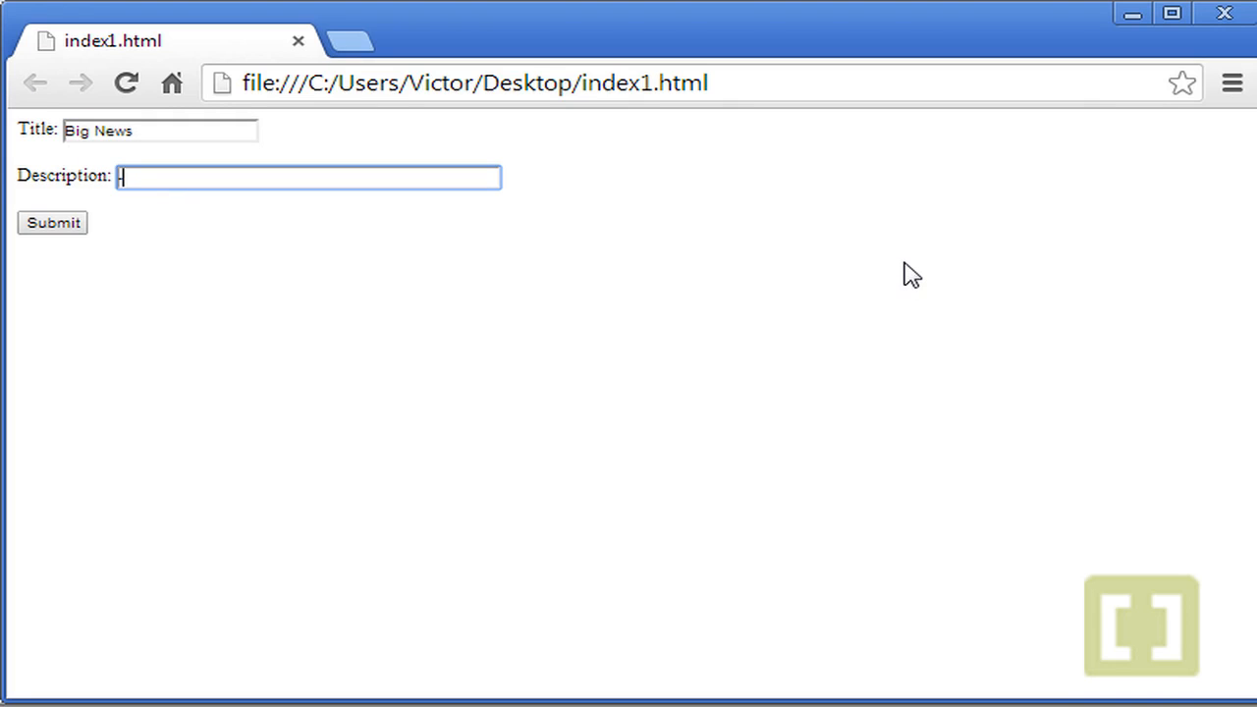
{"action": "type", "text": "dsafvdsefg"}
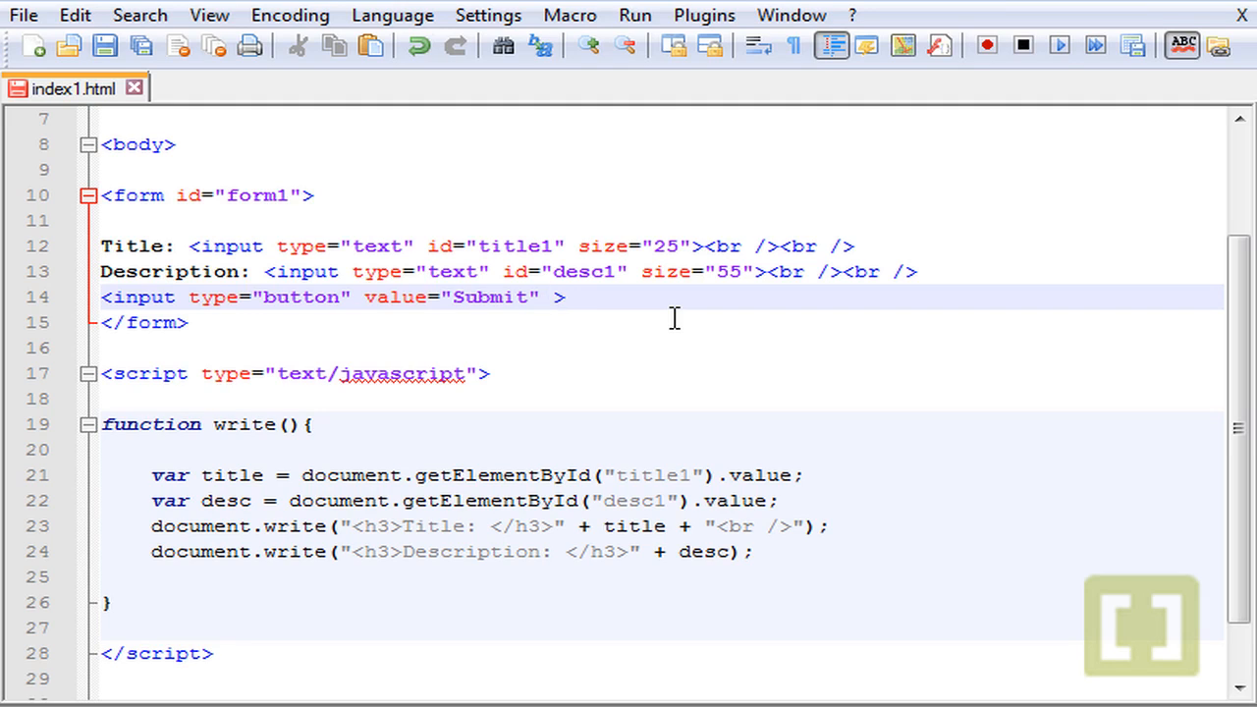
Add an empty onclick="" attribute to the Submit button
{"action": "type", "text": "on"}
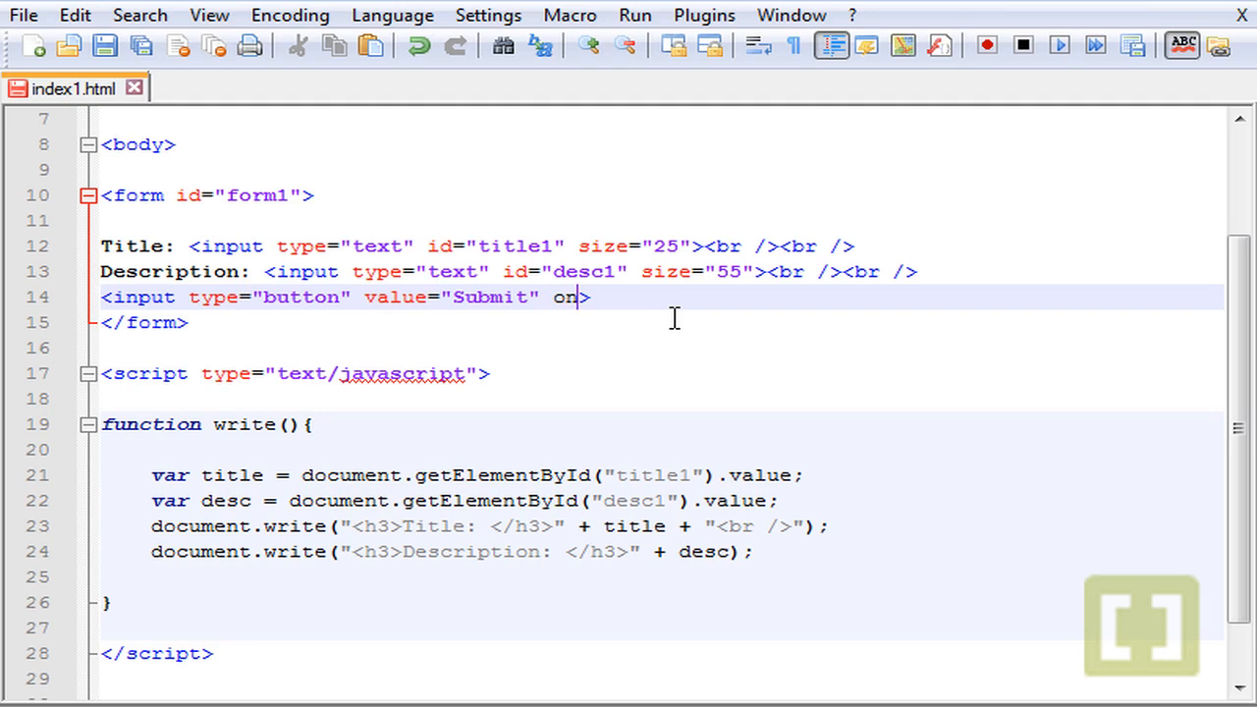
{"action": "type", "text": "click=\"\""}
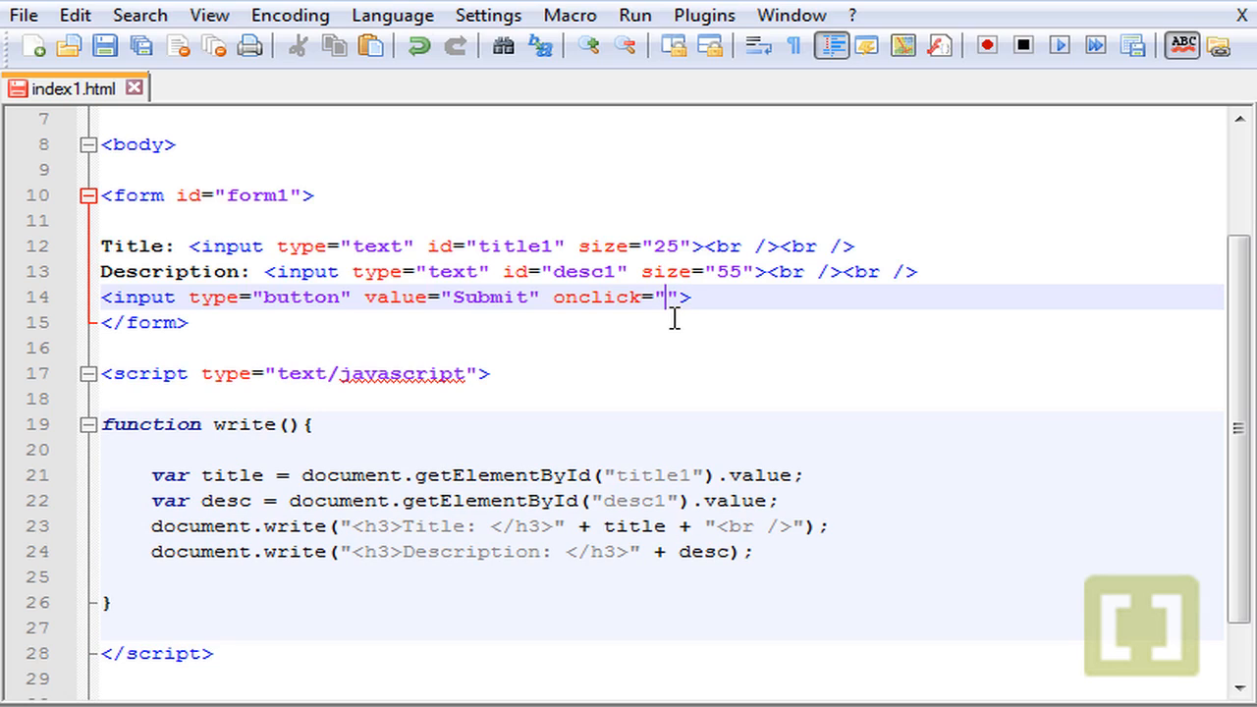
{"action": "double_click", "coordinate": [597, 297]}
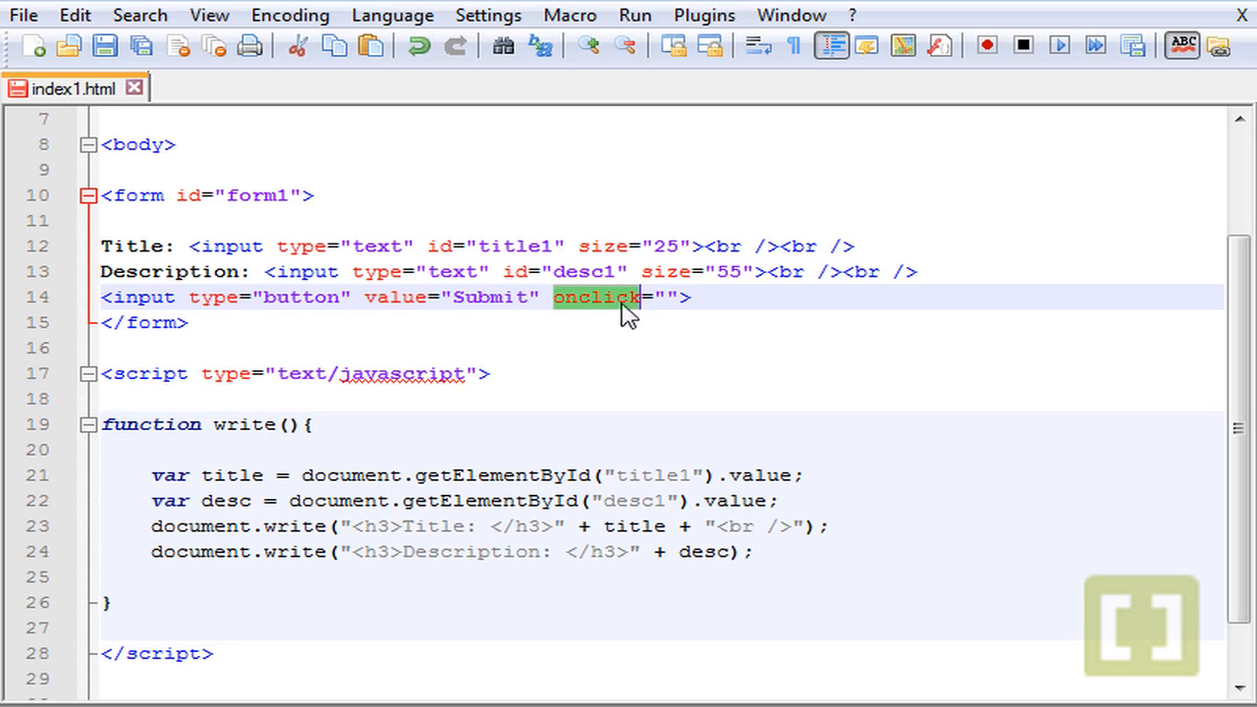
{"action": "mouse_move", "coordinate": [585, 314]}
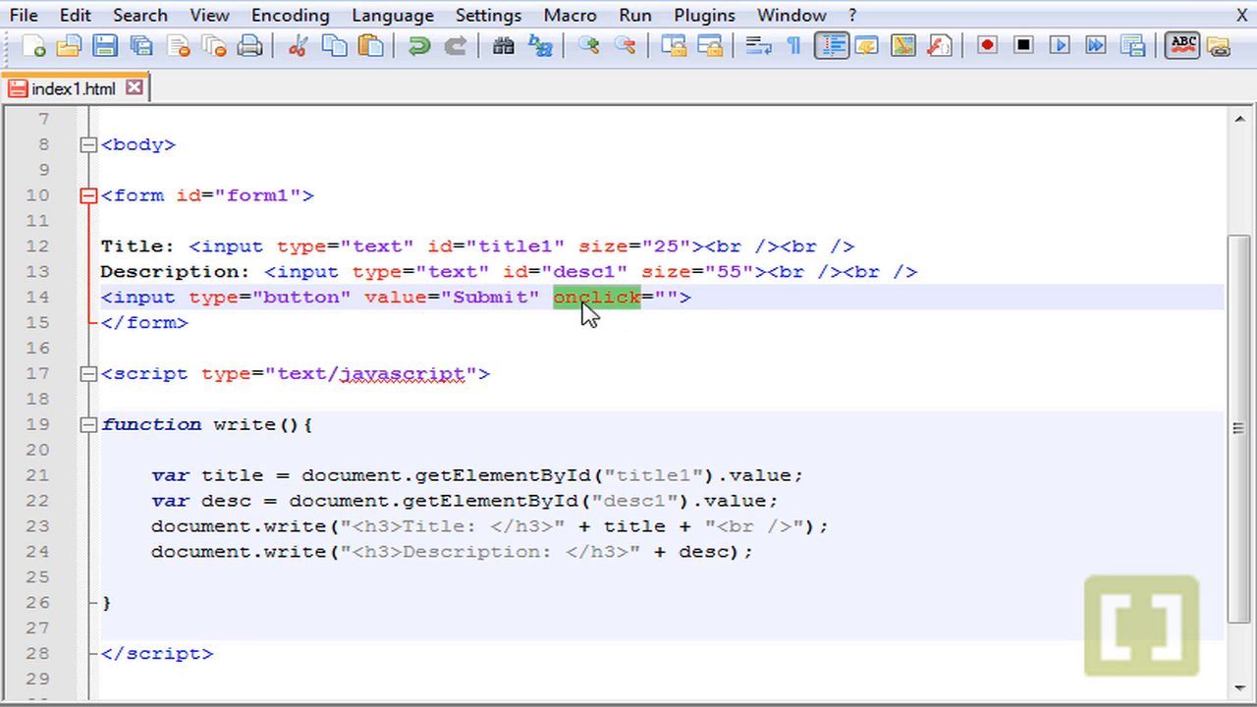
Set the onclick value to write(); and launch index1.html in Chrome
{"action": "left_click", "coordinate": [631, 326]}
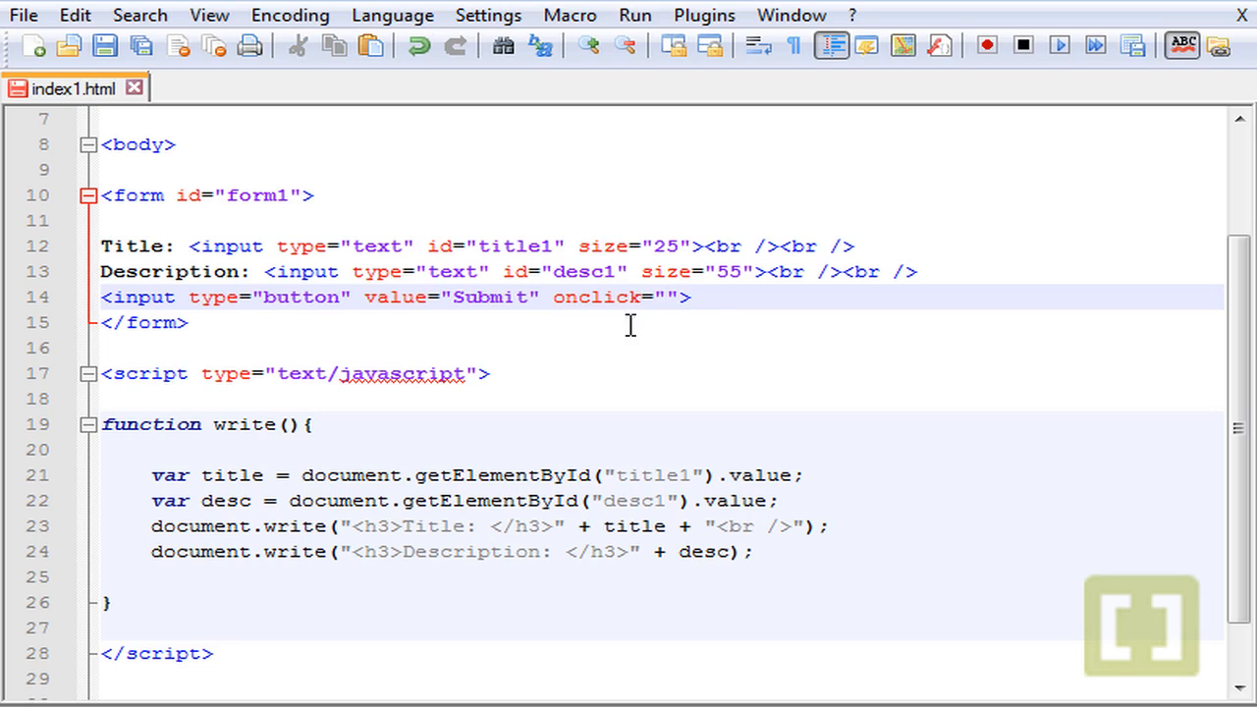
{"action": "left_click_drag", "start_coordinate": [212, 299], "coordinate": [393, 299]}
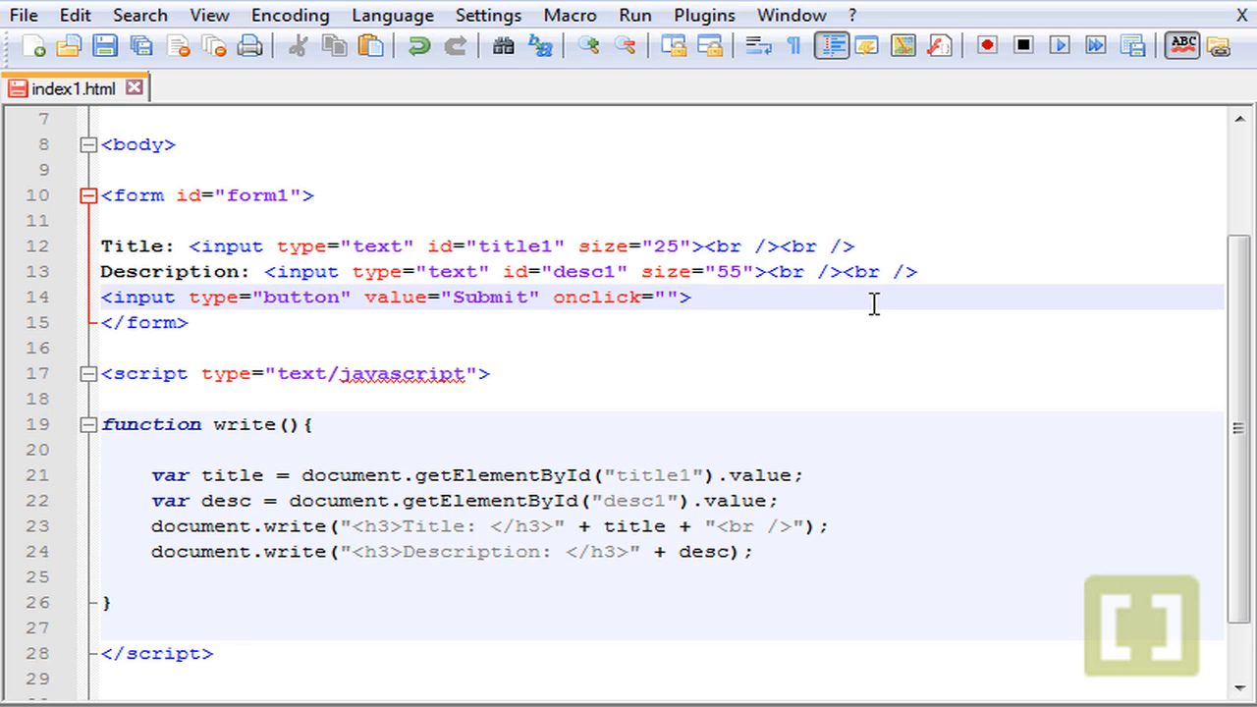
{"action": "type", "text": "write"}
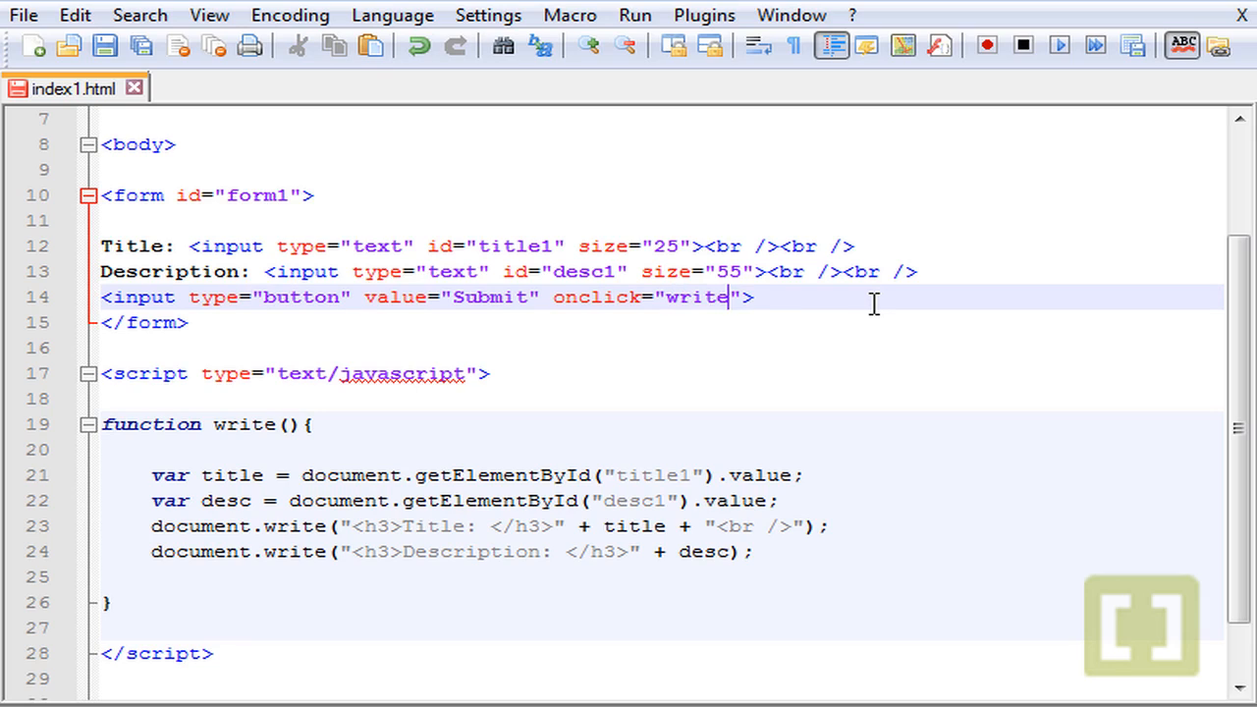
{"action": "type", "text": "();"}
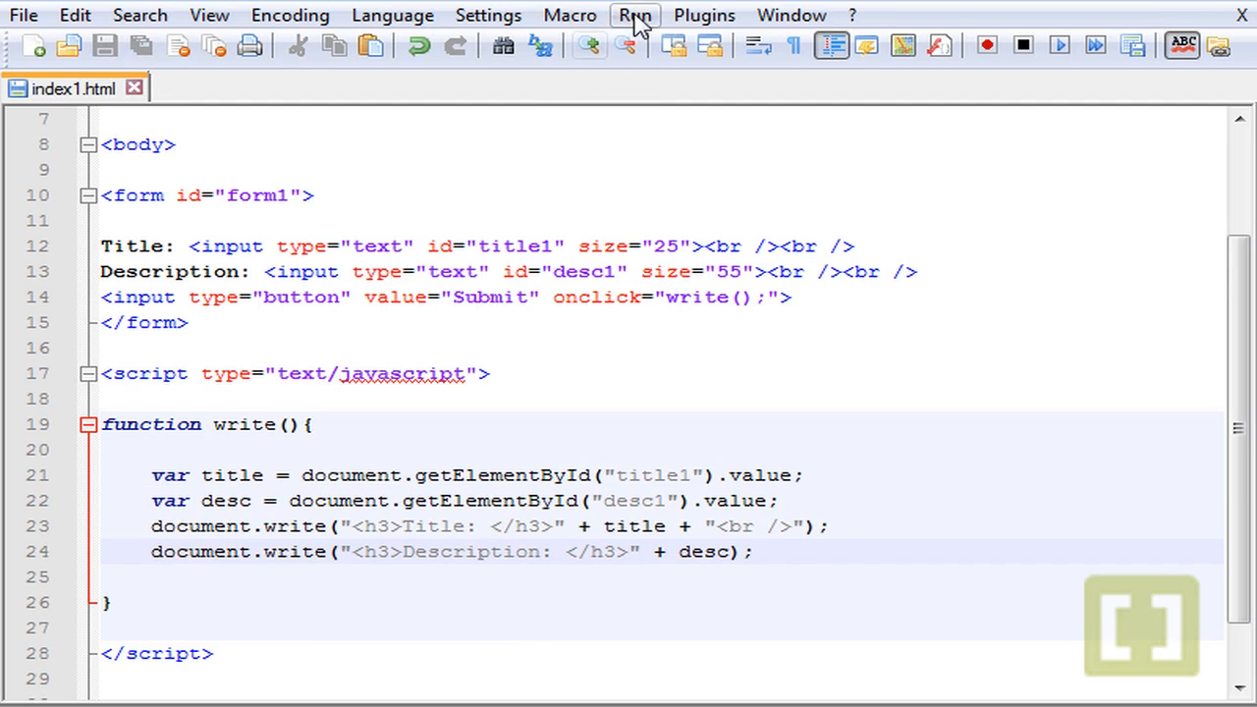
{"action": "left_click", "coordinate": [632, 16]}
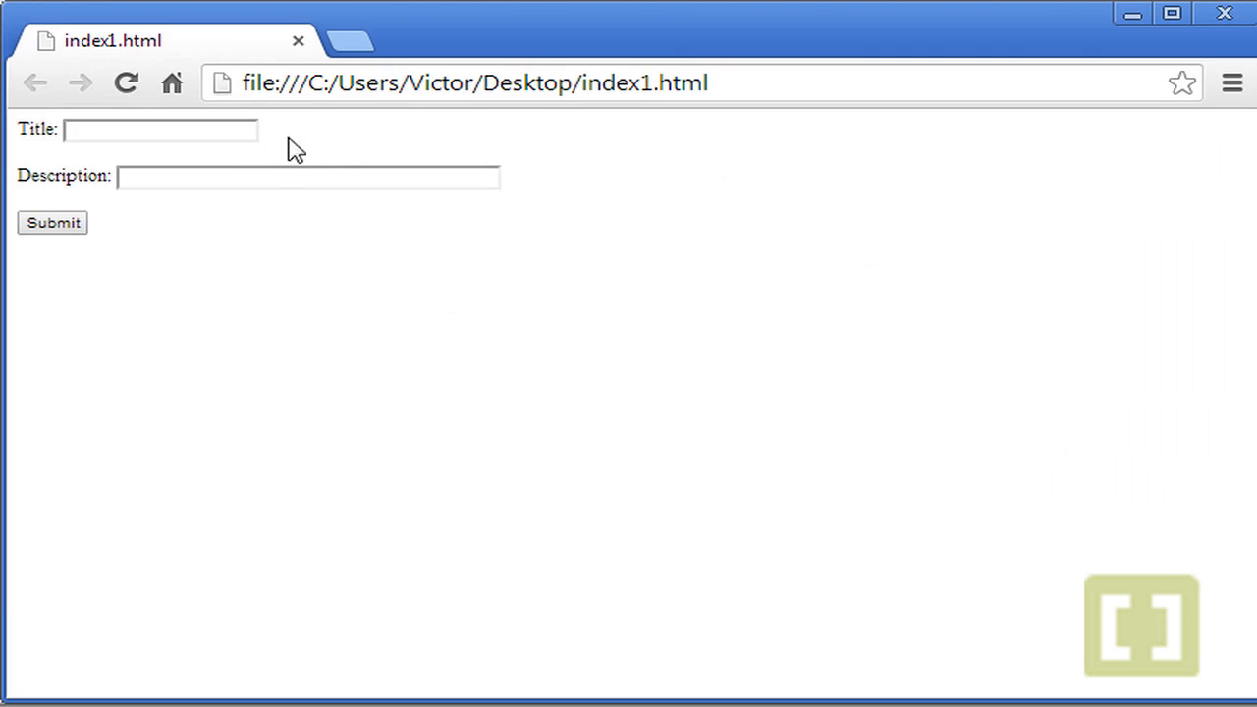
Submit the form with Title 'Big News' and Description 'Nothing Special', leaving a blank page
{"action": "left_click", "coordinate": [161, 129]}
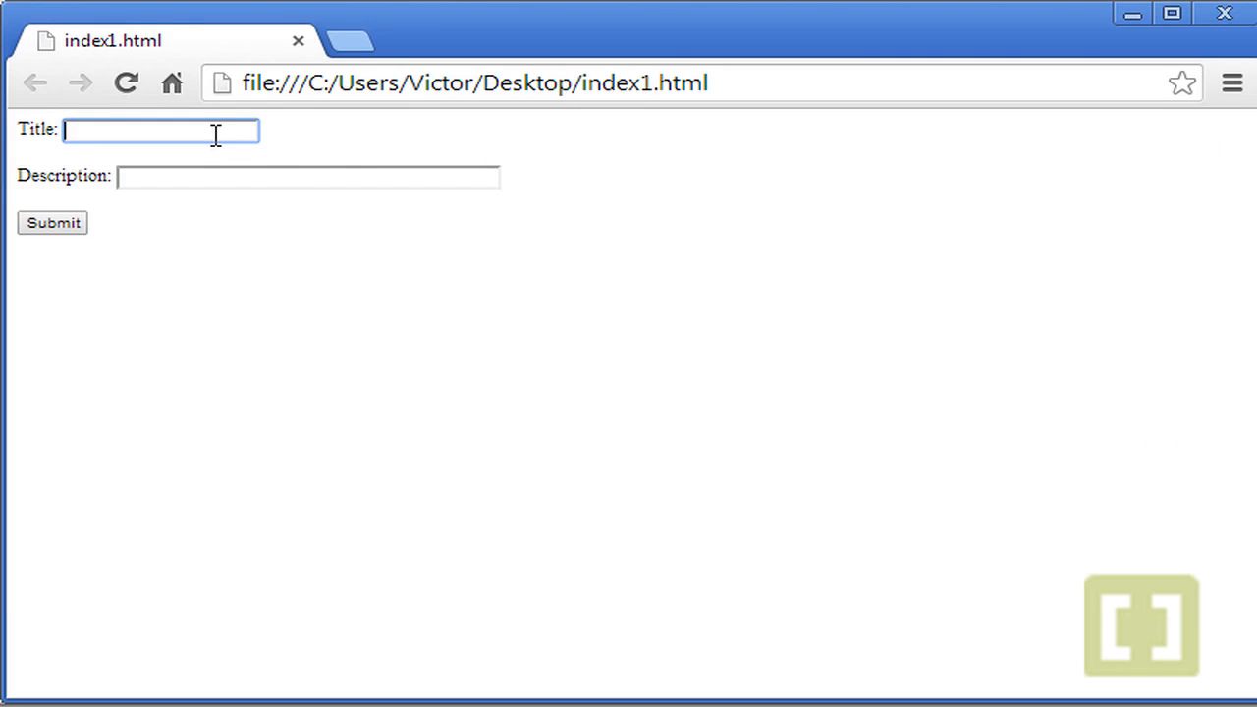
{"action": "type", "text": "Big New"}
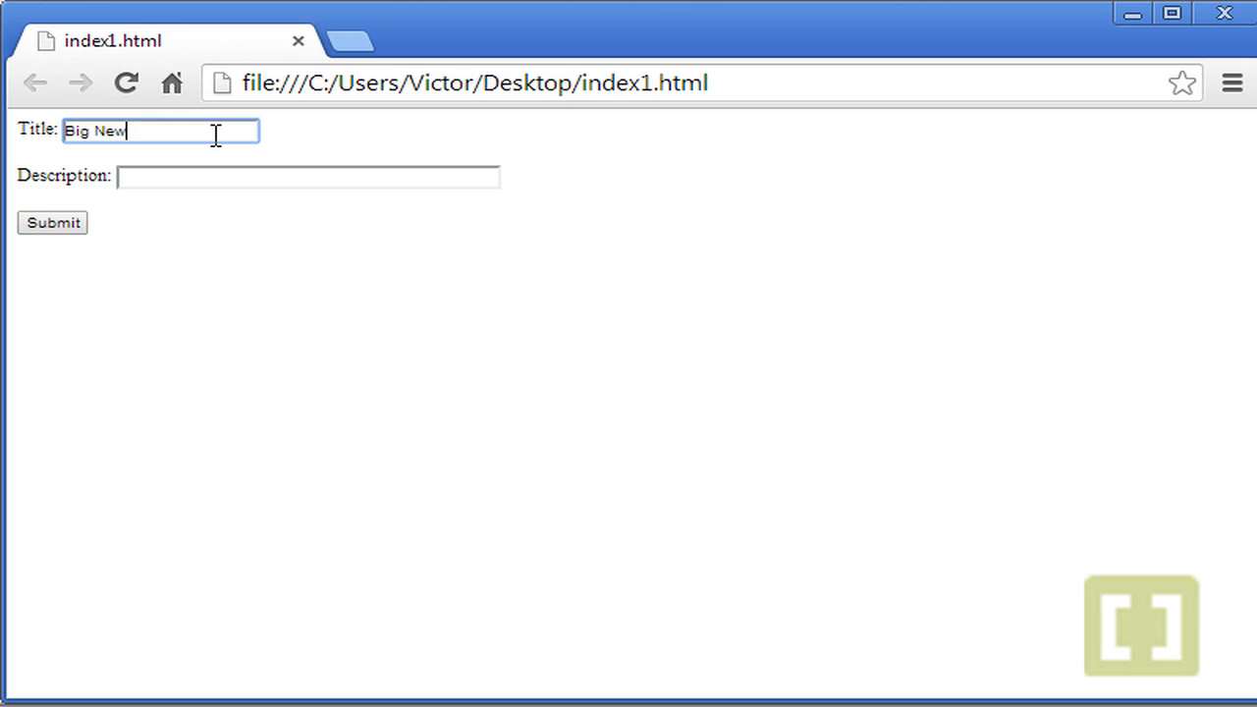
{"action": "left_click", "coordinate": [306, 177]}
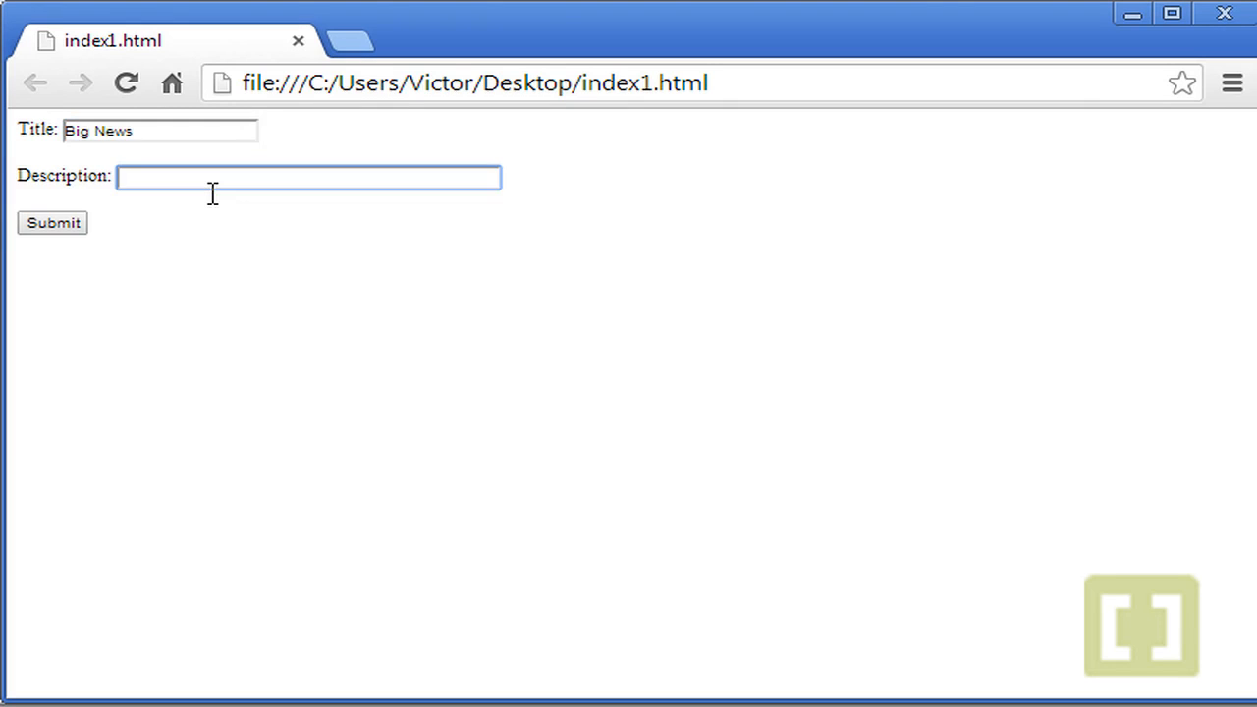
{"action": "type", "text": "Nothin"}
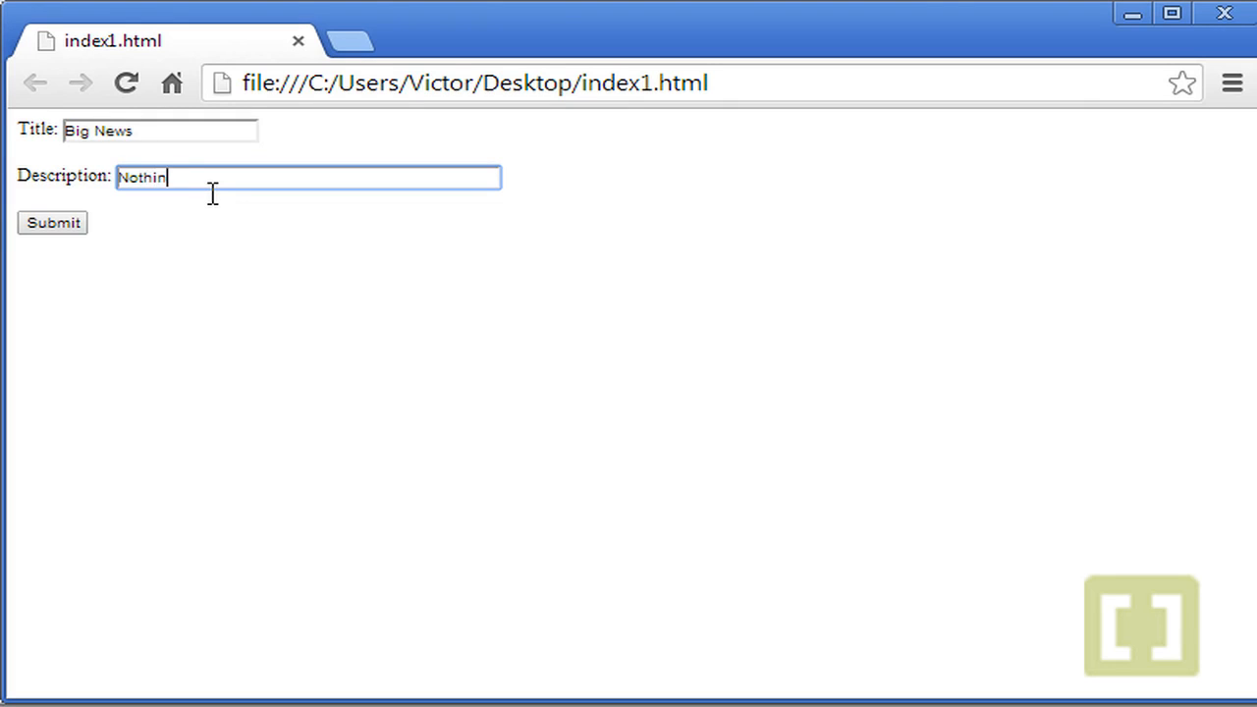
{"action": "type", "text": "g Special"}
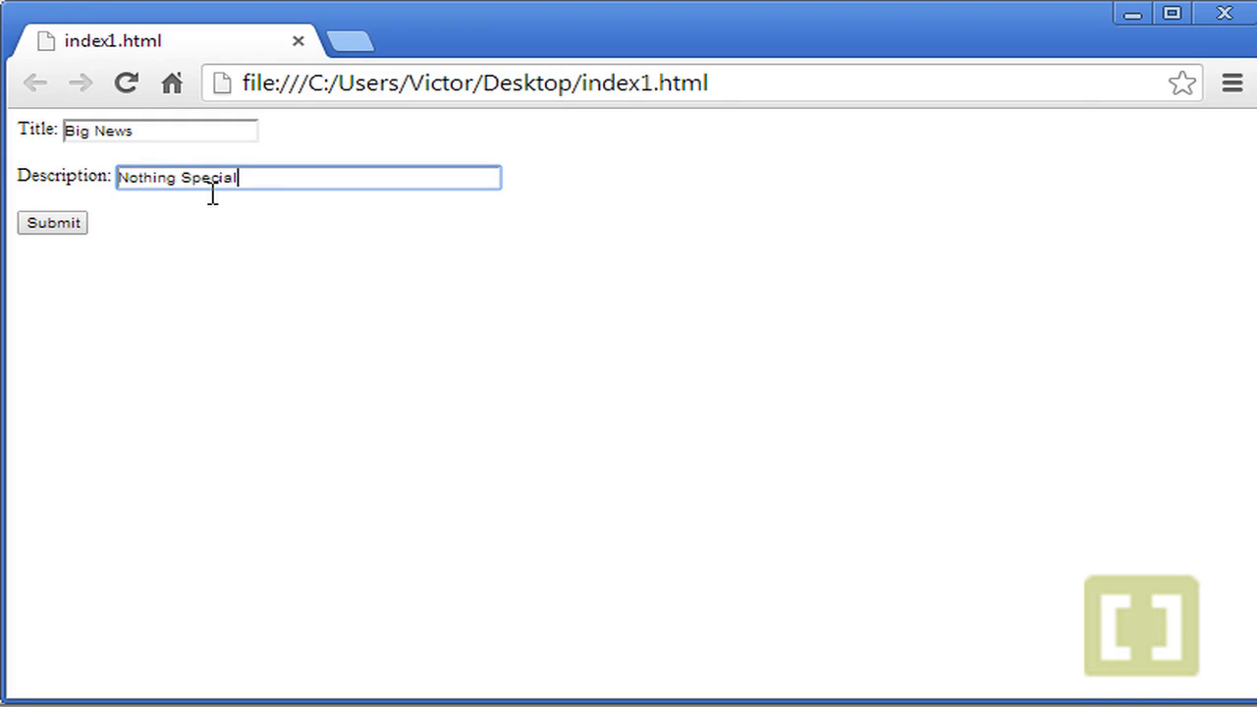
{"action": "left_click", "coordinate": [51, 222]}
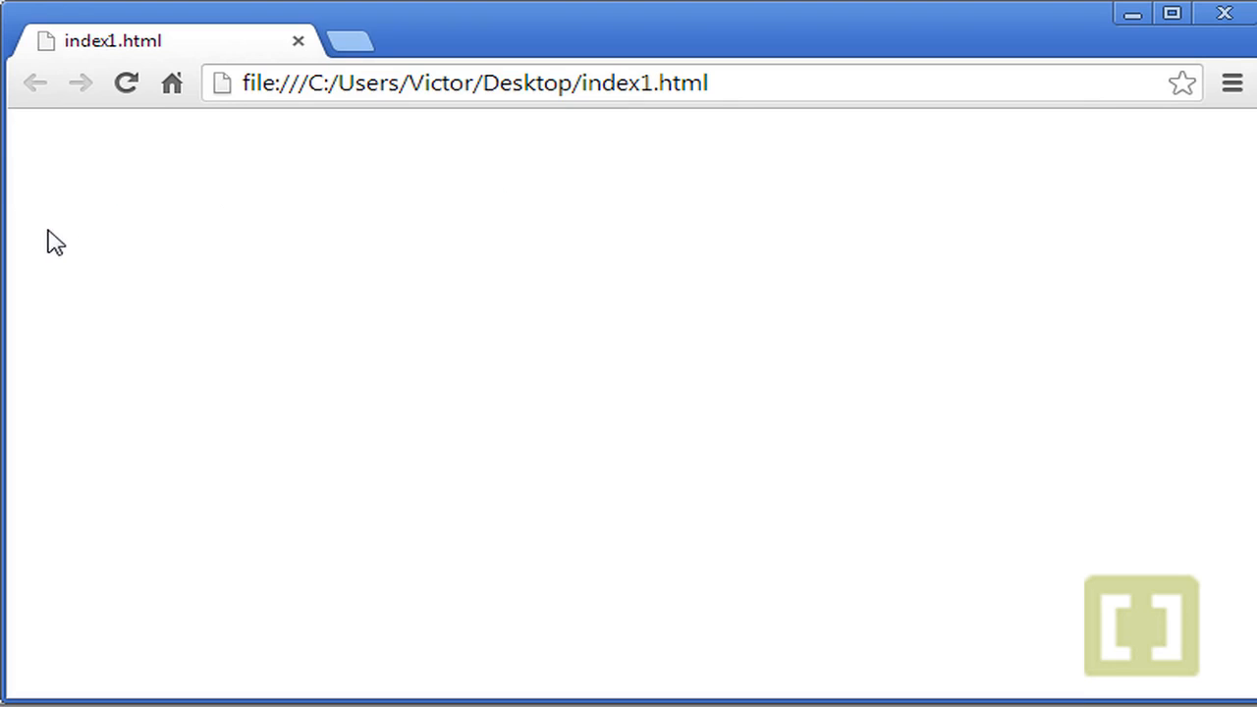
{"action": "mouse_move", "coordinate": [463, 322]}
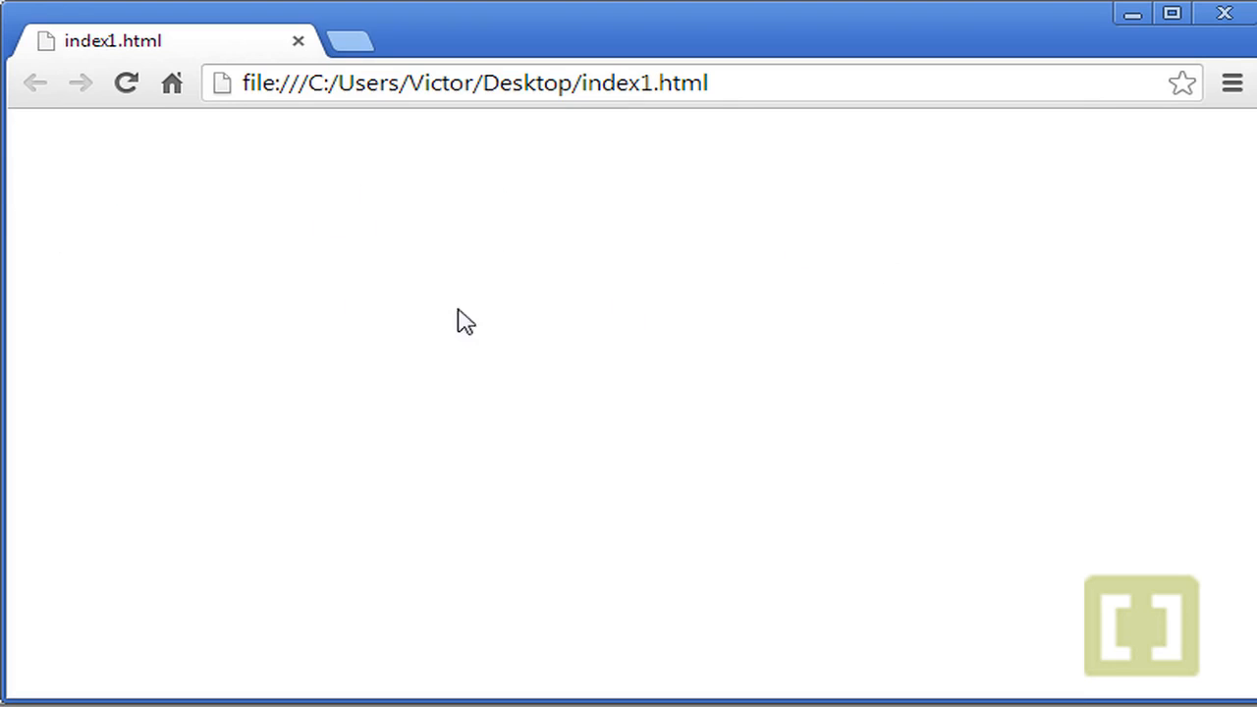
{"action": "type", "text": "uu"}
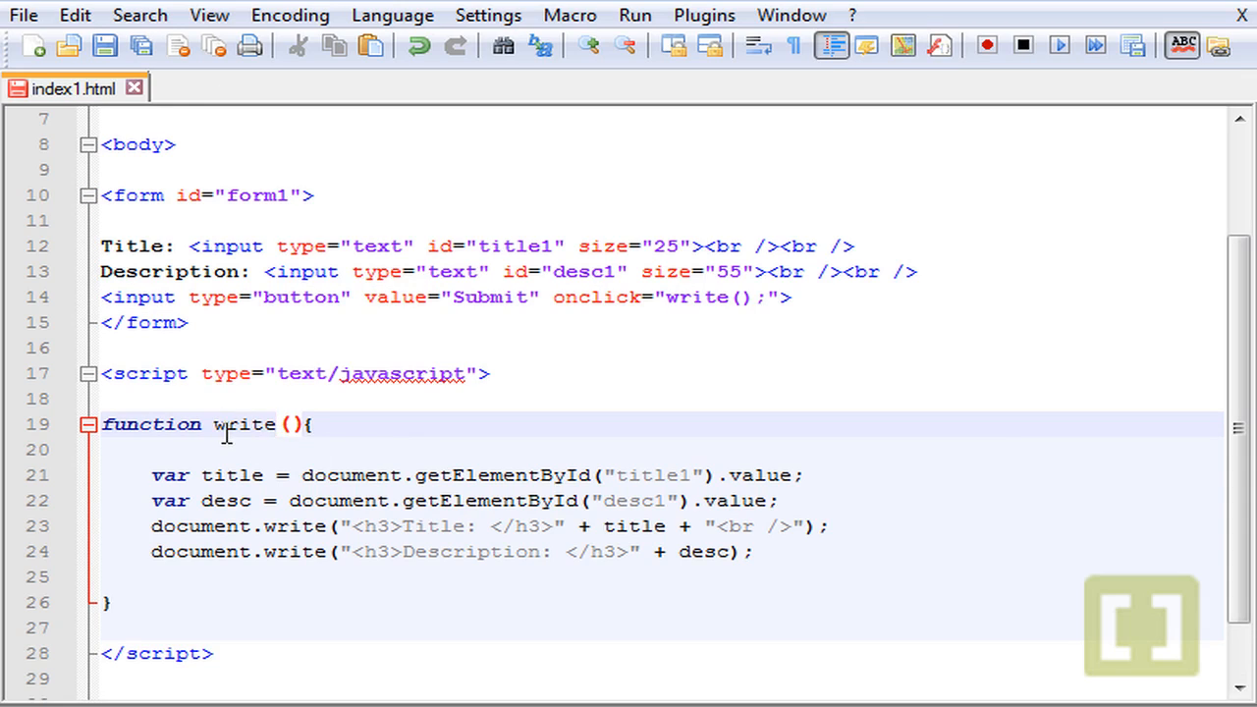
Rename the function from write to doit and make onclick call doit()
{"action": "double_click", "coordinate": [243, 424]}
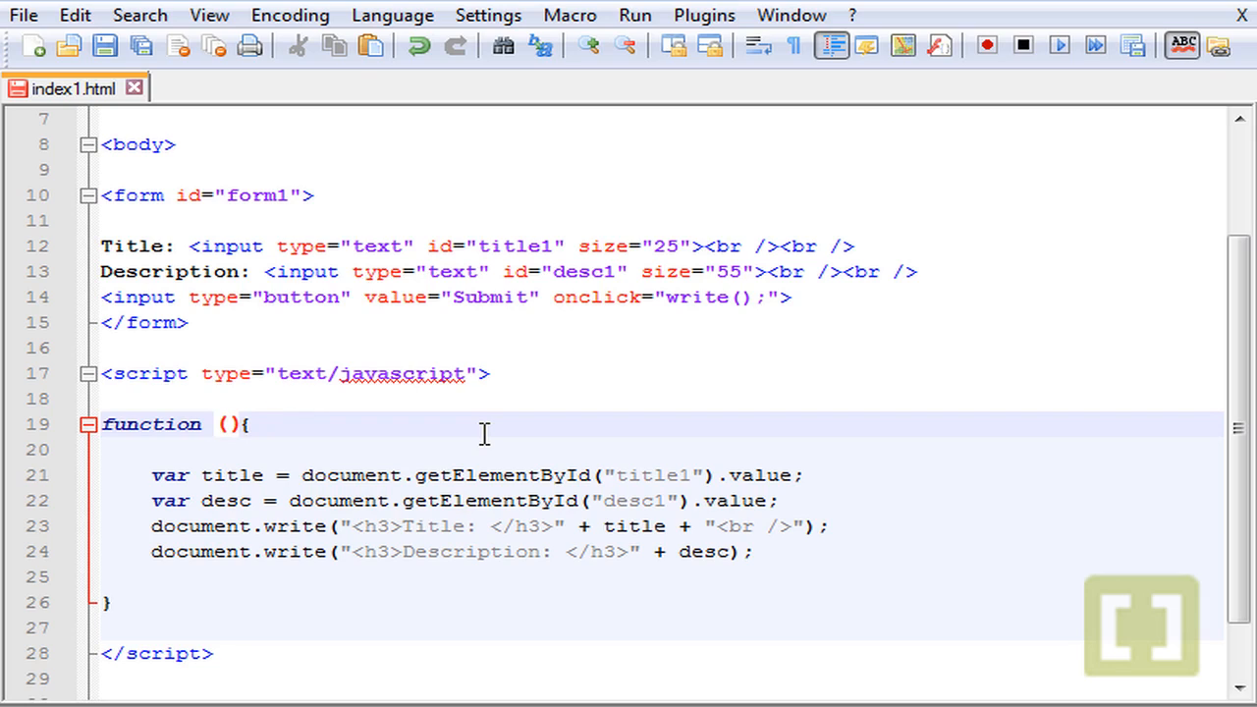
{"action": "type", "text": "doit"}
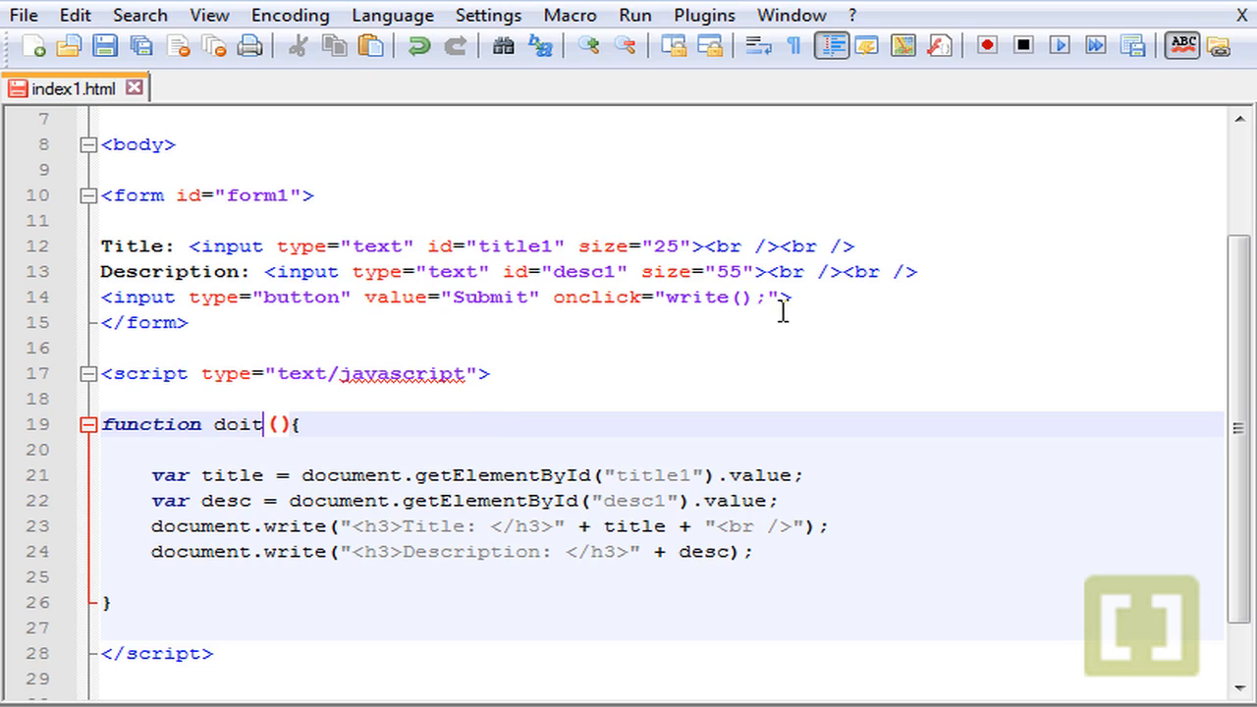
{"action": "double_click", "coordinate": [695, 296]}
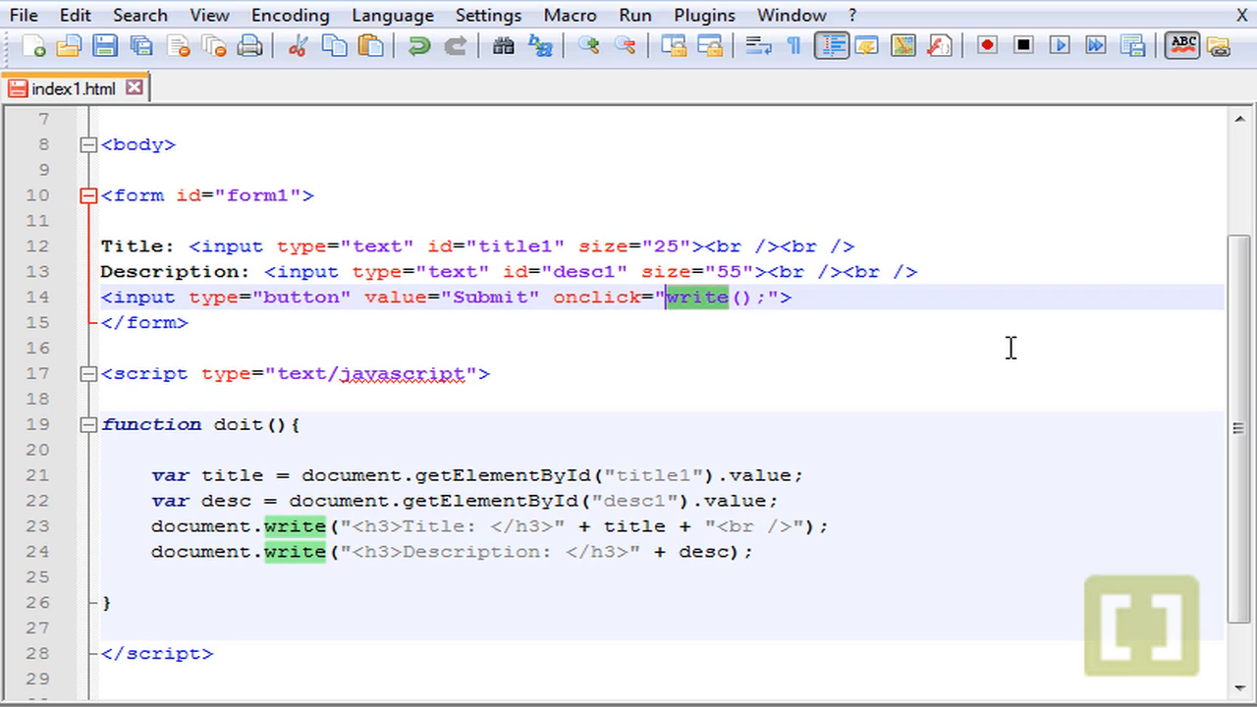
{"action": "type", "text": "doit"}
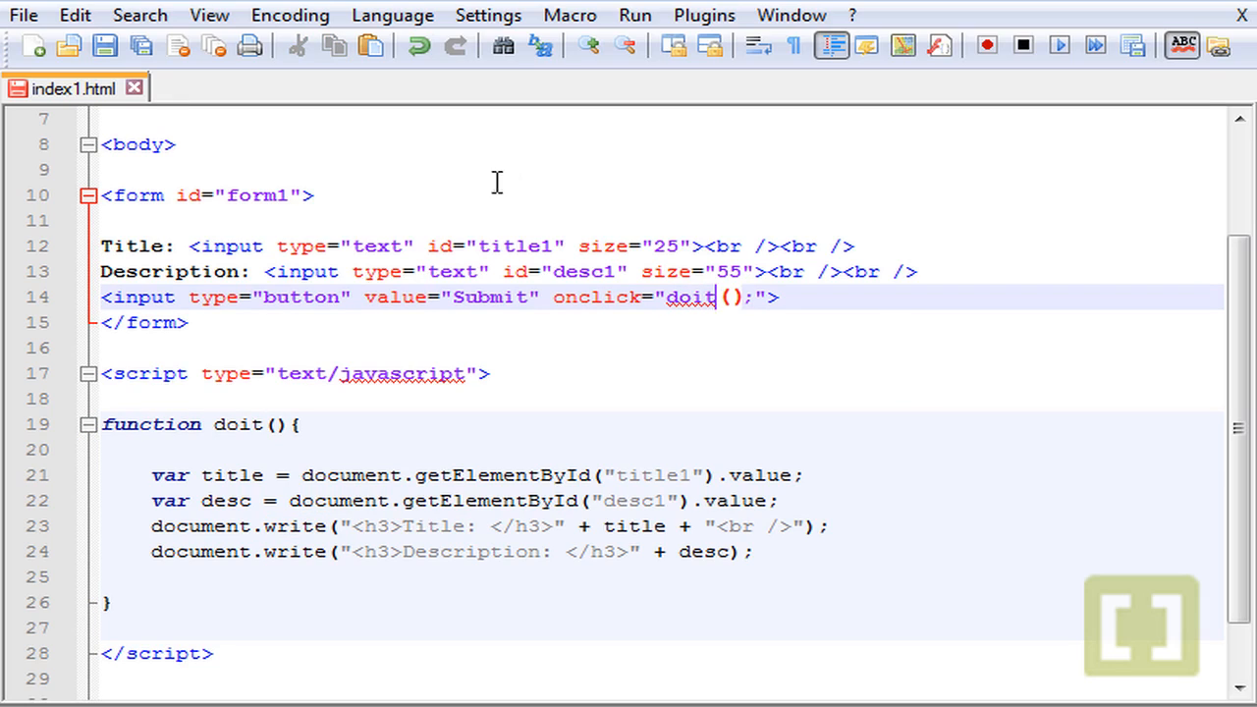
{"action": "mouse_move", "coordinate": [405, 220]}
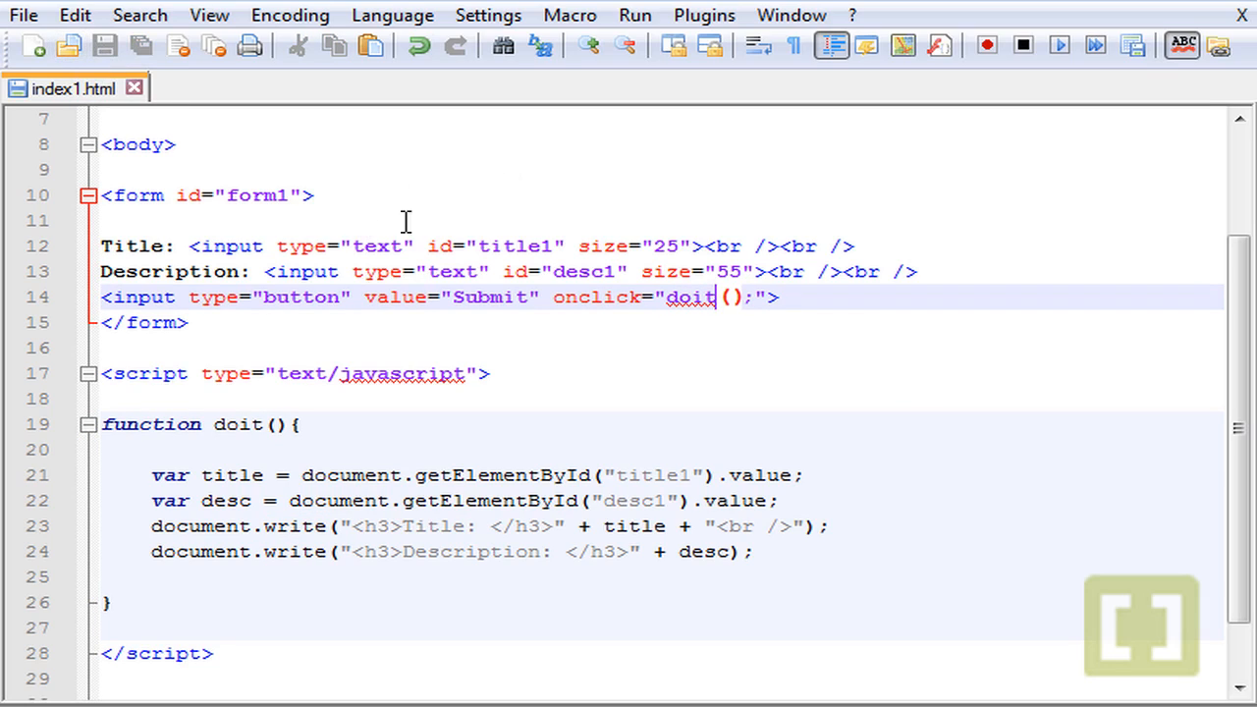
Launch the updated index1.html in Chrome from the Run menu
{"action": "left_click", "coordinate": [634, 16]}
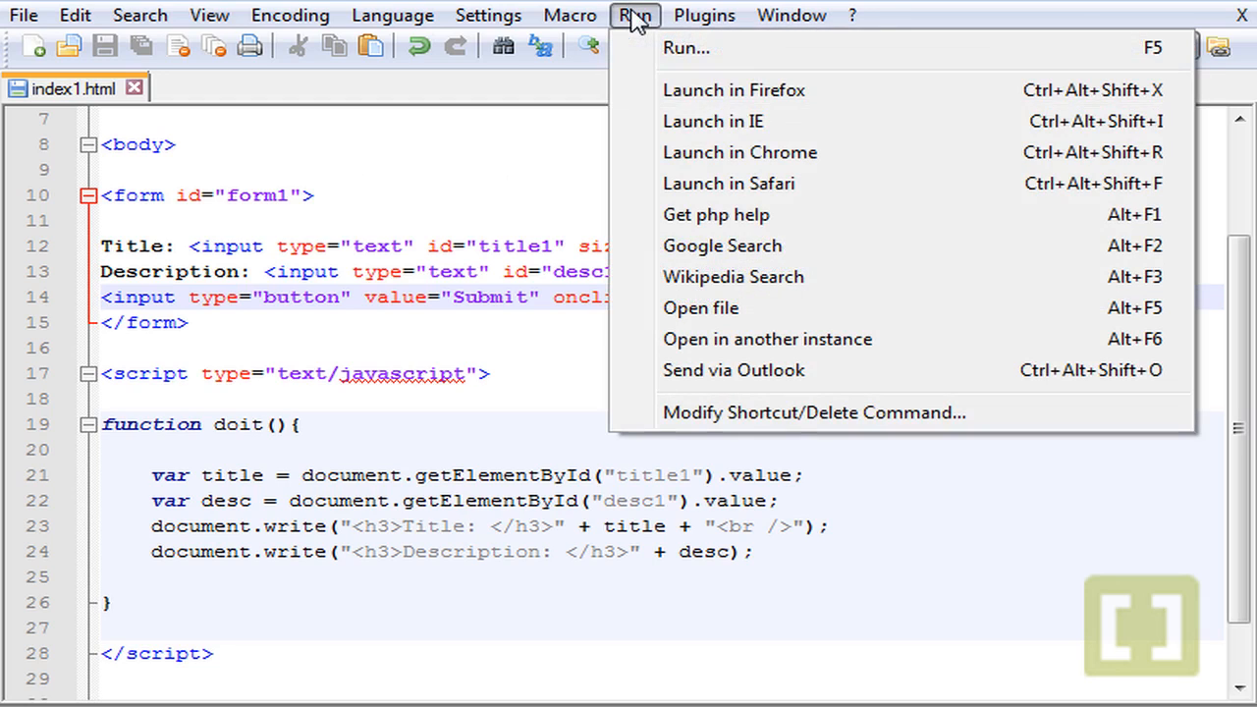
{"action": "left_click", "coordinate": [738, 153]}
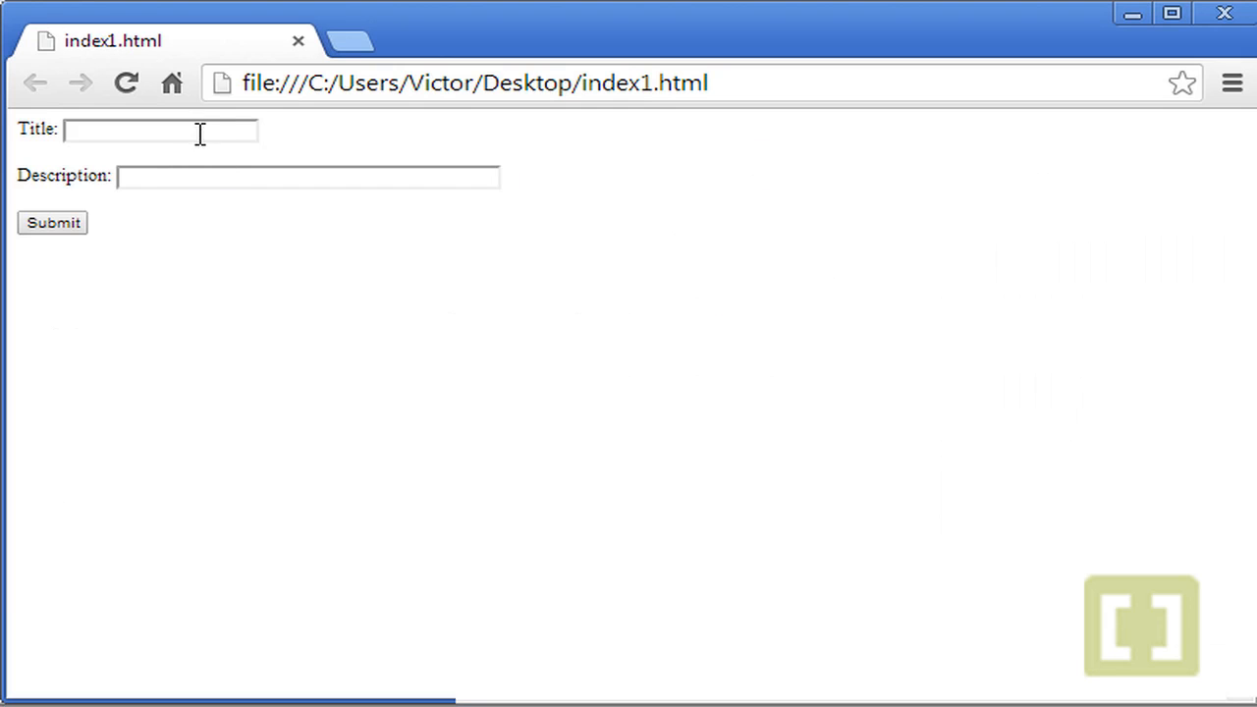
Submit the form with Title 'Big News!' and Description 'Nothing Special Here.' to test doit()
{"action": "type", "text": "Big"}
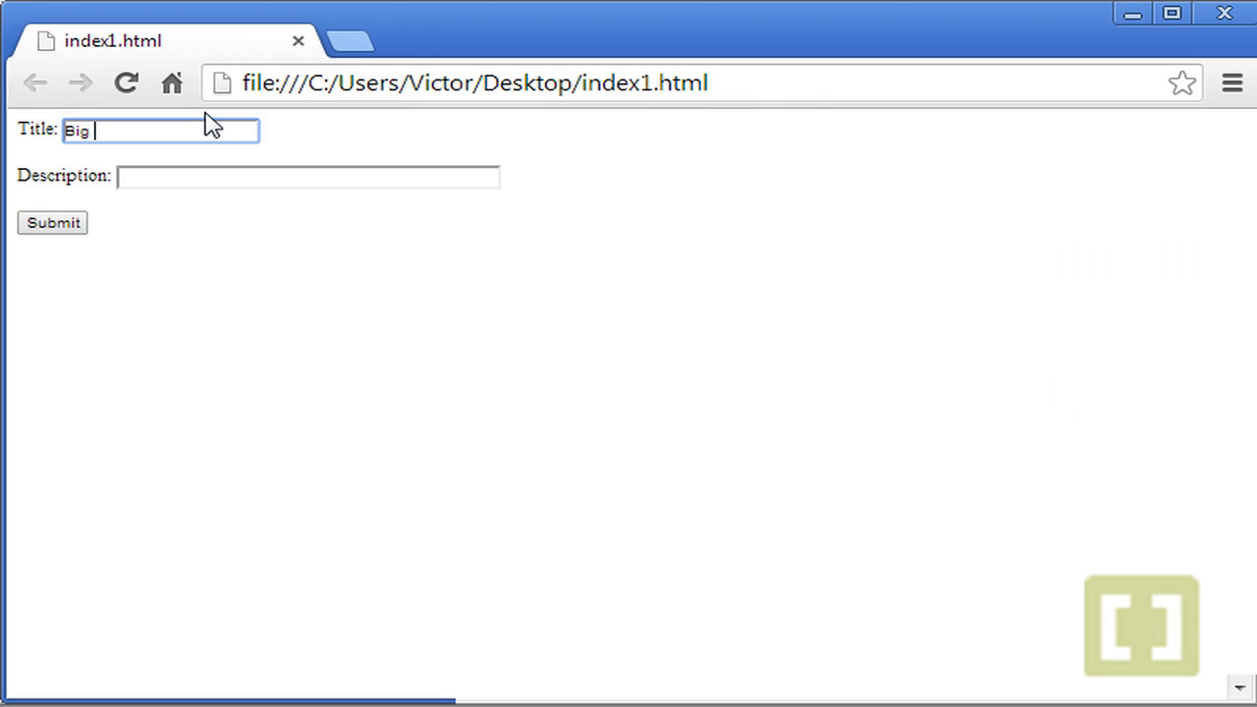
{"action": "type", "text": "News!"}
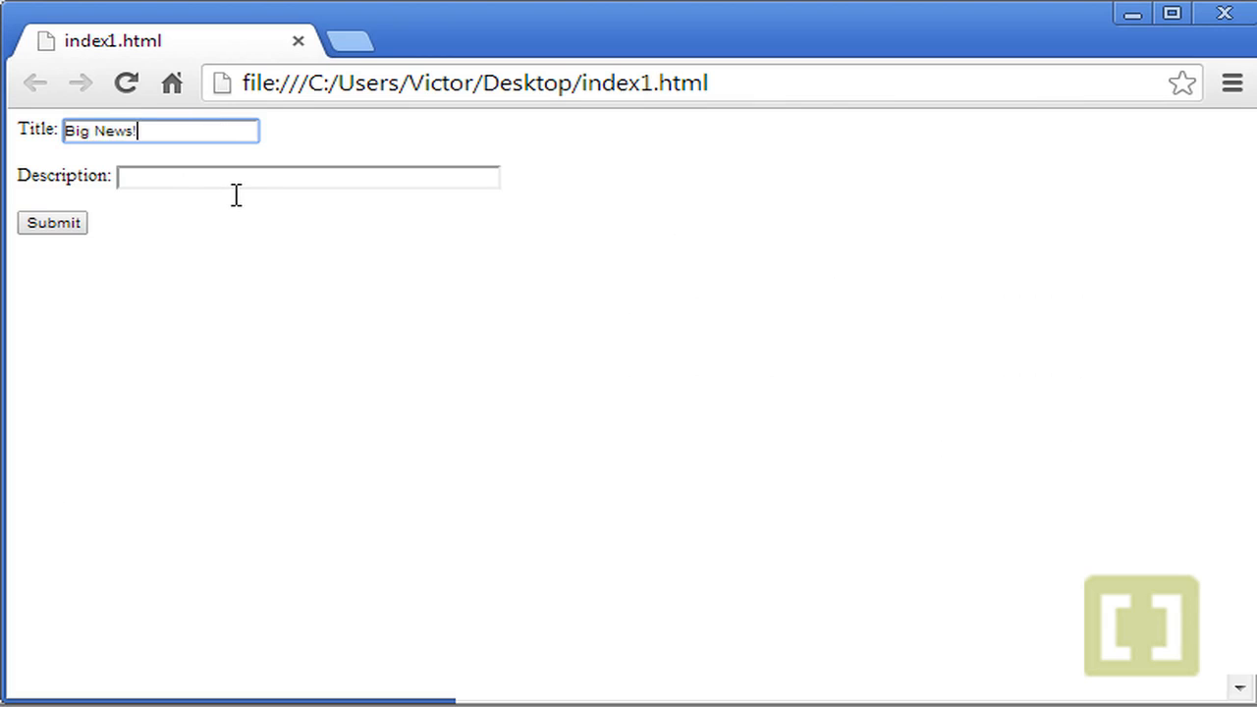
{"action": "type", "text": "Not"}
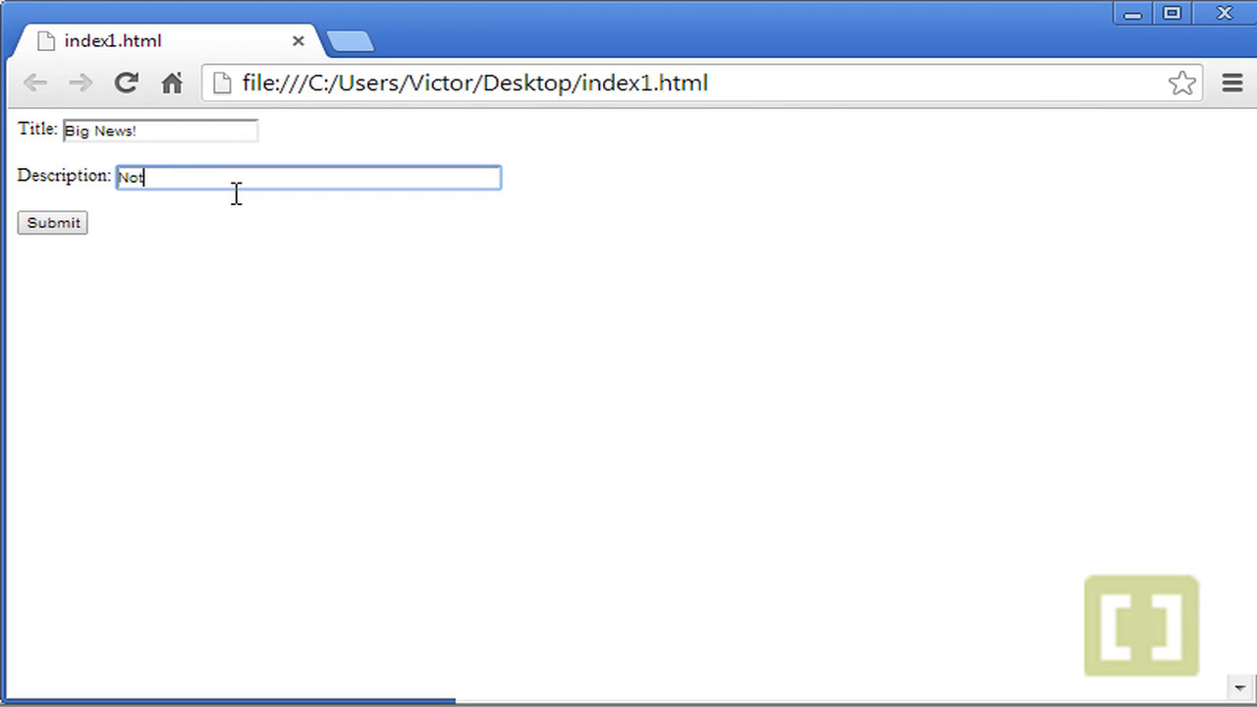
{"action": "type", "text": "hing Spe"}
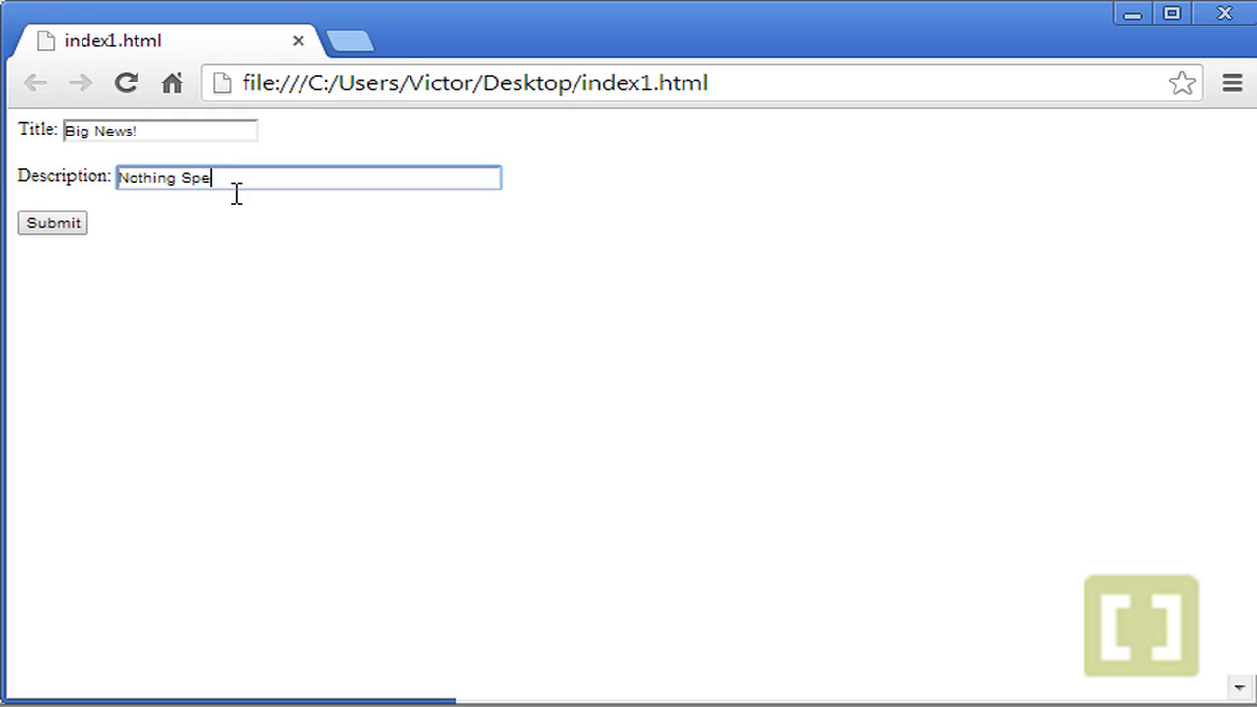
{"action": "type", "text": "cial Here.."}
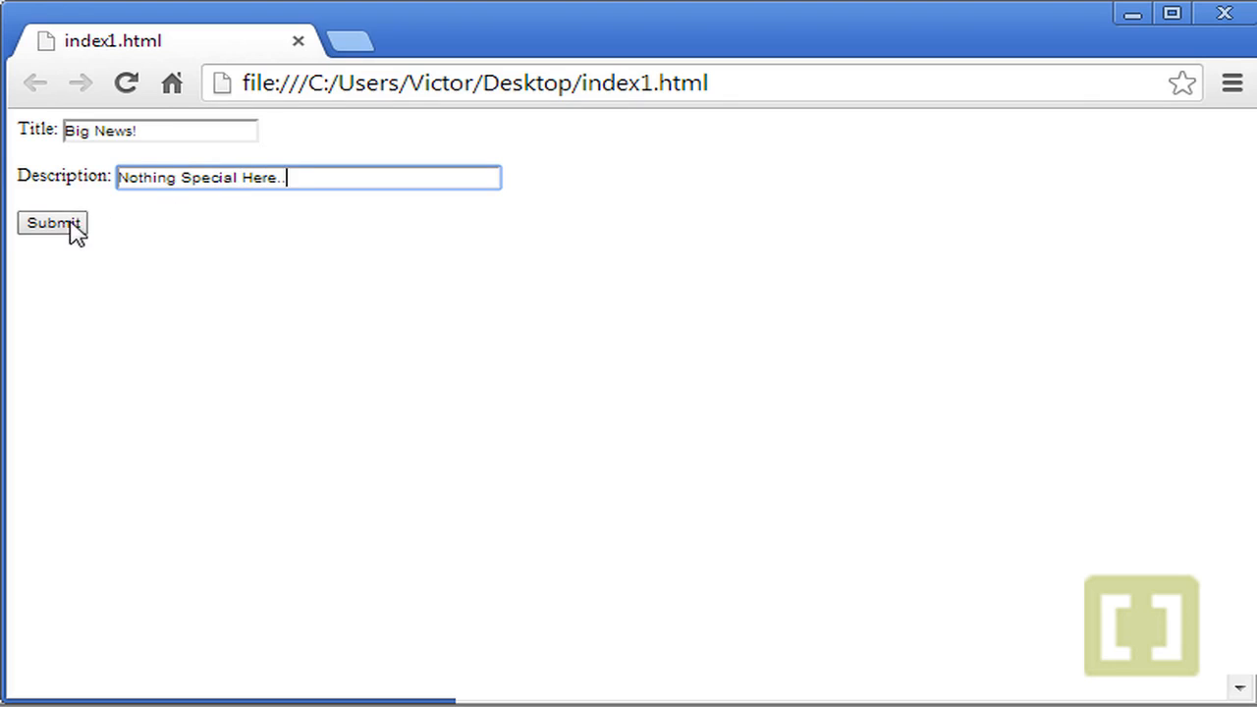
{"action": "left_click", "coordinate": [51, 224]}
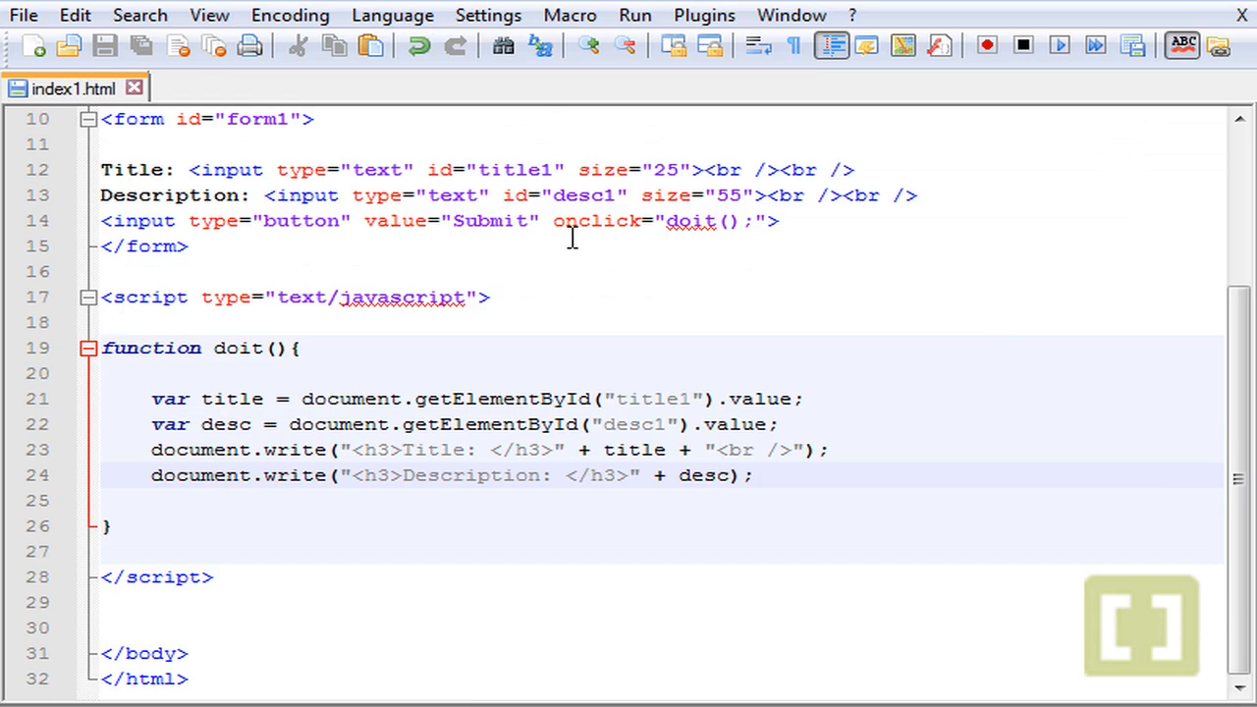
{"action": "double_click", "coordinate": [597, 220]}
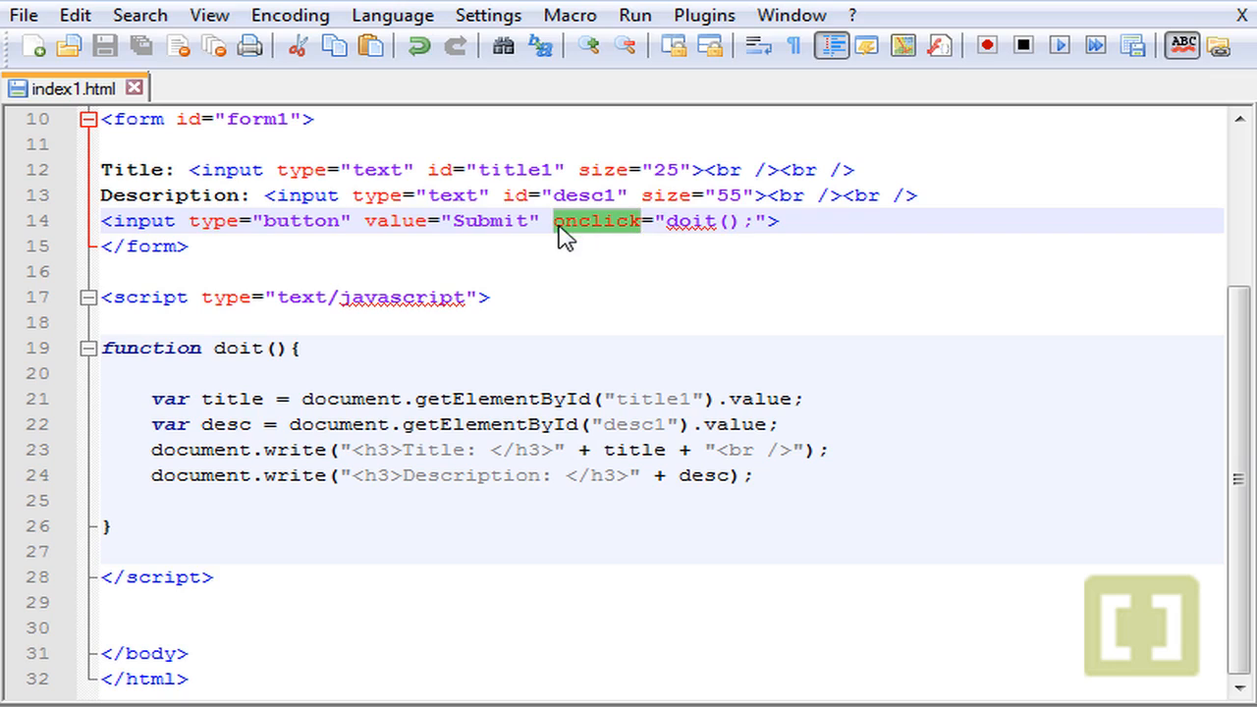
{"action": "mouse_move", "coordinate": [628, 240]}
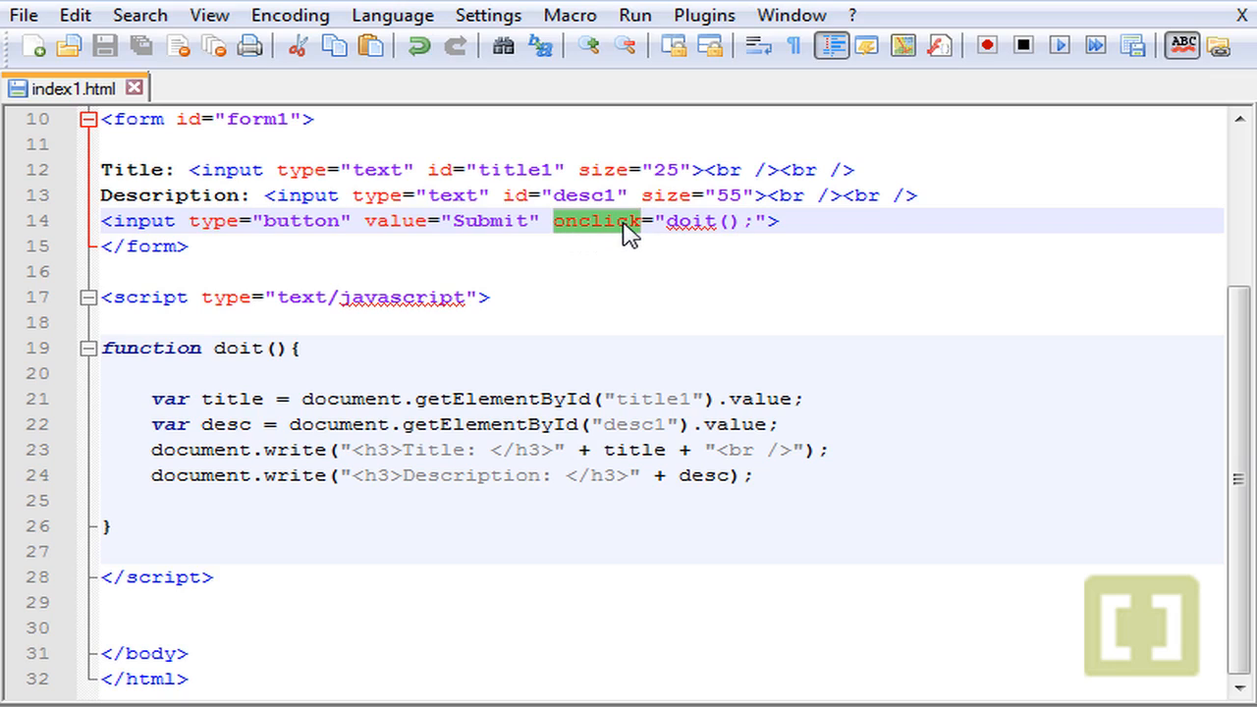